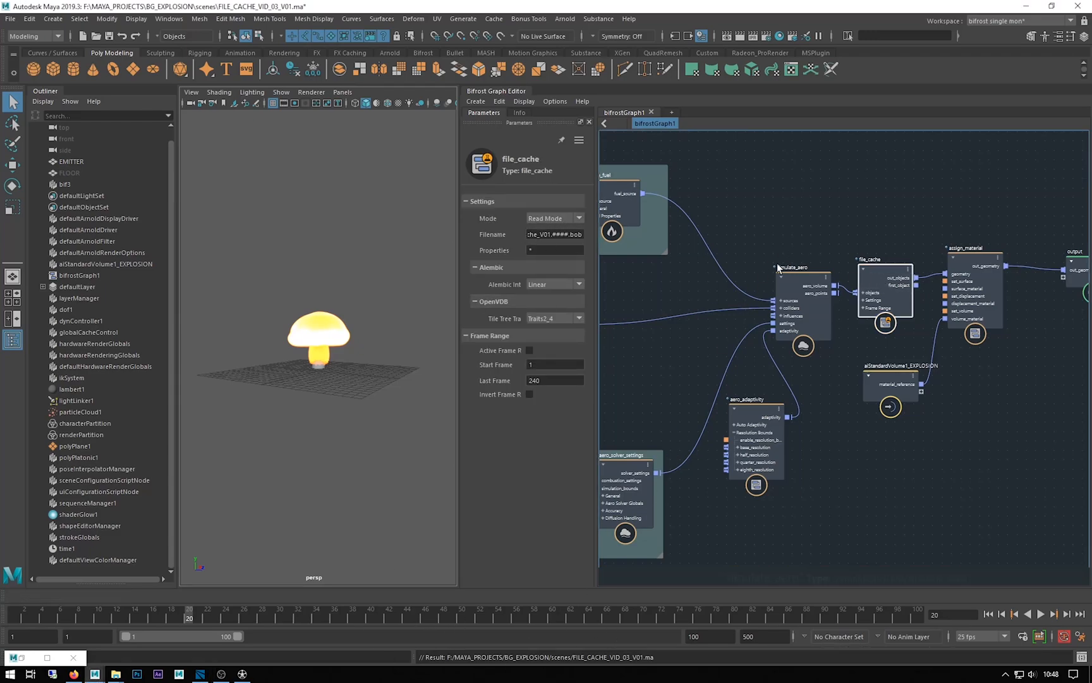
# Browse to F:\MAYA_PROJECTS\BG_EXPLOSION\cache\BOB and view the 64 cached .bob frames.
pyautogui.click(115, 674)
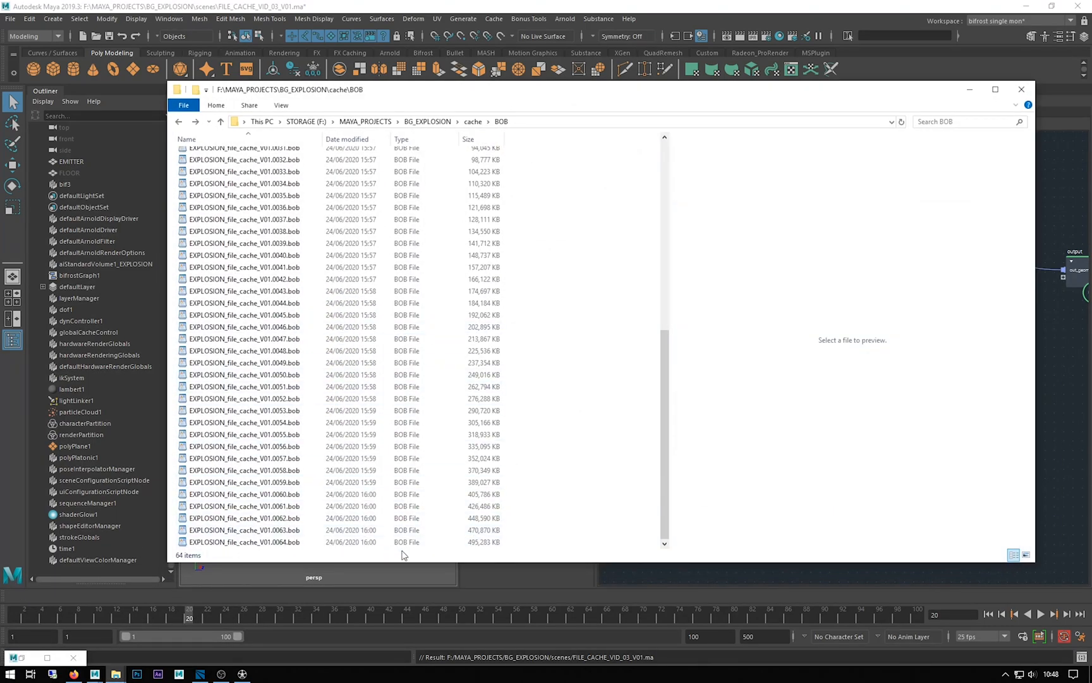
pyautogui.moveTo(592, 220)
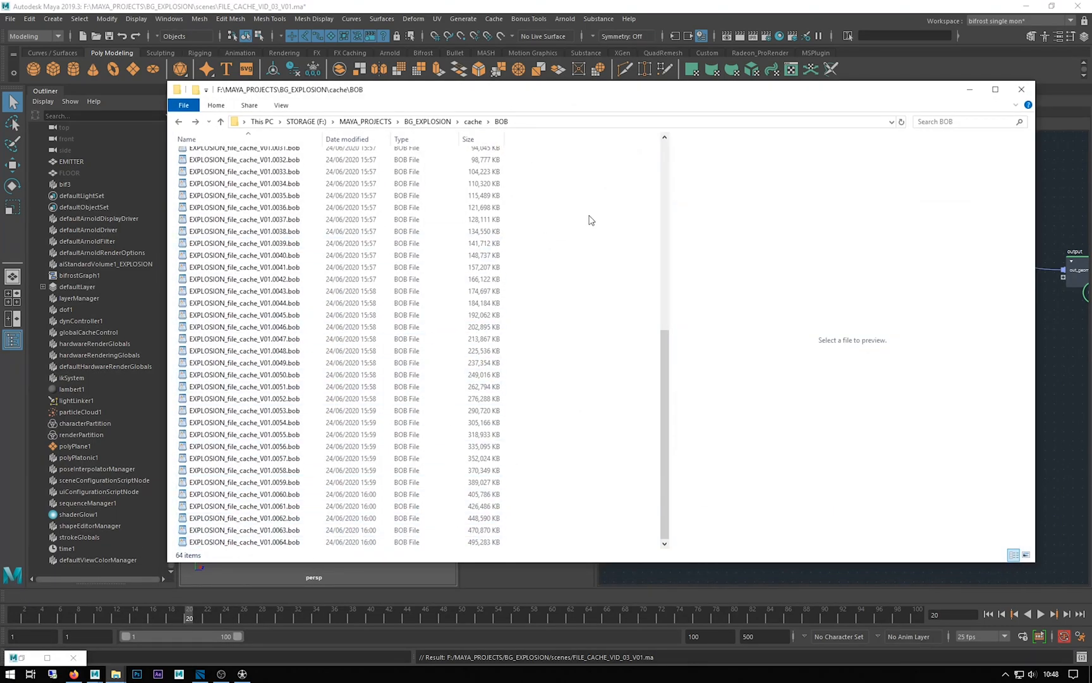
pyautogui.click(1021, 89)
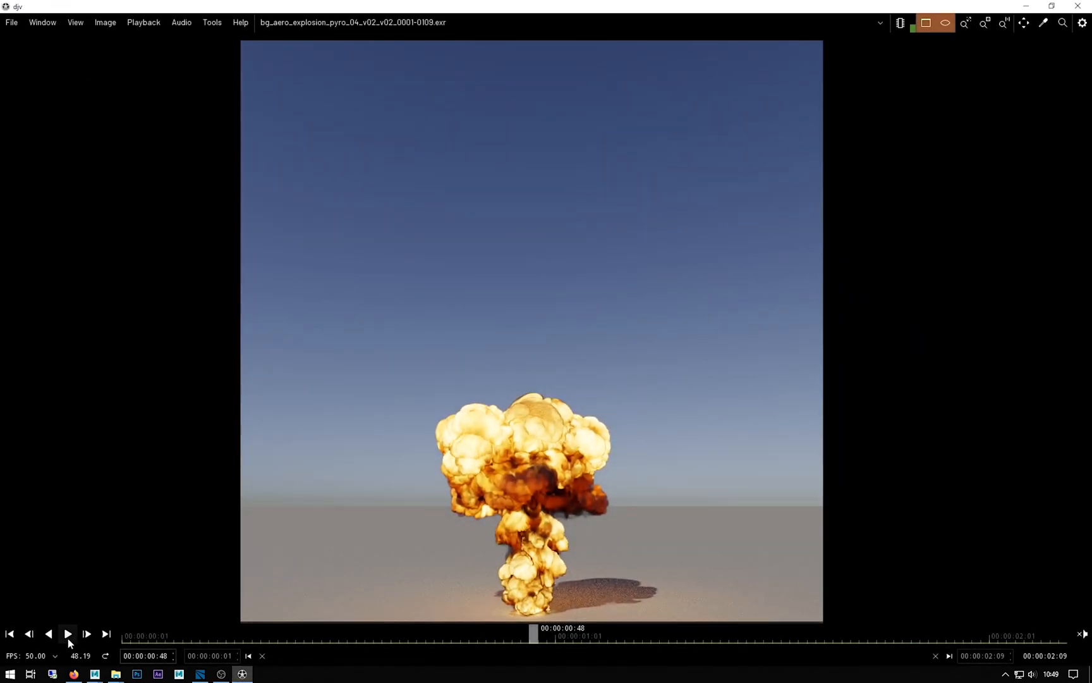
# Play the bg_aero_explosion_pyro_04 sequence forward, then stop playback.
pyautogui.click(69, 635)
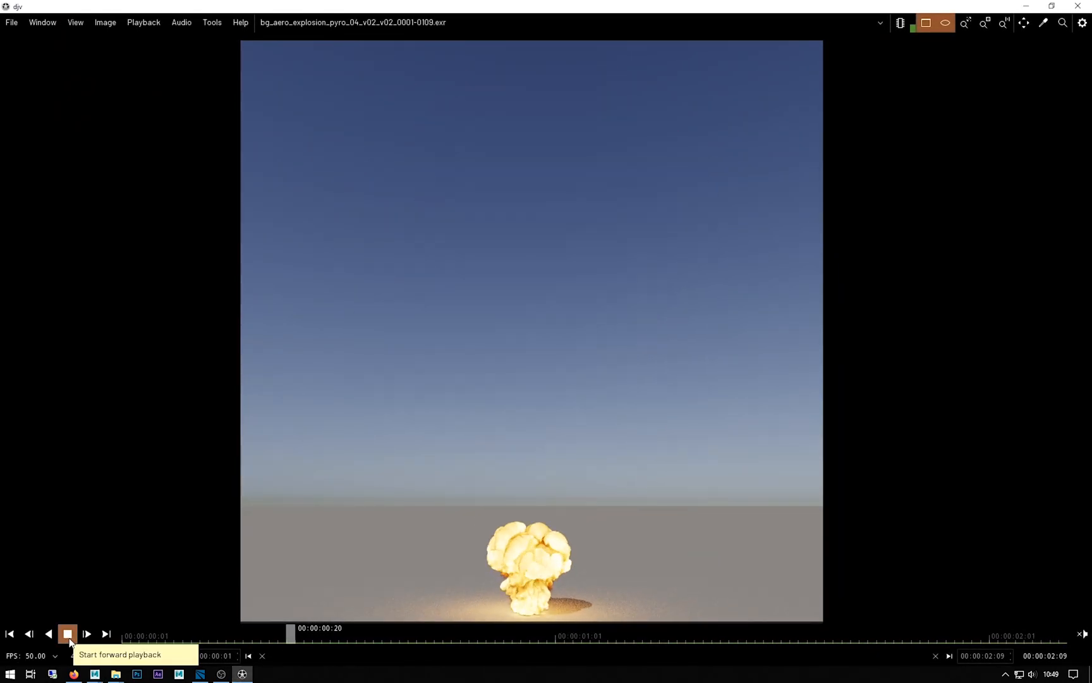
pyautogui.click(67, 634)
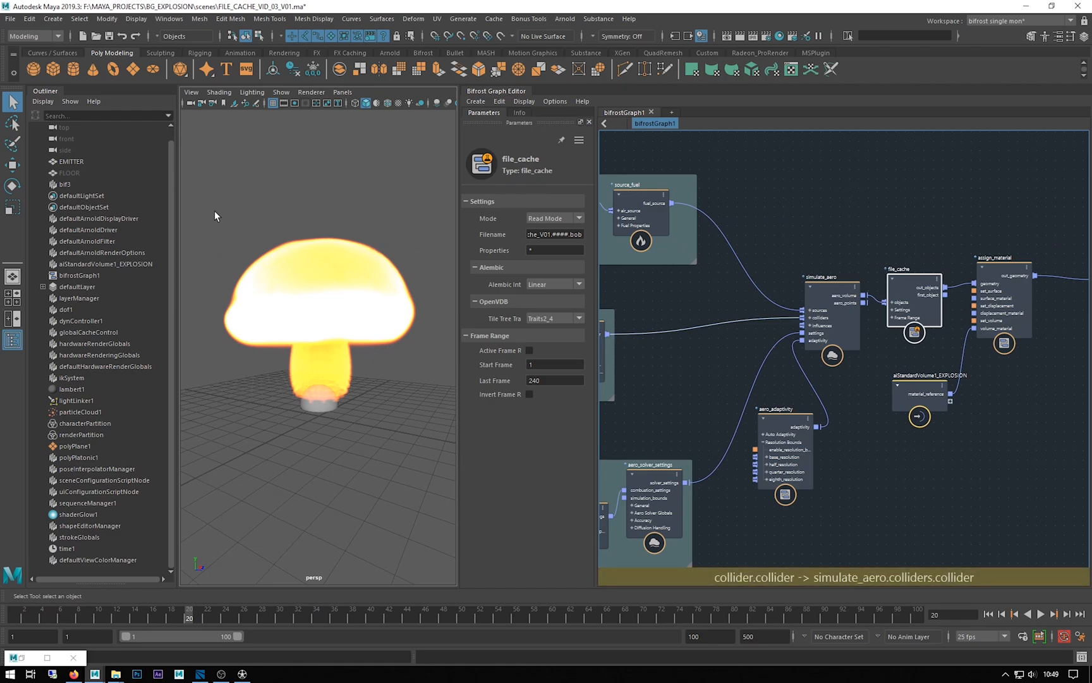
pyautogui.moveTo(366, 134)
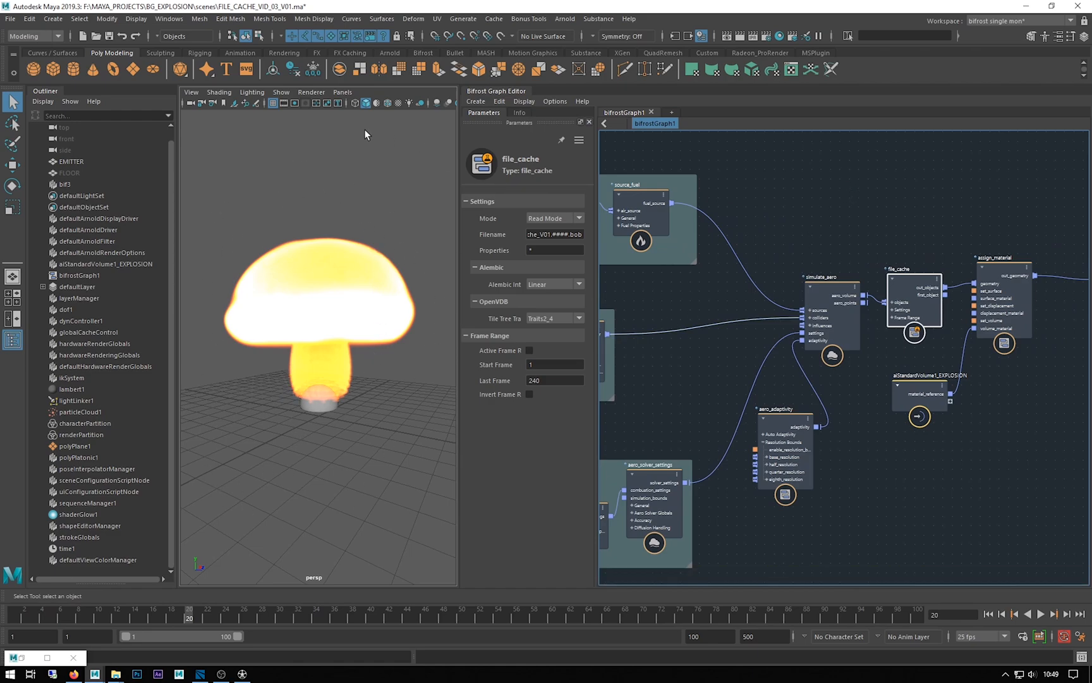
pyautogui.moveTo(211, 363)
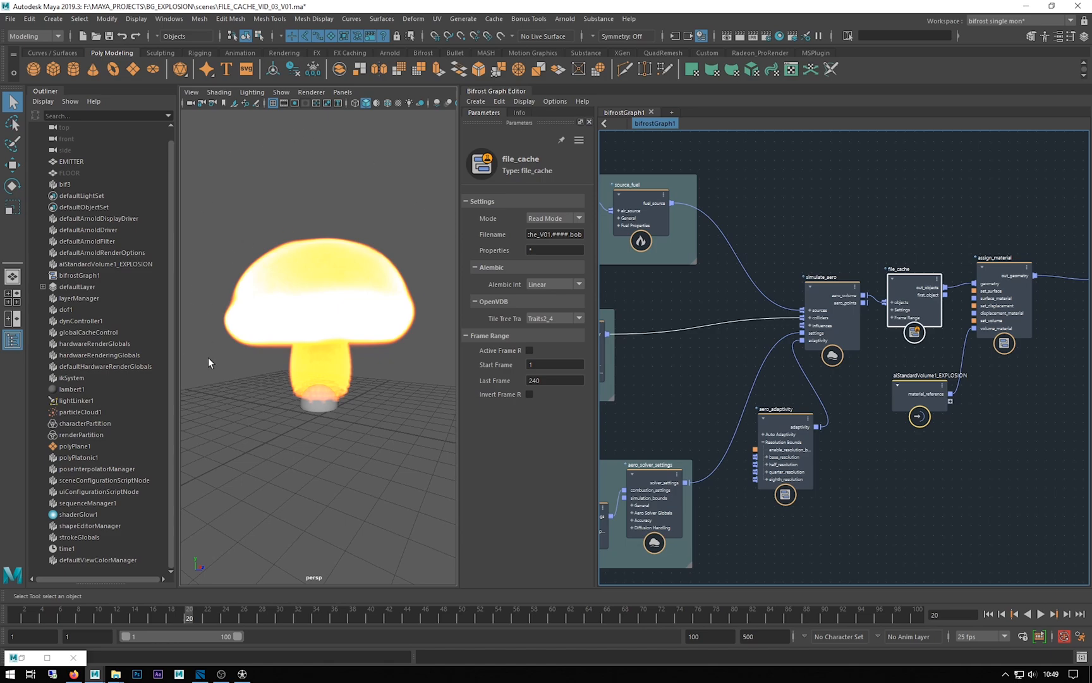
pyautogui.moveTo(515, 428)
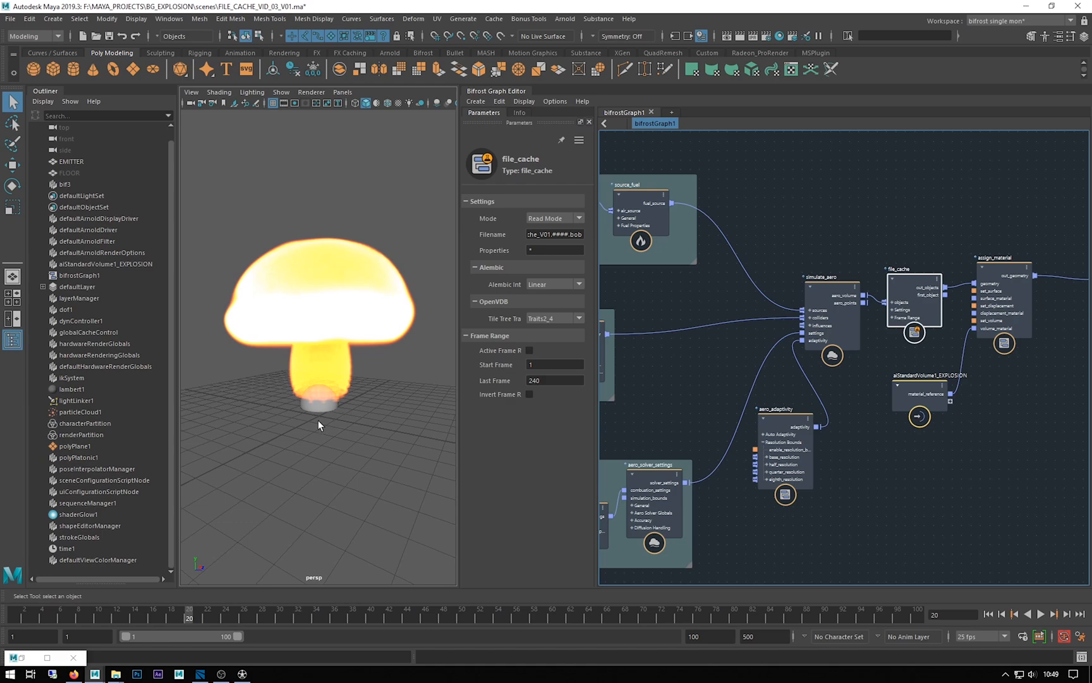
pyautogui.moveTo(347, 423)
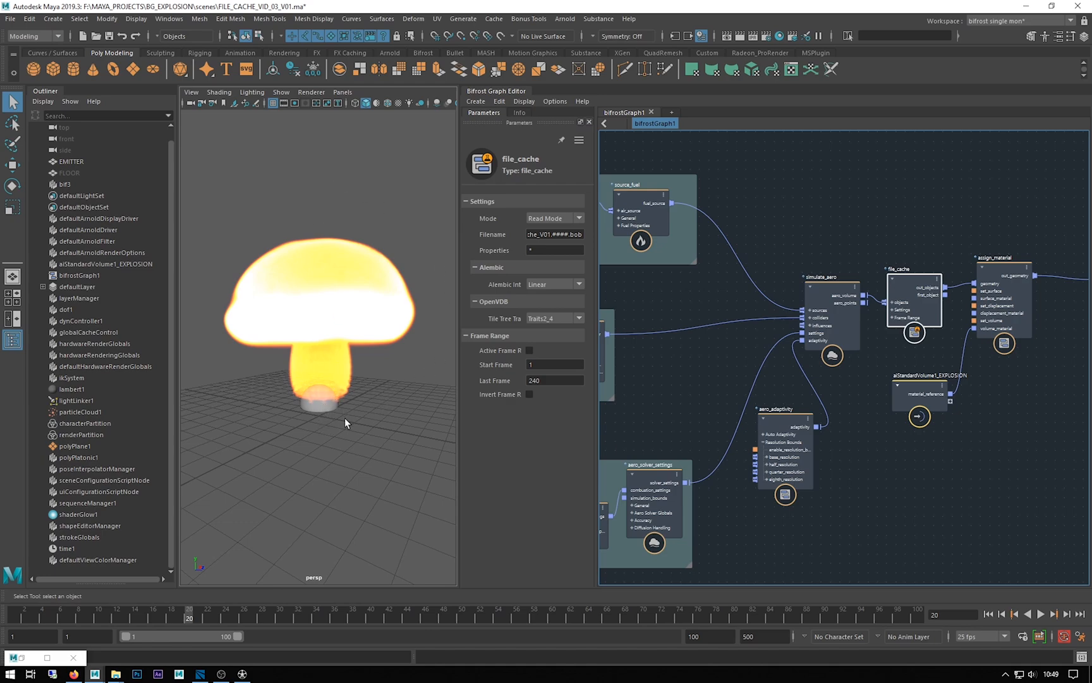
pyautogui.moveTo(445, 384)
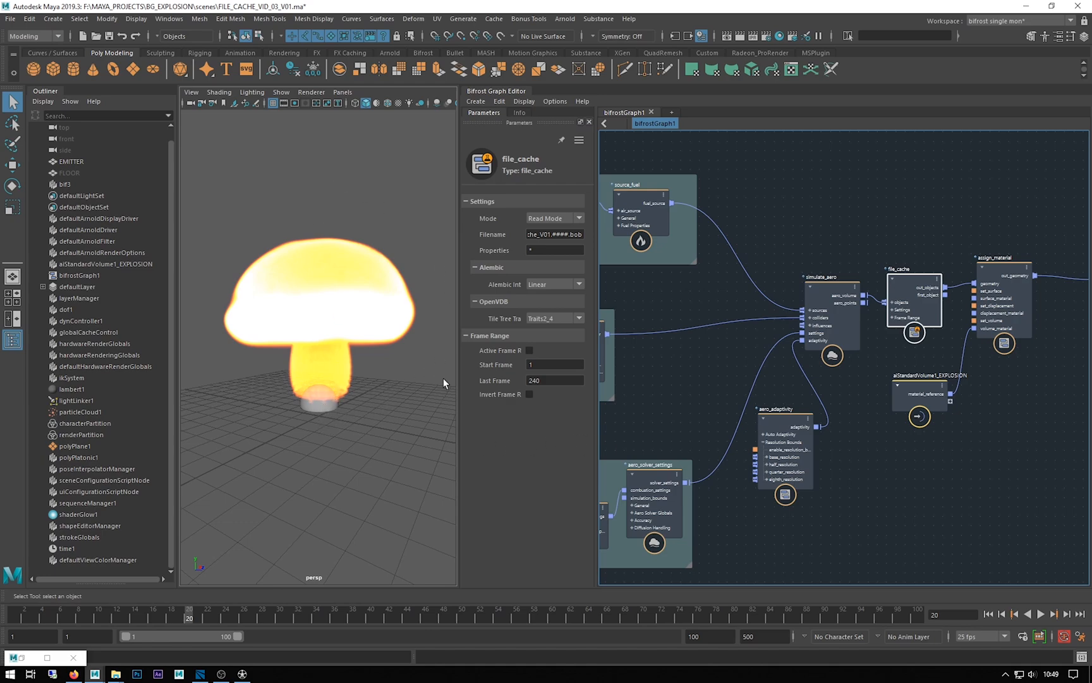
pyautogui.moveTo(374, 361)
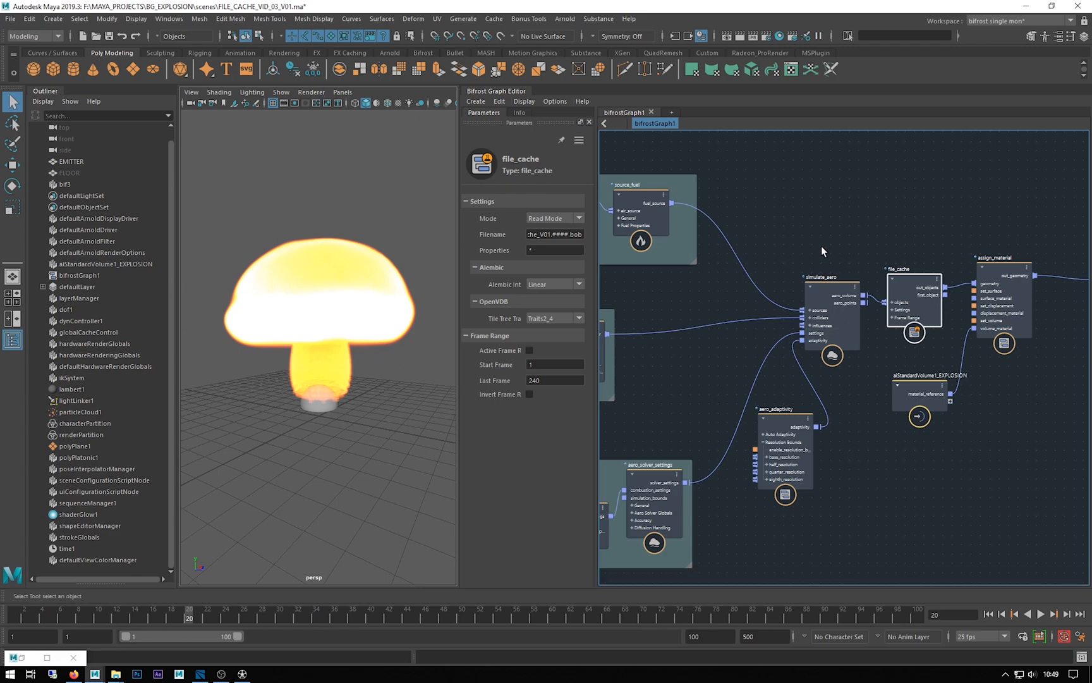
pyautogui.moveTo(822, 213)
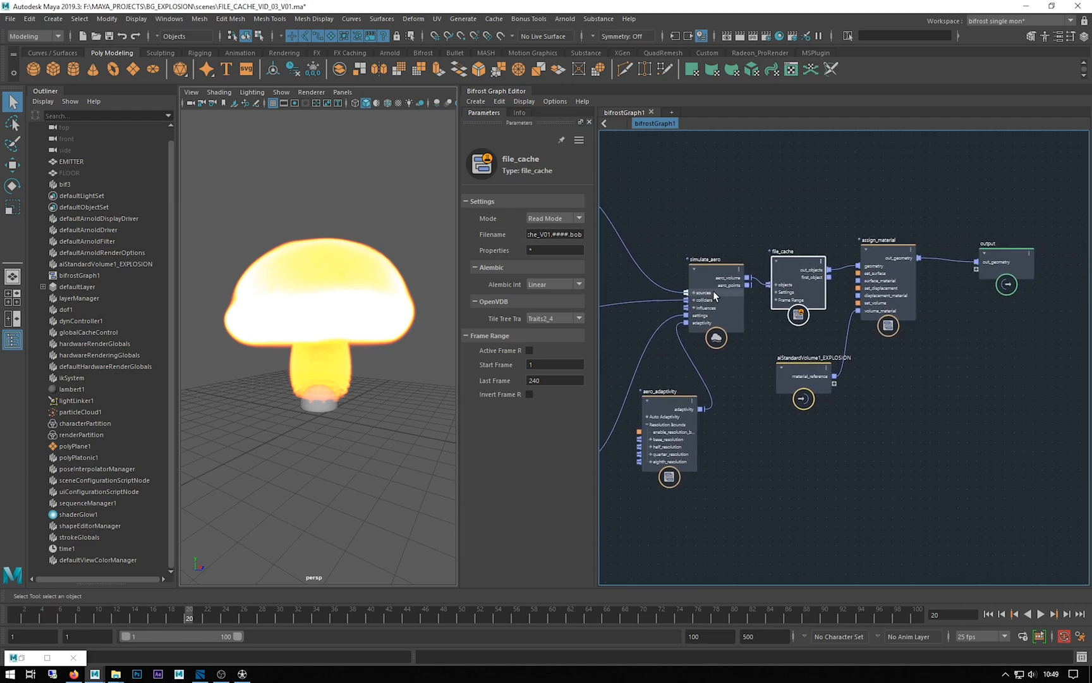
pyautogui.click(1005, 263)
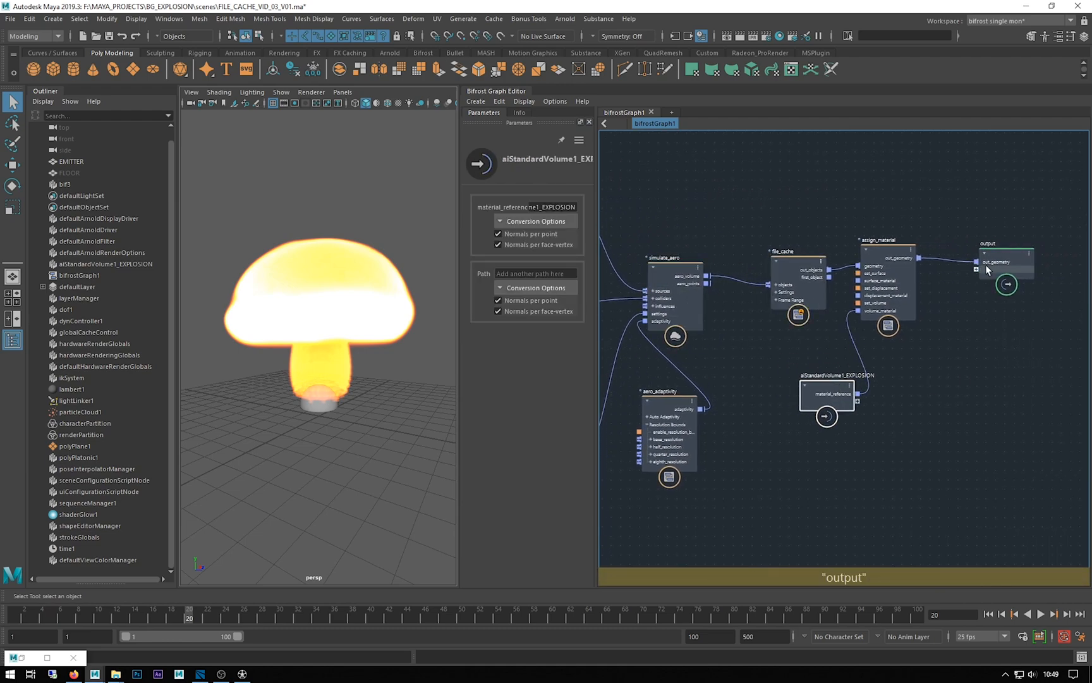
pyautogui.click(887, 245)
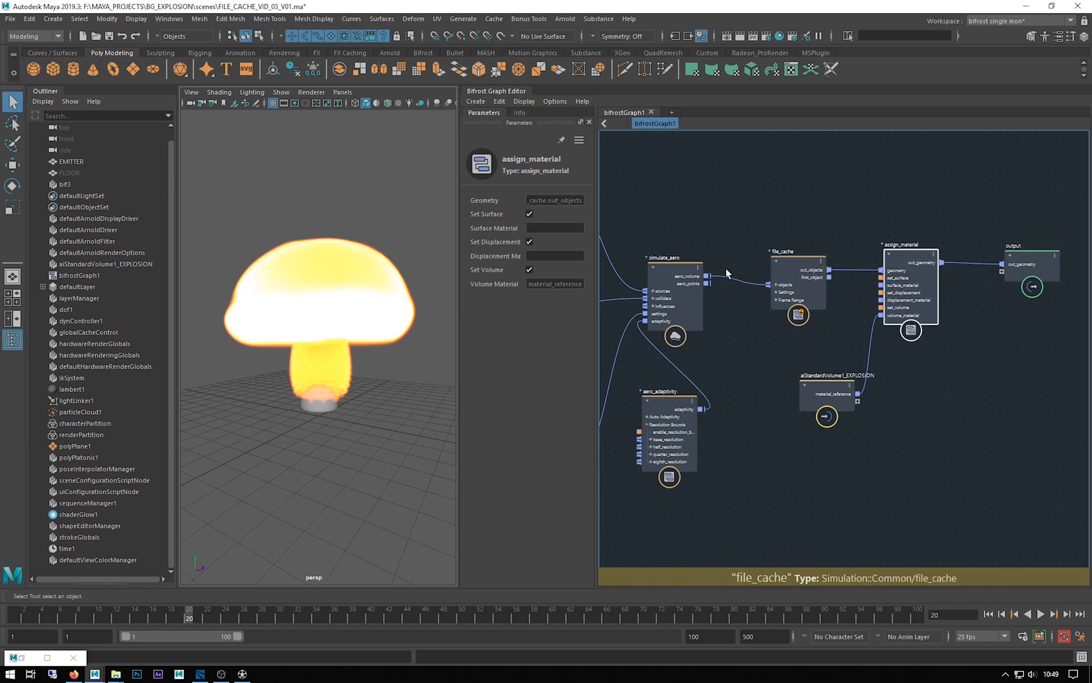
pyautogui.click(798, 282)
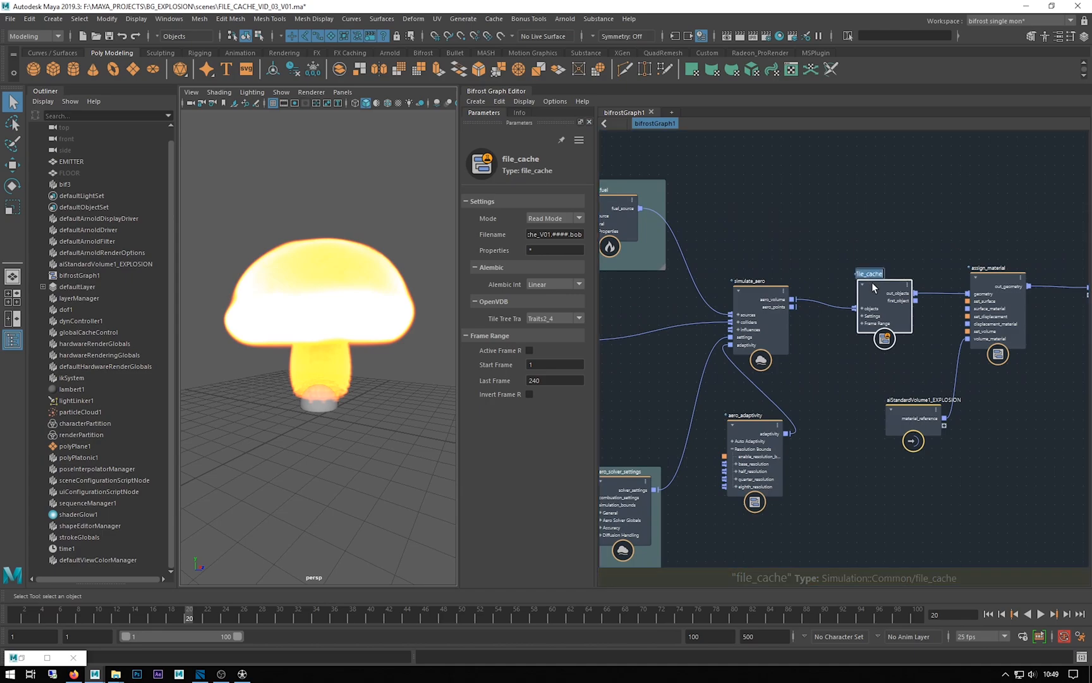
# Set the file_cache node's Mode to Write Mode.
pyautogui.click(554, 217)
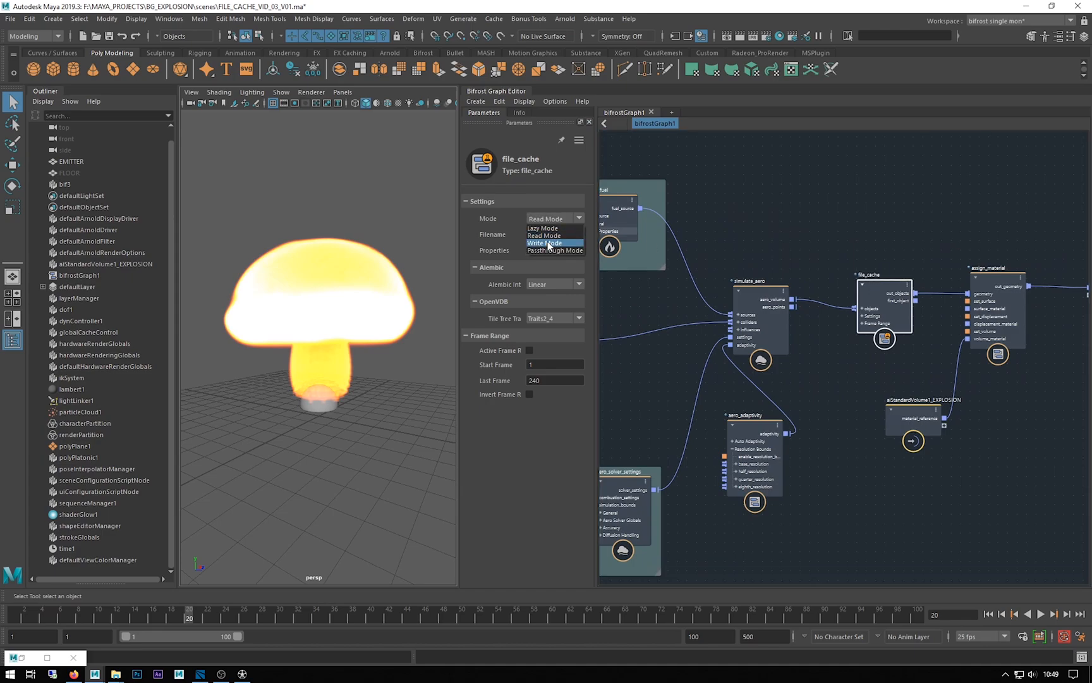
pyautogui.click(544, 242)
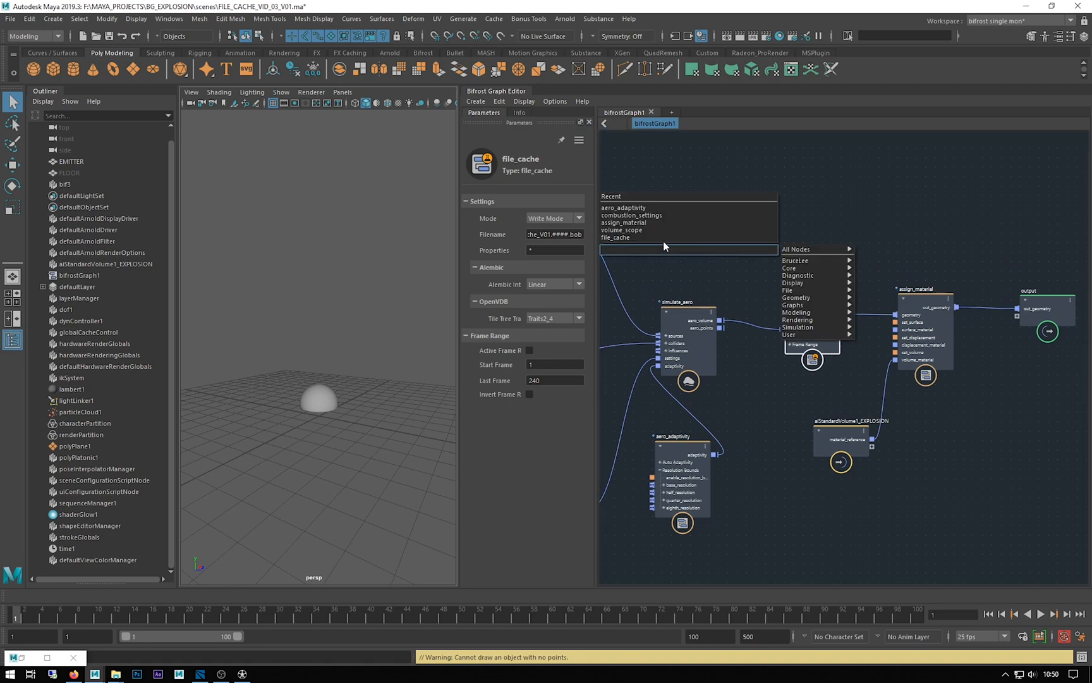
# Add a volume_scope node to the Bifrost graph via the 'volu' search.
pyautogui.write('volu')
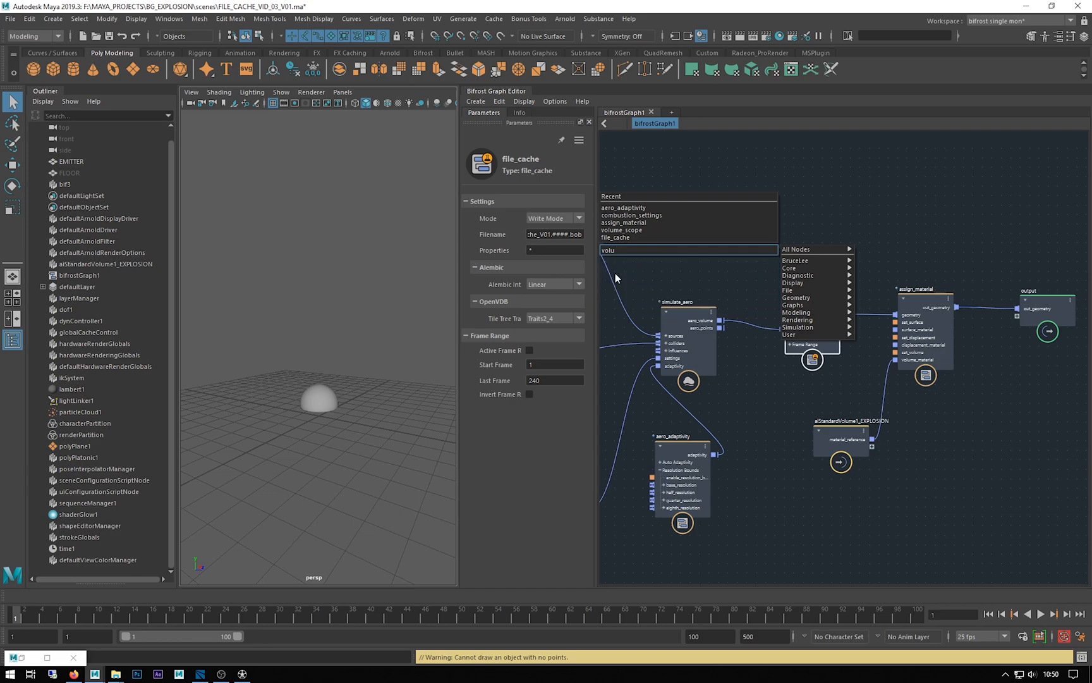
pyautogui.click(620, 230)
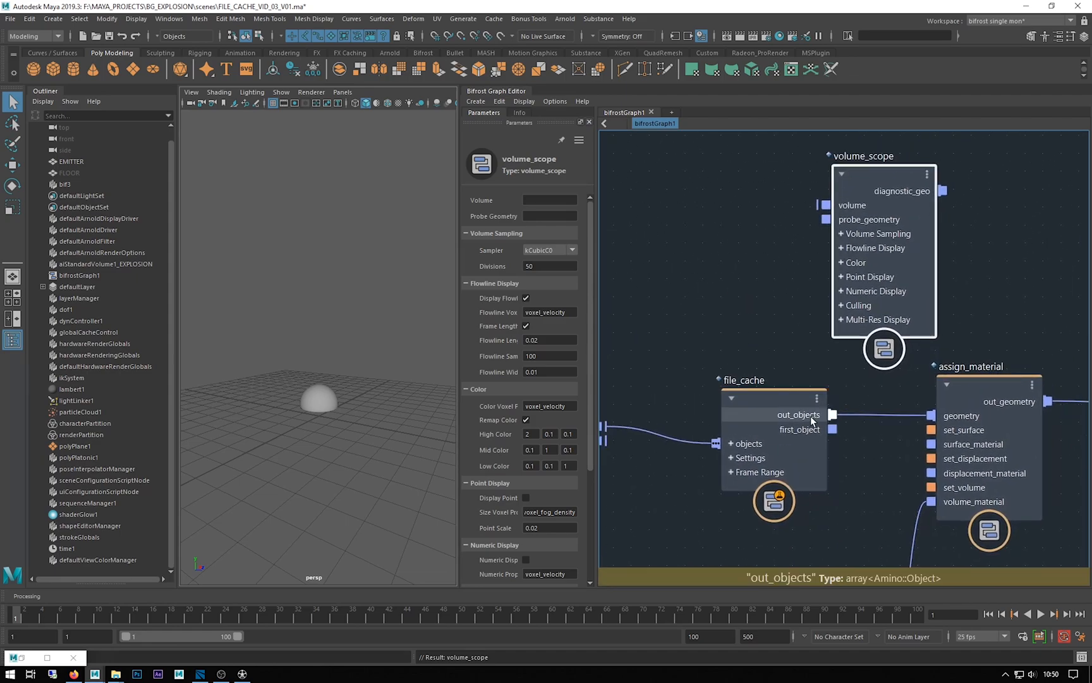
# Connect file_cache out_objects into volume_scope's volume input.
pyautogui.moveTo(831, 415); pyautogui.dragTo(751, 199)
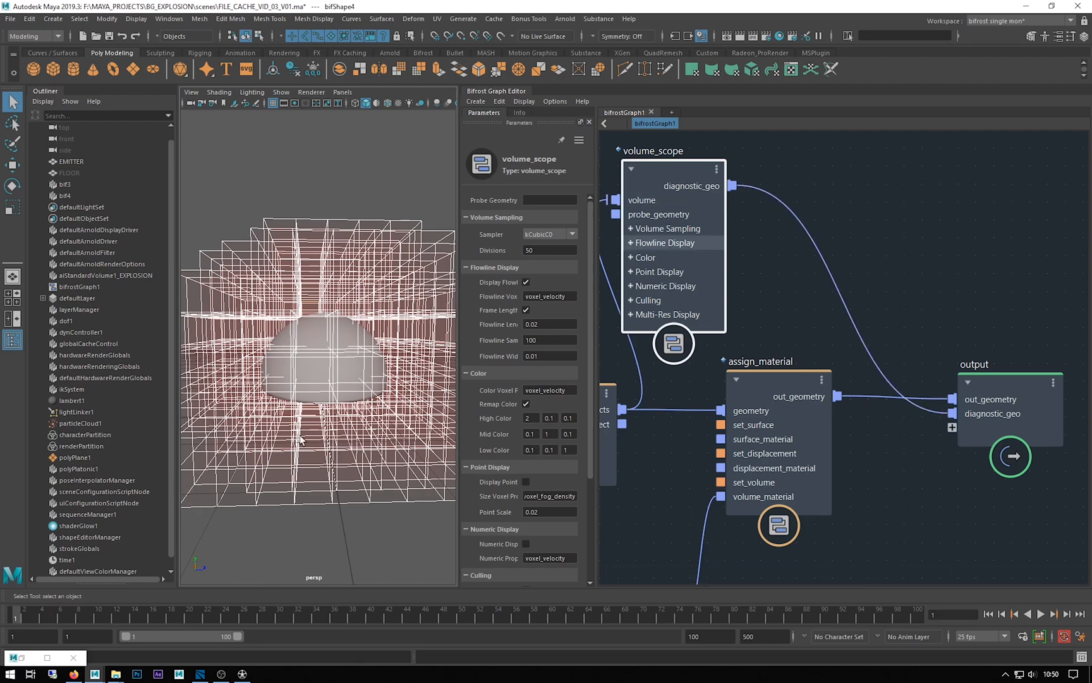
pyautogui.moveTo(187, 480)
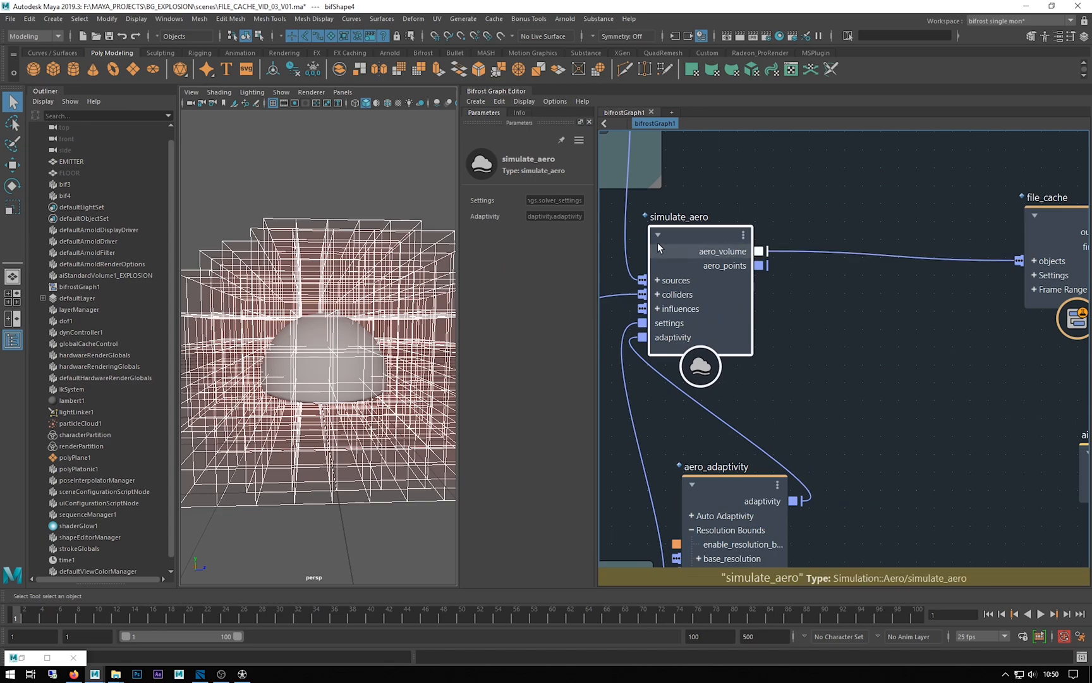
pyautogui.moveTo(673, 253)
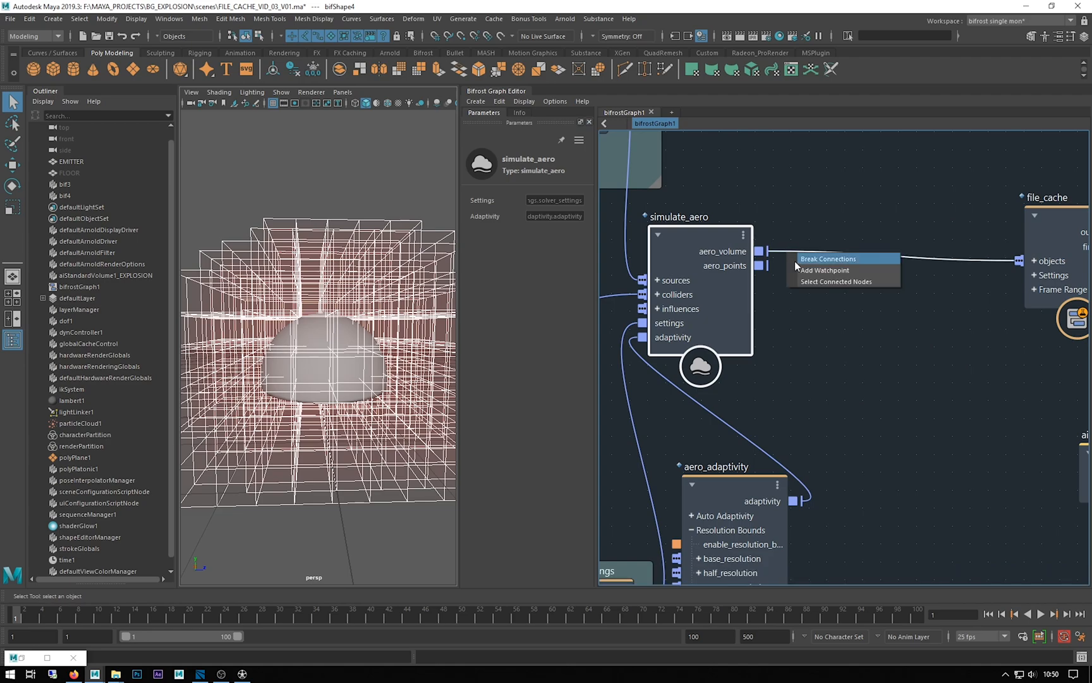
pyautogui.moveTo(842, 271)
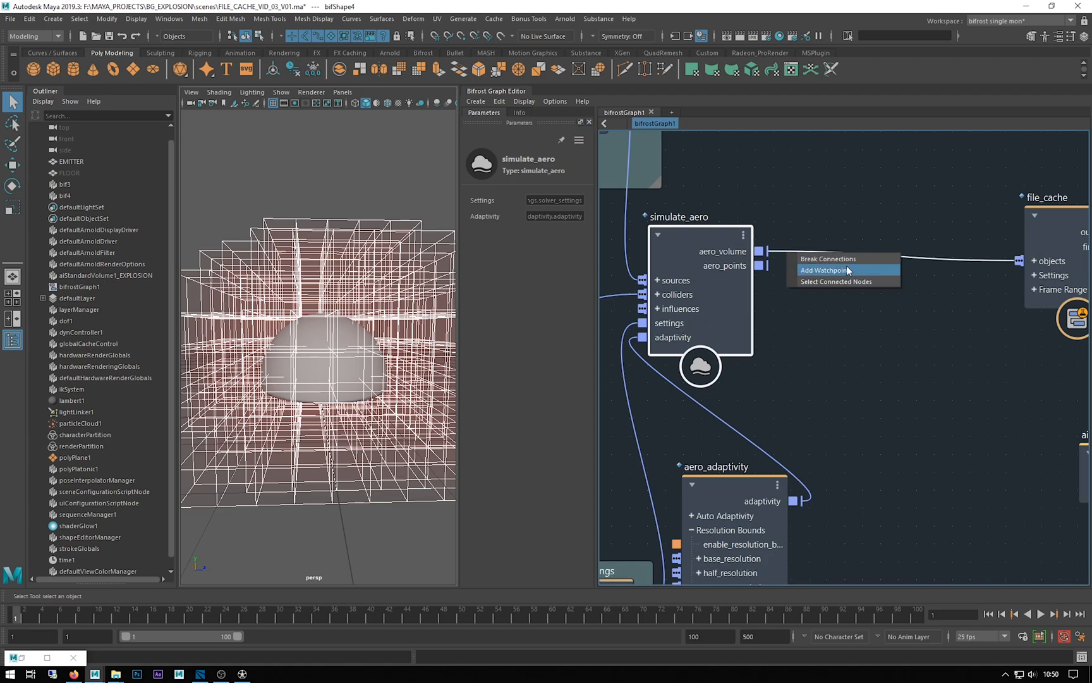
# Add a watchpoint on the aero_volume connection into the file cache.
pyautogui.click(824, 270)
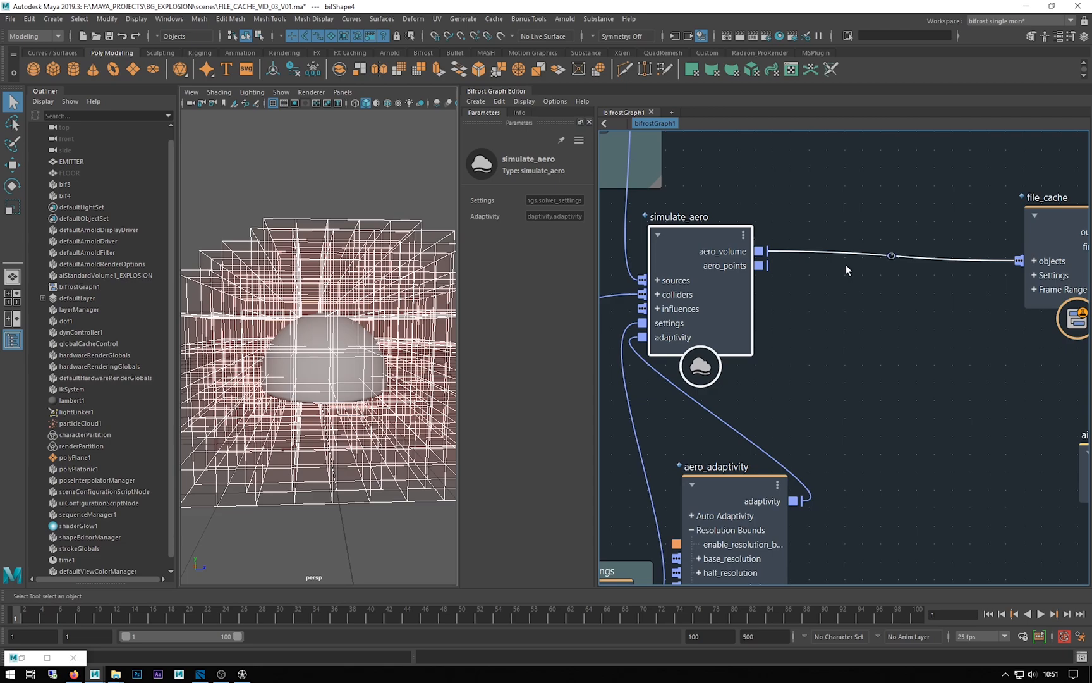
pyautogui.moveTo(829, 316)
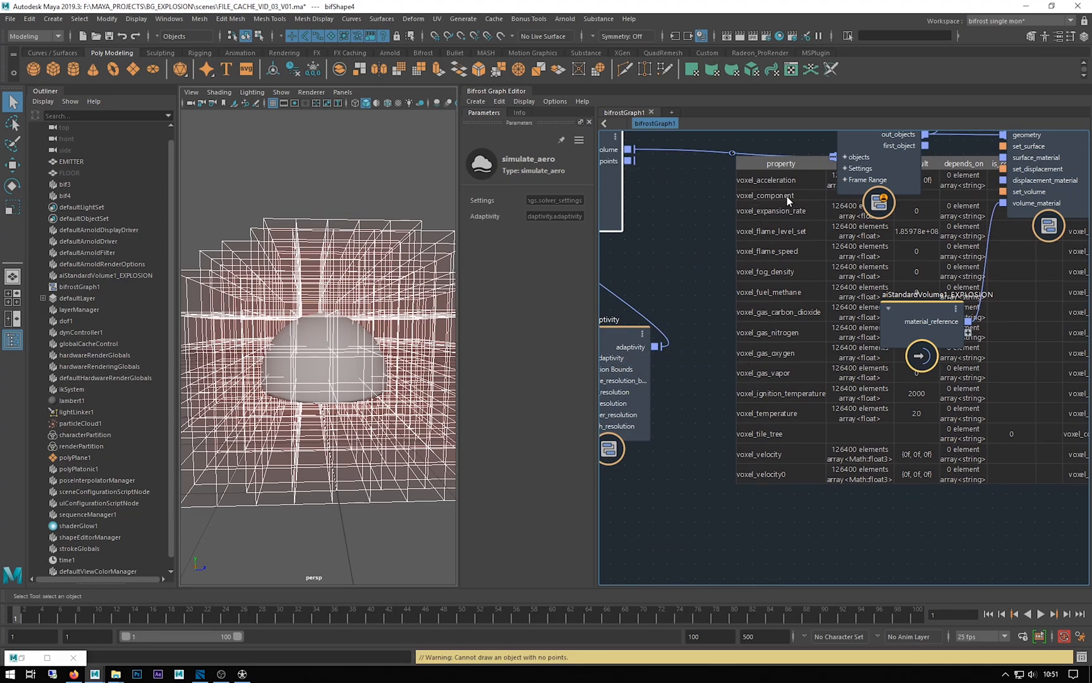
pyautogui.moveTo(330, 422)
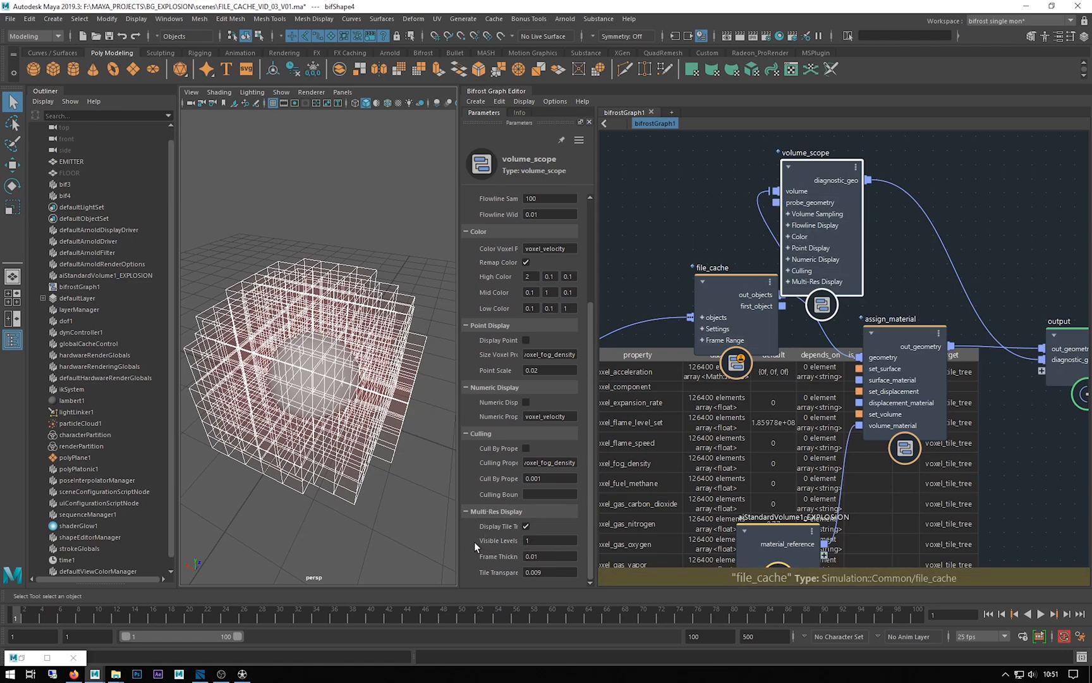
# Set volume_scope's visible tile levels to 10 to show nested multi-res tiles.
pyautogui.click(549, 540)
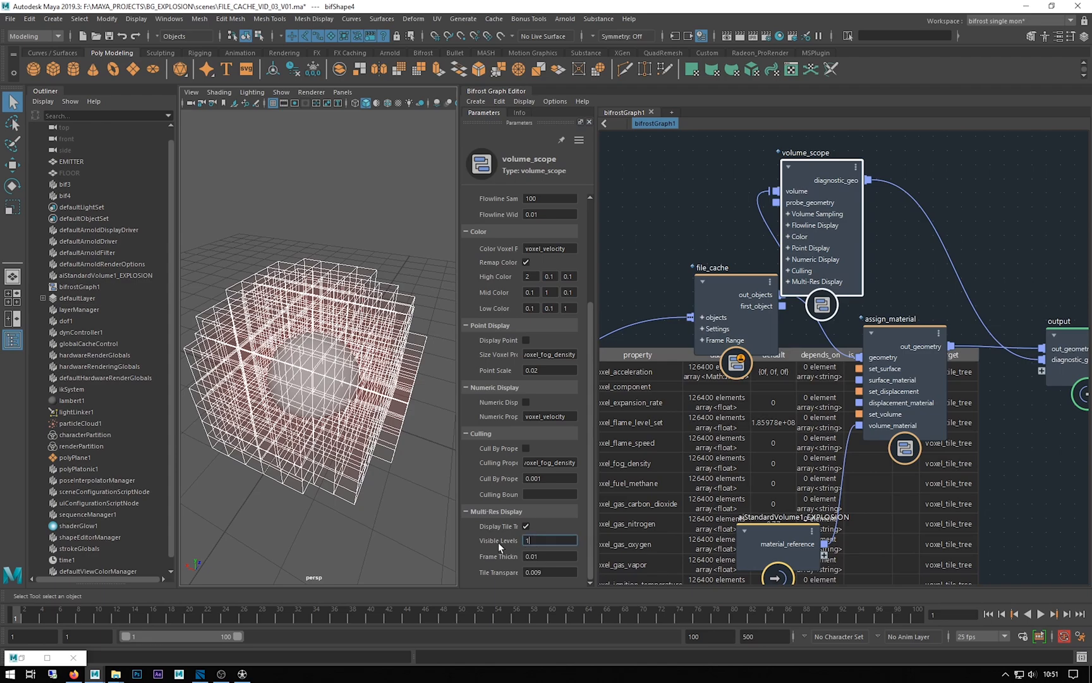
pyautogui.write('10')
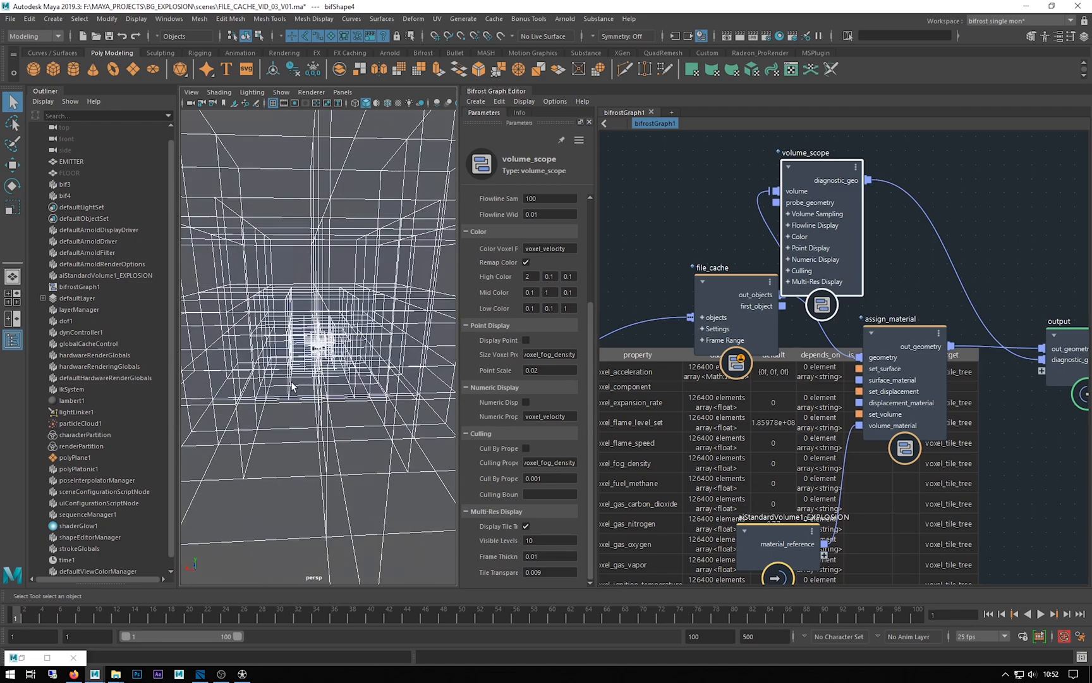
# Dolly closer to the explosion volume and play the cached simulation forward.
pyautogui.moveTo(314, 383); pyautogui.dragTo(262, 377)
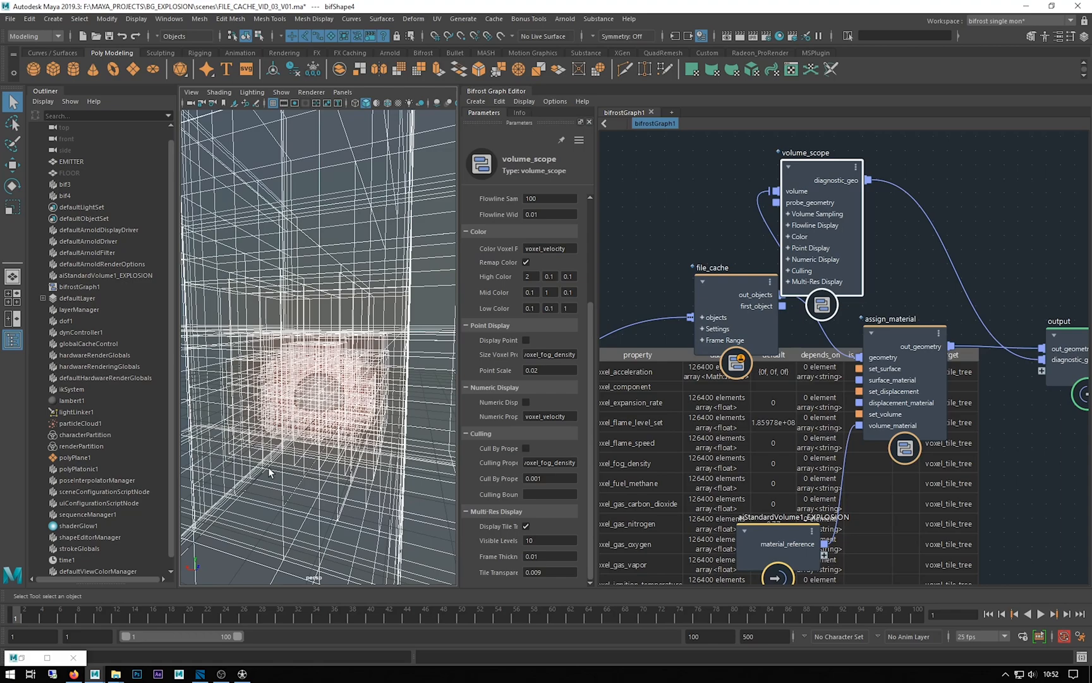
pyautogui.moveTo(368, 271)
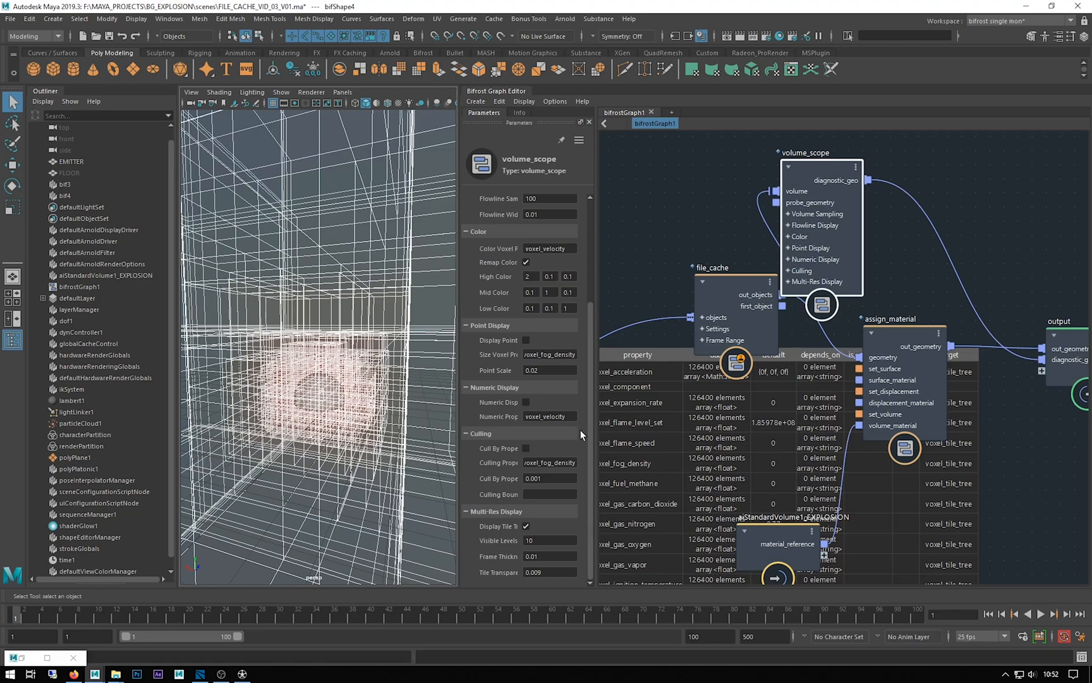
pyautogui.click(1043, 614)
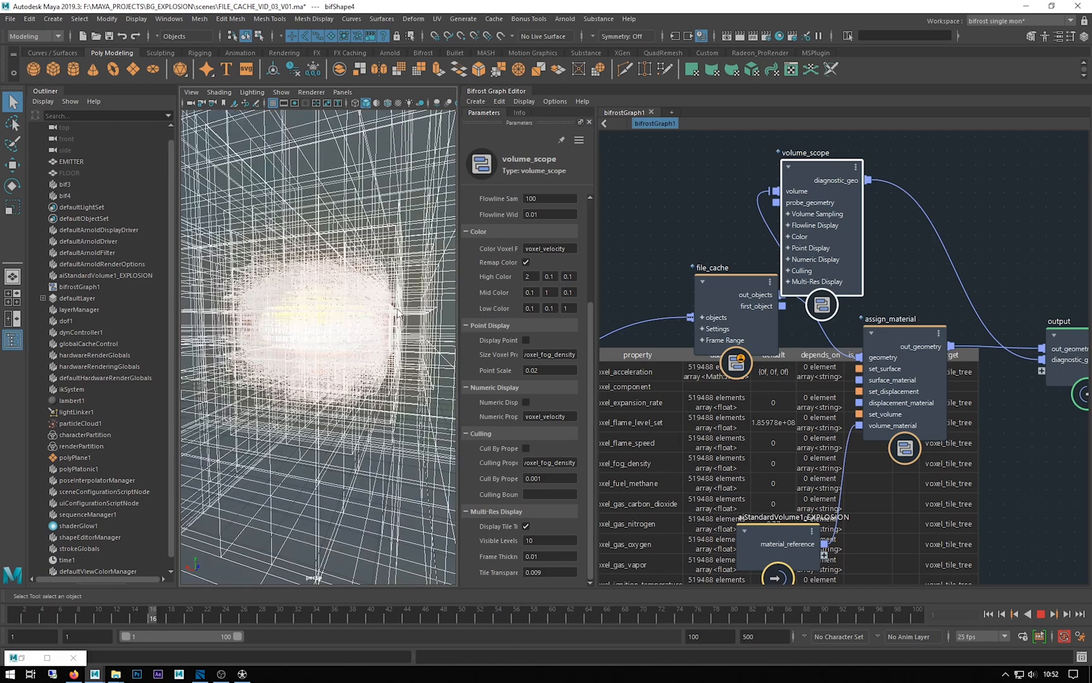
# Step the explosion forward a few more frames, then rewind to the first frame.
pyautogui.click(1061, 615)
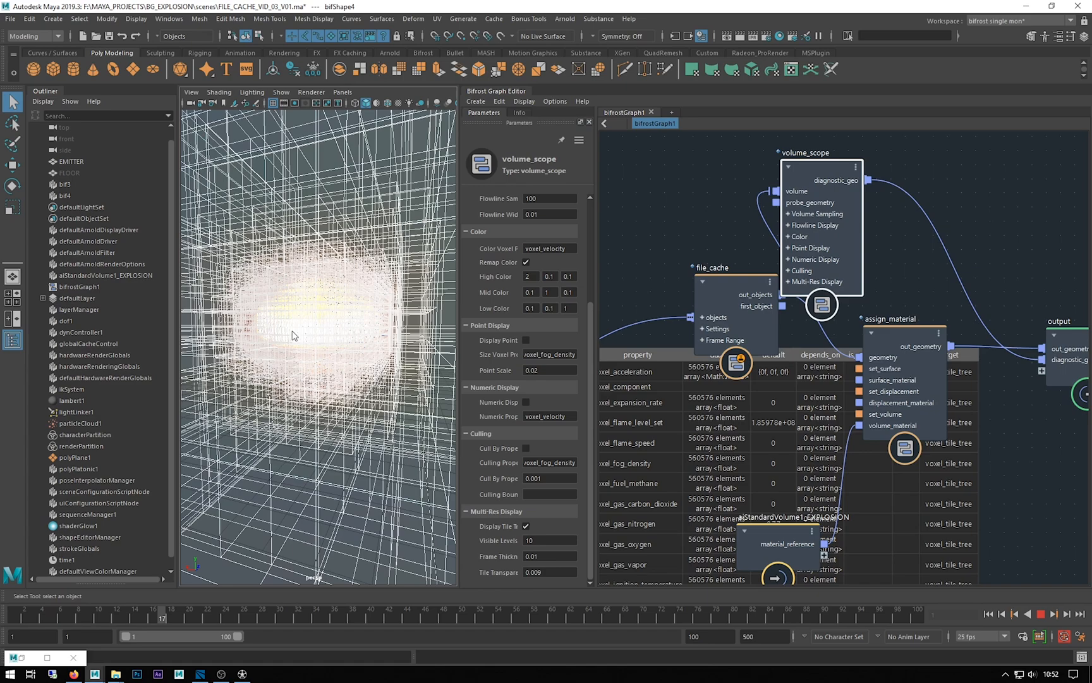
pyautogui.moveTo(378, 297)
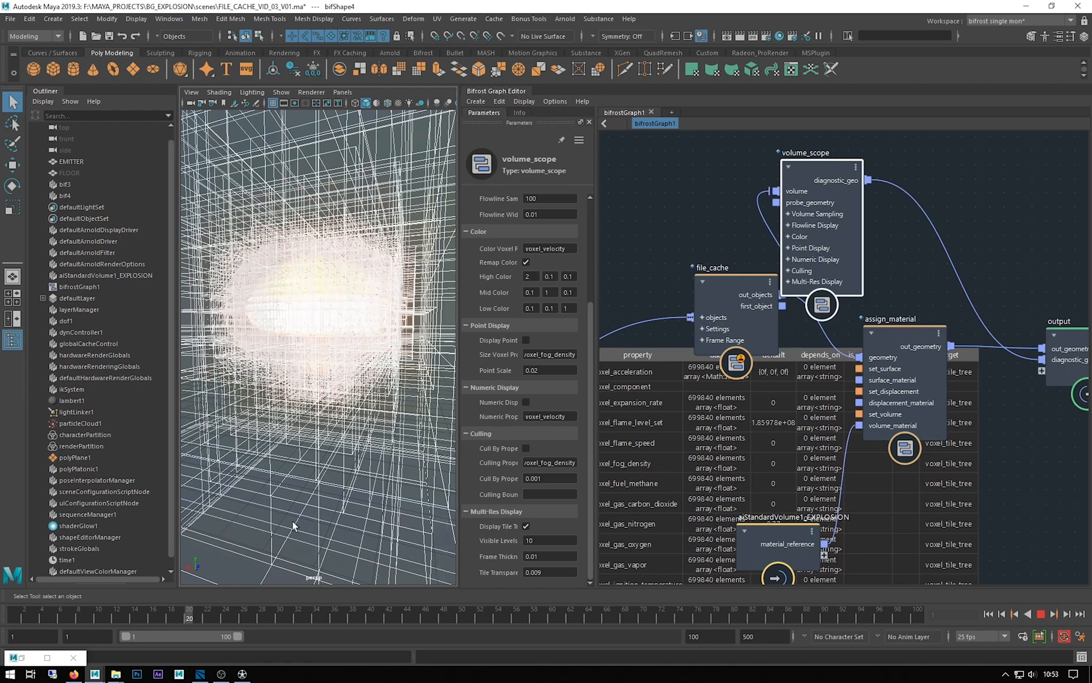
pyautogui.moveTo(385, 454)
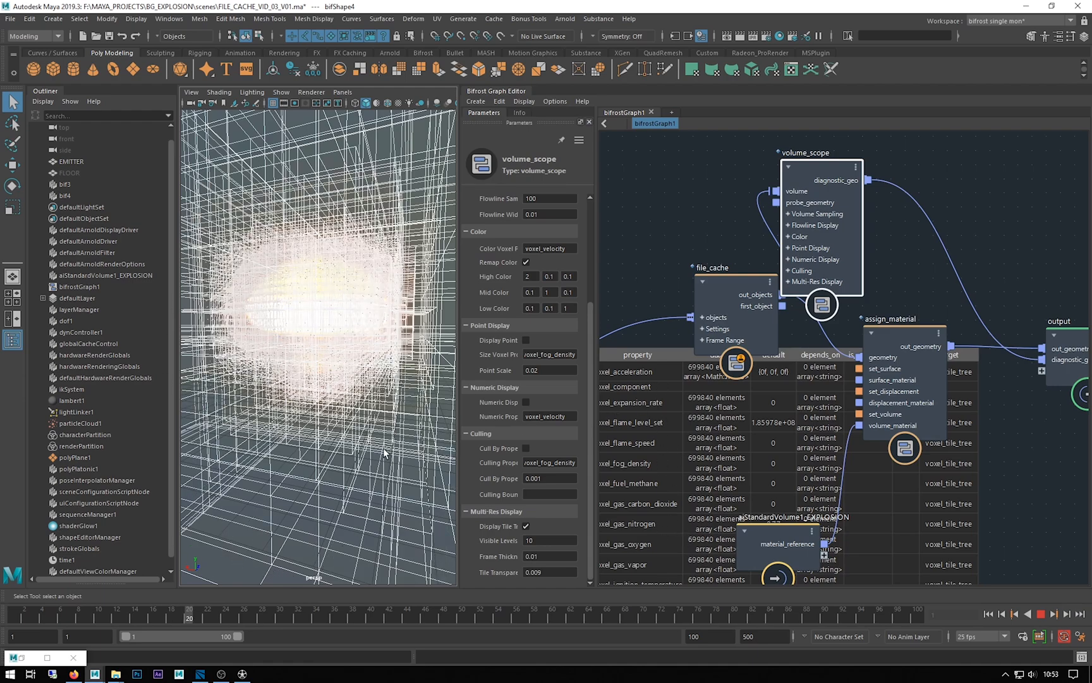
pyautogui.click(1044, 616)
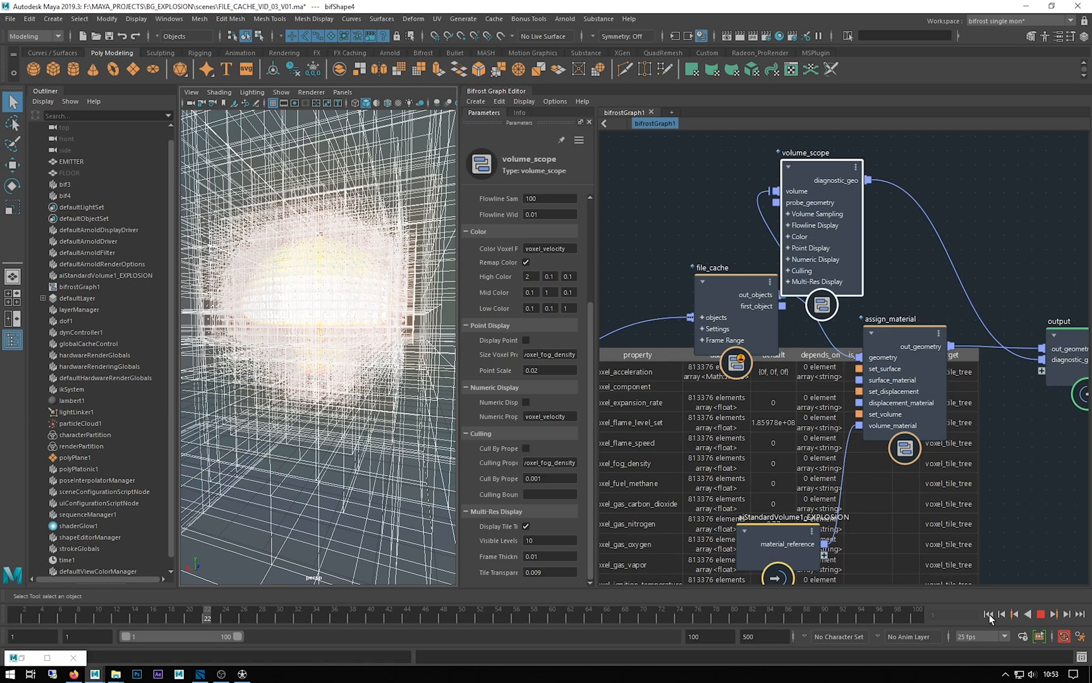
pyautogui.click(1046, 613)
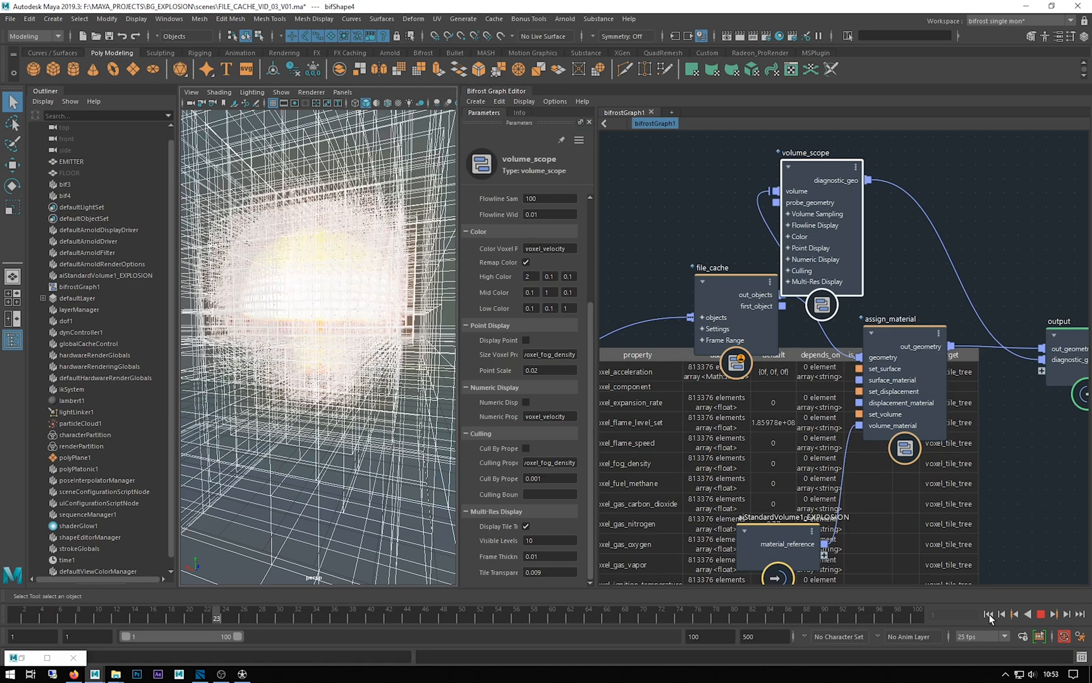
pyautogui.click(1046, 614)
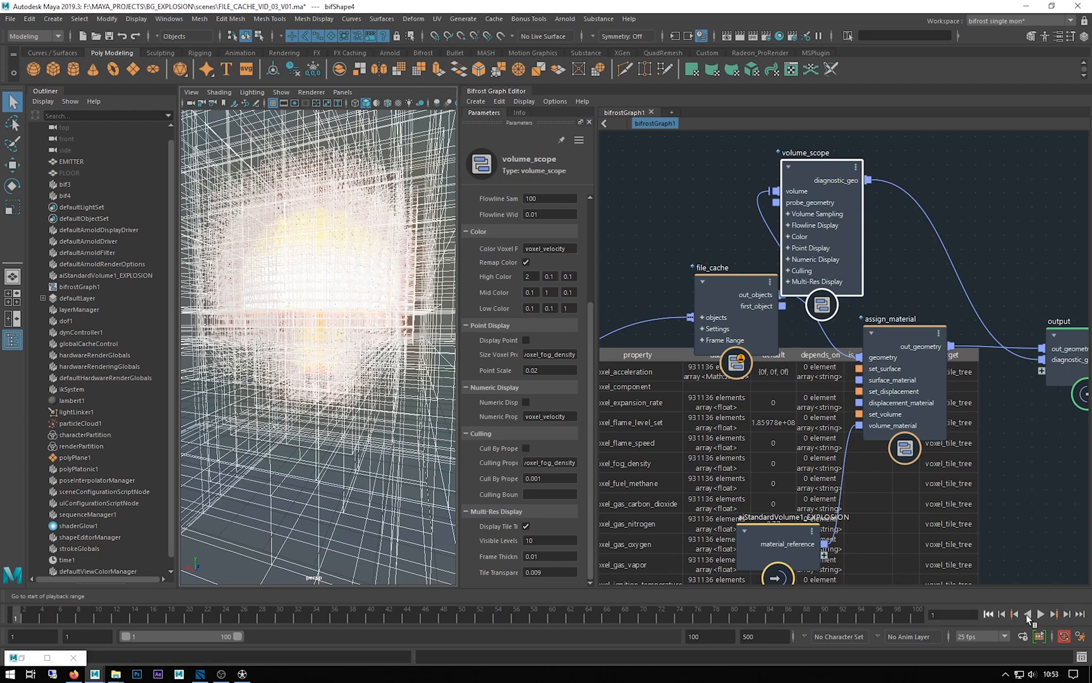
pyautogui.click(1042, 614)
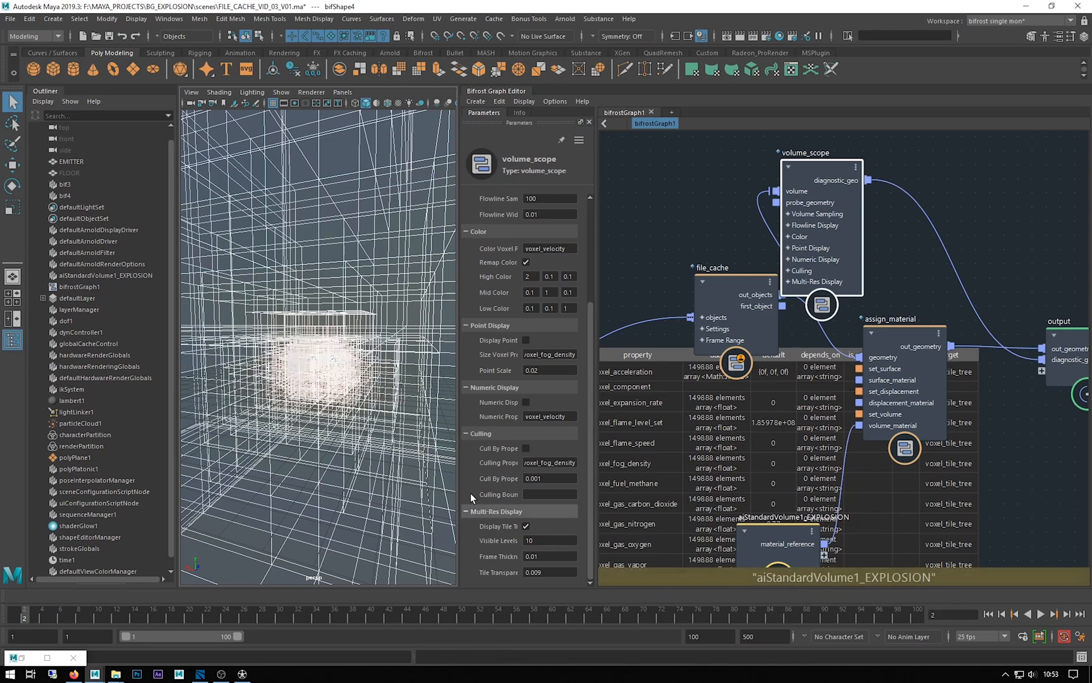
pyautogui.moveTo(984, 619)
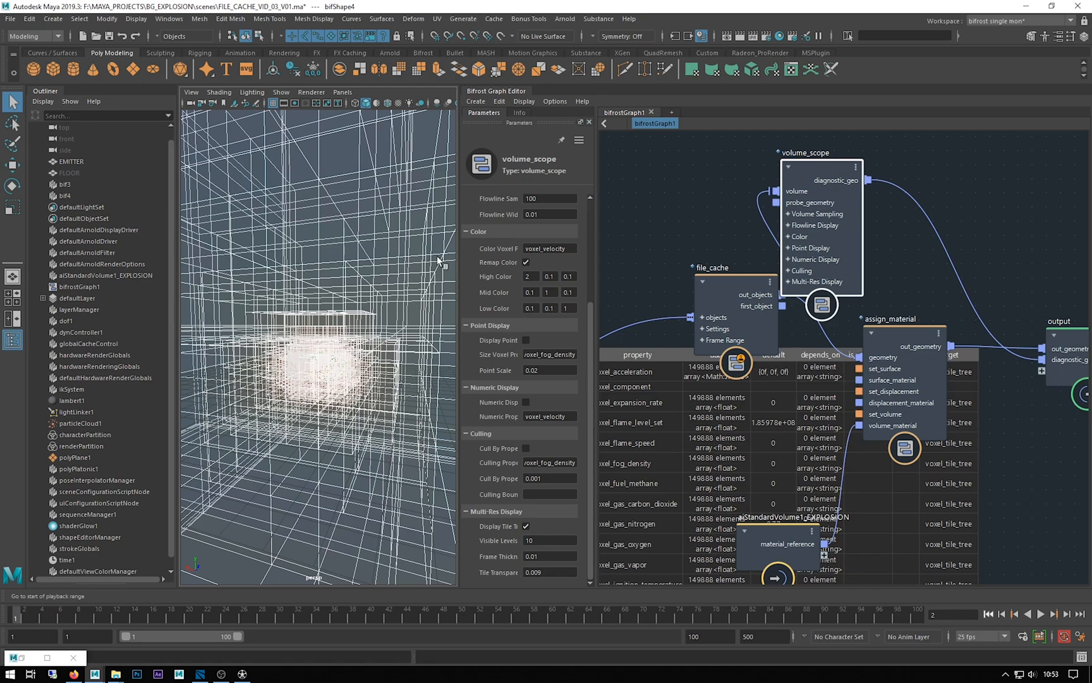
# Set volume_scope's Visible Levels back to 1.
pyautogui.click(548, 540)
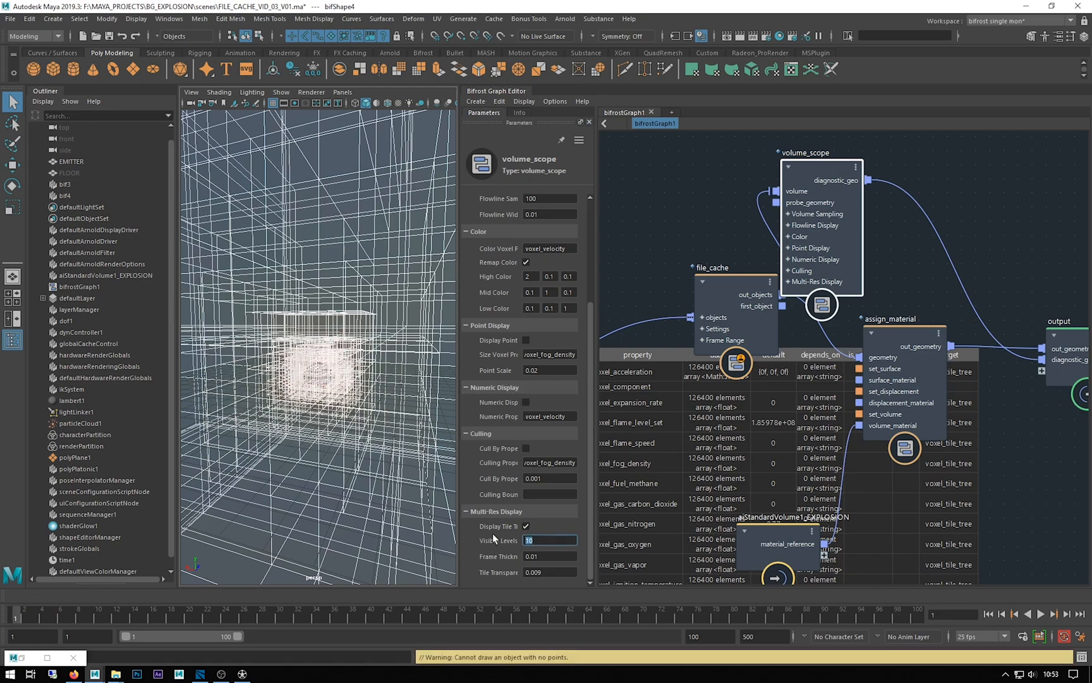
pyautogui.write('1')
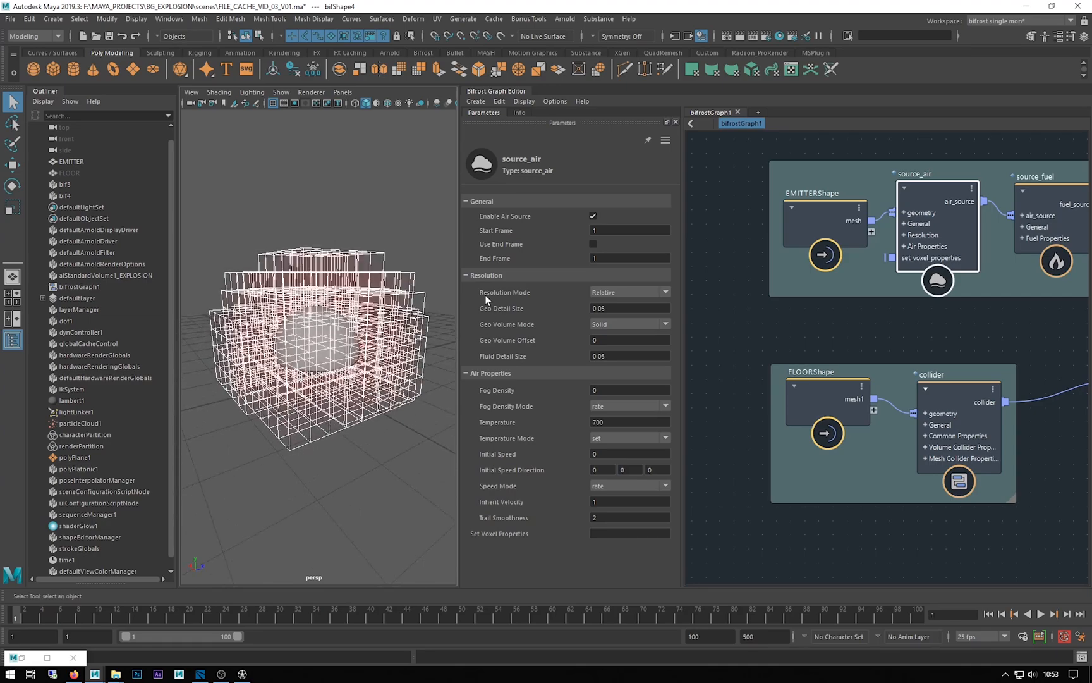
# Change source_air's Resolution Mode from Relative to Absolute, keeping geo detail size 0.05.
pyautogui.click(628, 292)
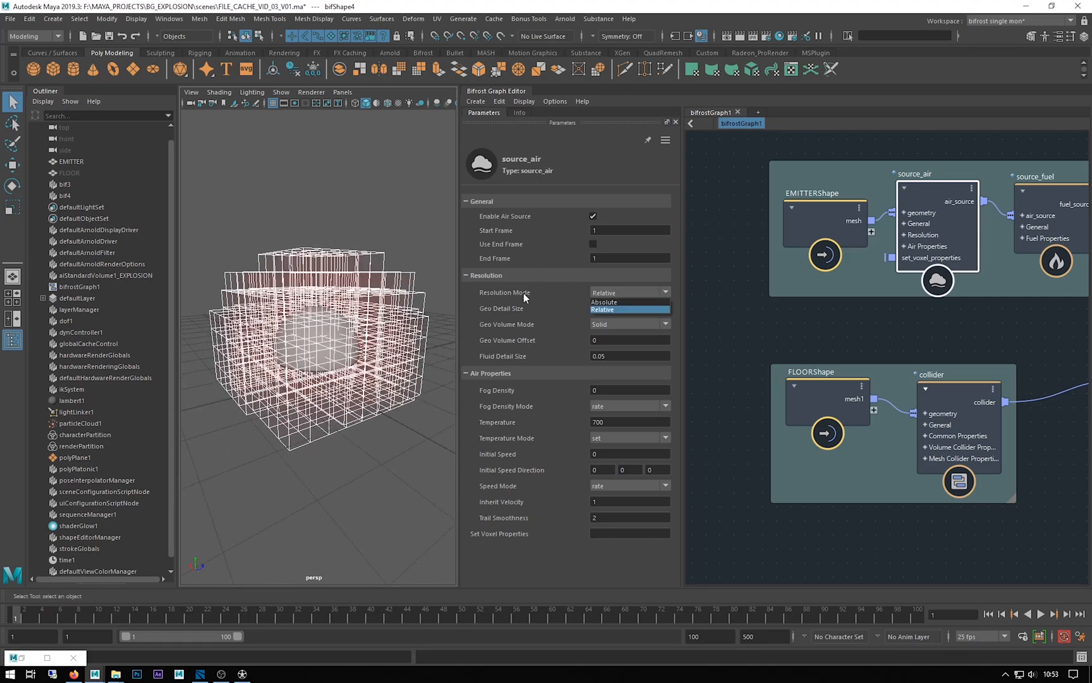
pyautogui.moveTo(620, 359)
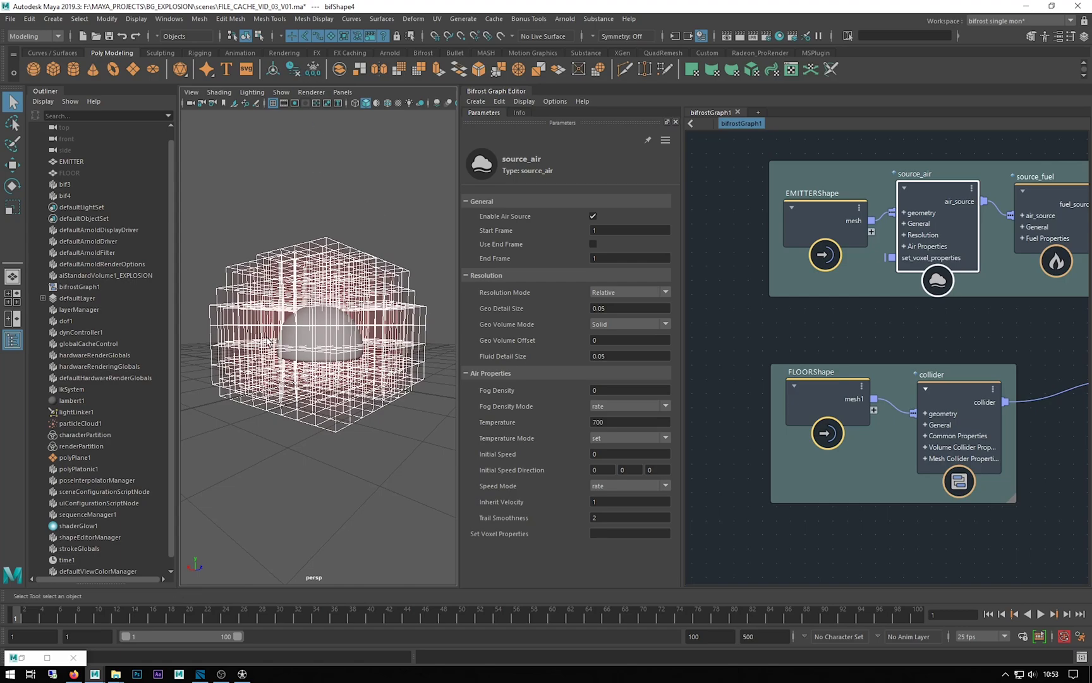
pyautogui.moveTo(378, 412)
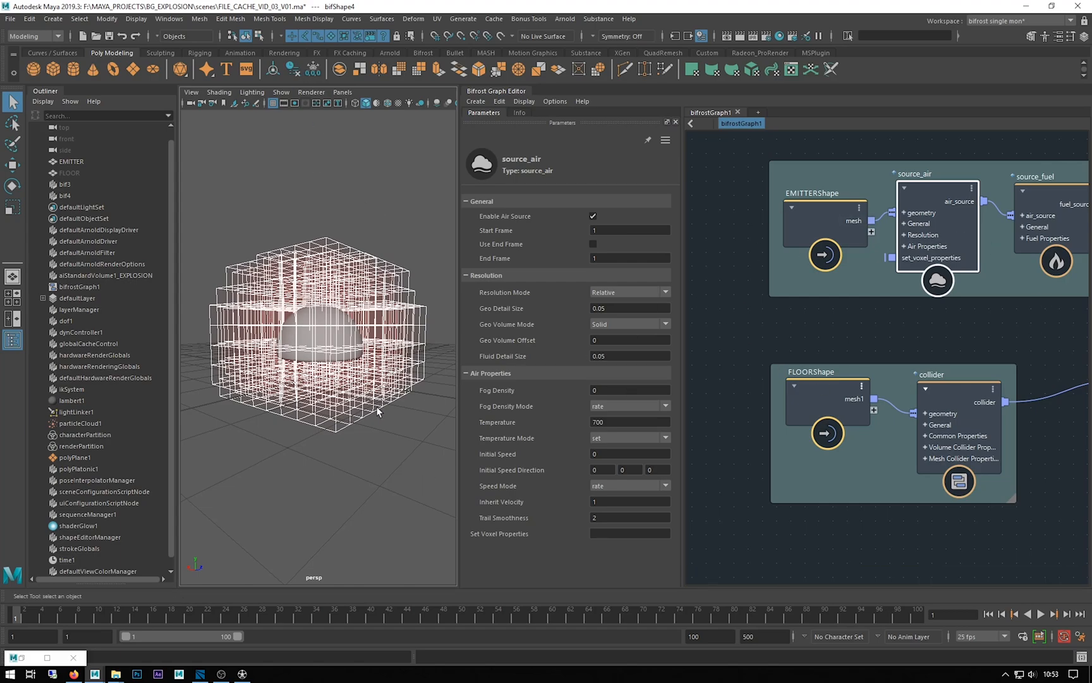
pyautogui.moveTo(305, 399)
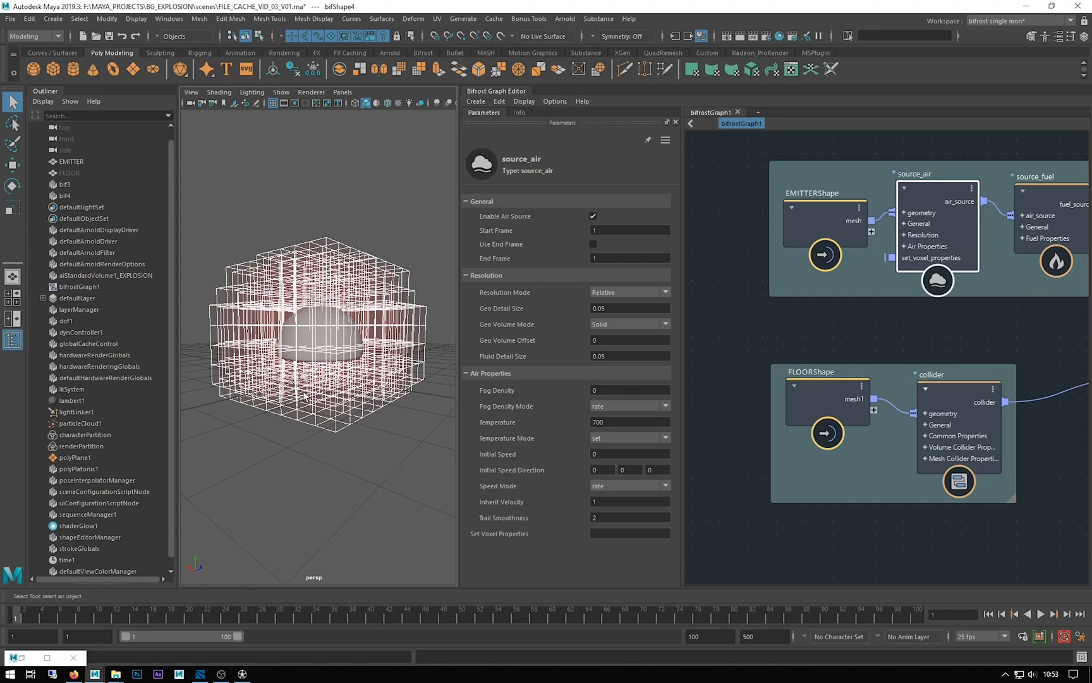
pyautogui.moveTo(227, 220)
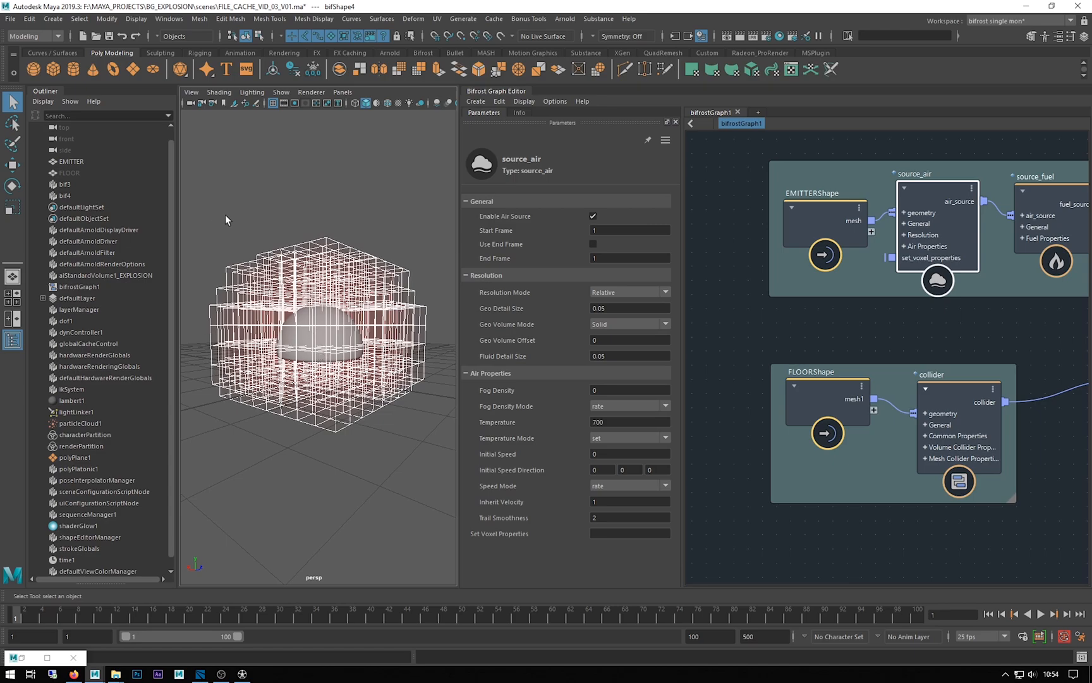
pyautogui.moveTo(549, 320)
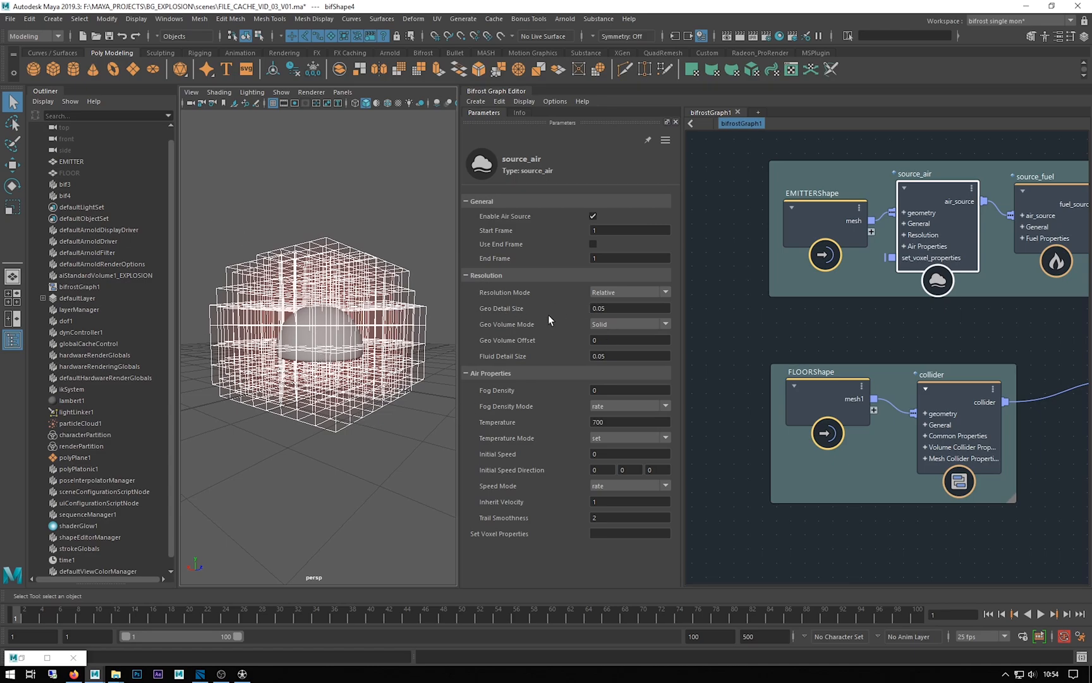
pyautogui.moveTo(537, 394)
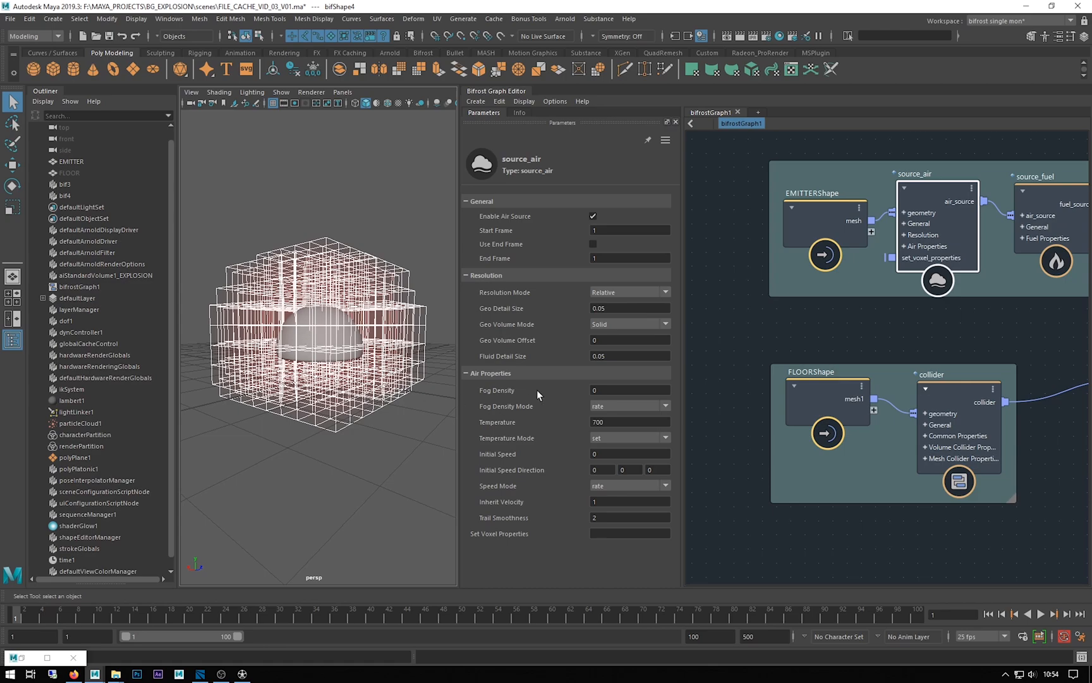
pyautogui.moveTo(669, 269)
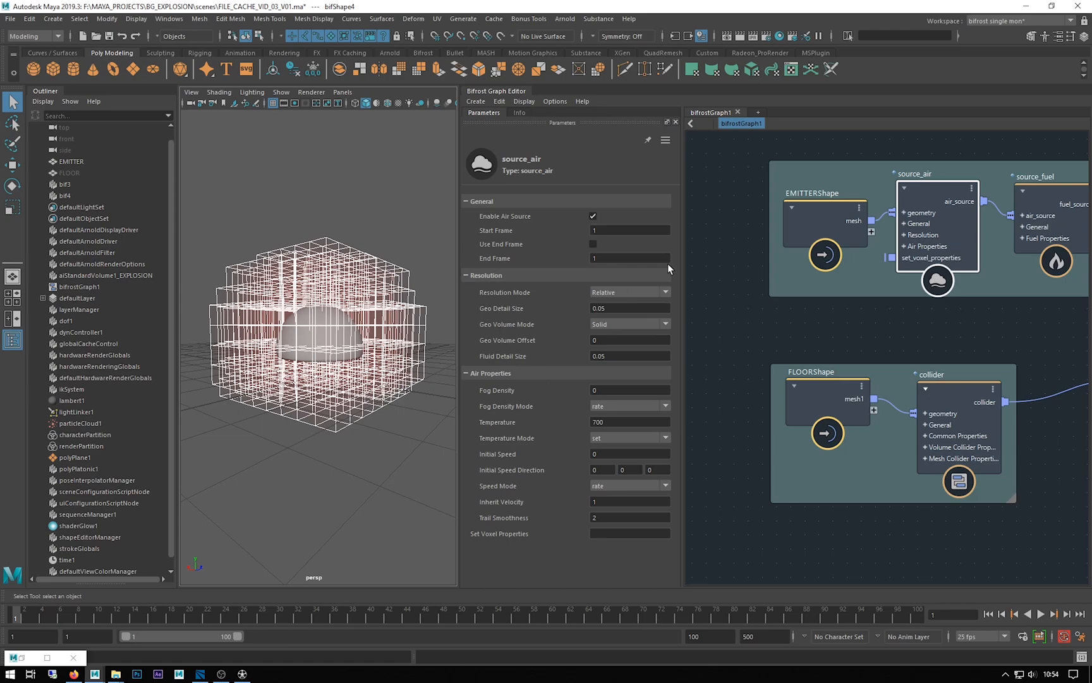
pyautogui.moveTo(620, 309)
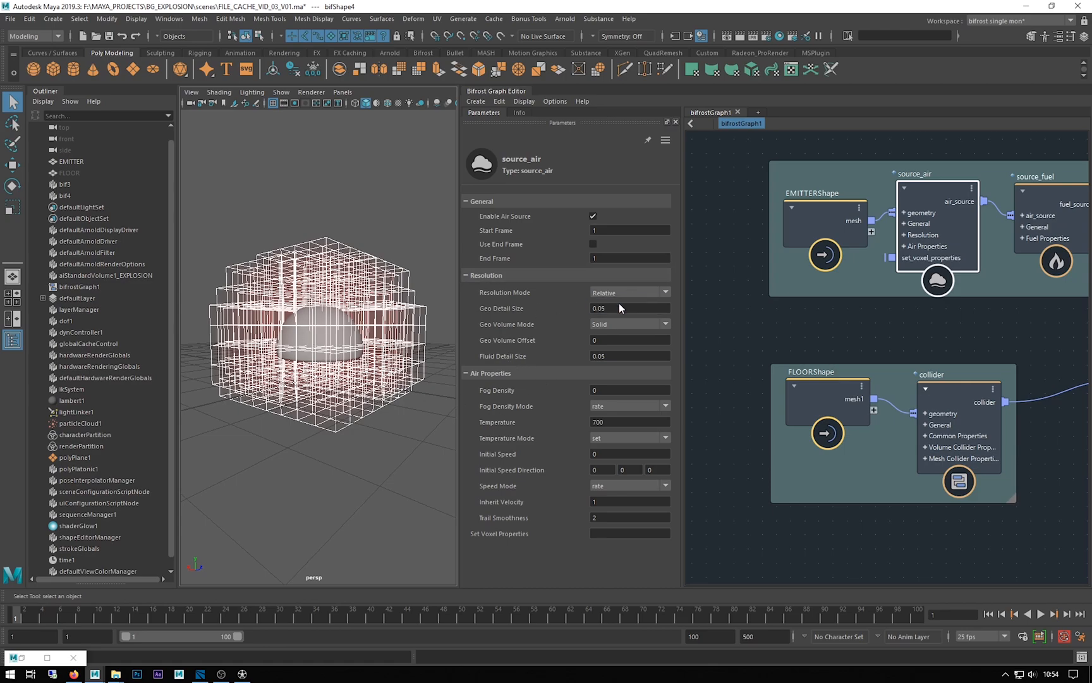
pyautogui.click(629, 292)
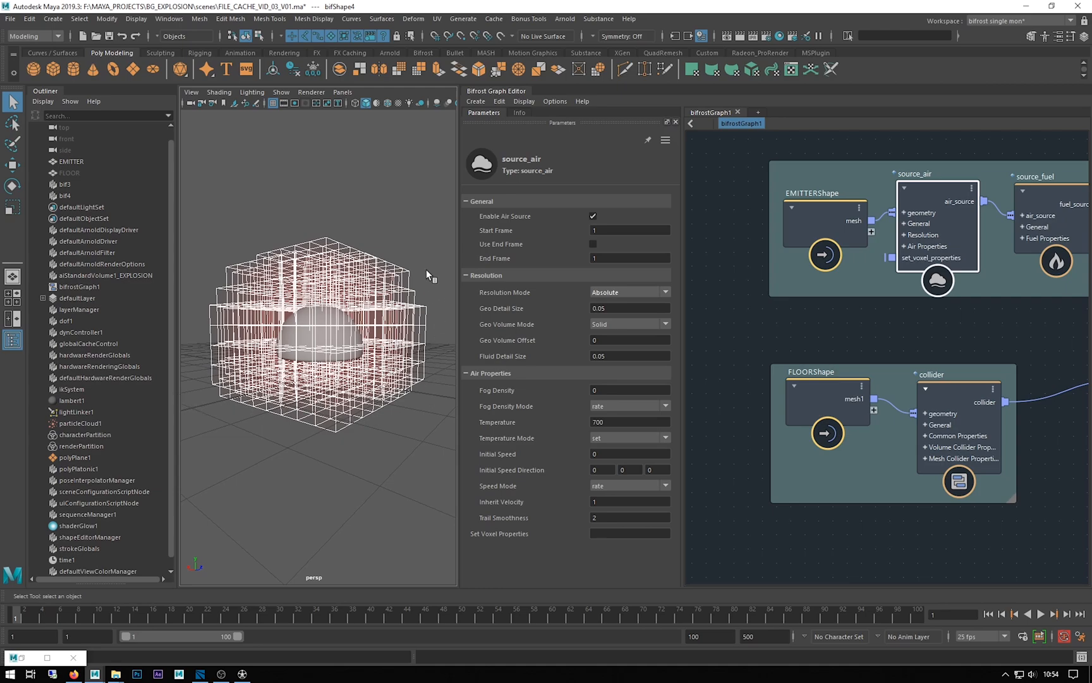
pyautogui.moveTo(359, 291)
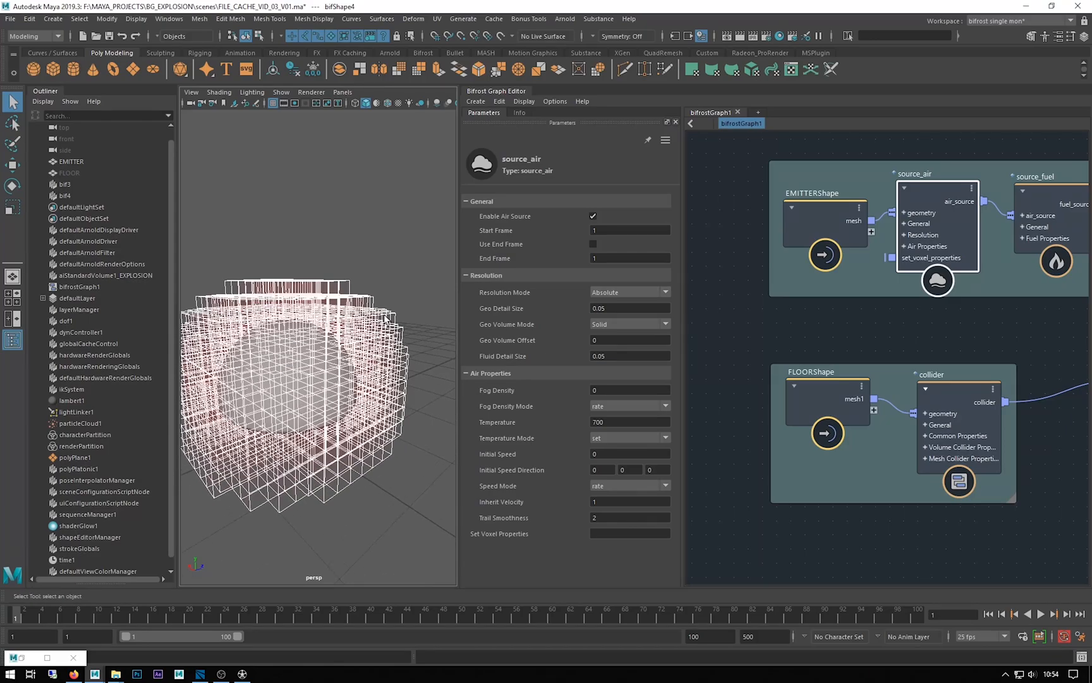
# Set the source_air Geo Detail Size to 0.01 while viewing the emitter voxels.
pyautogui.moveTo(383, 314); pyautogui.dragTo(328, 304)
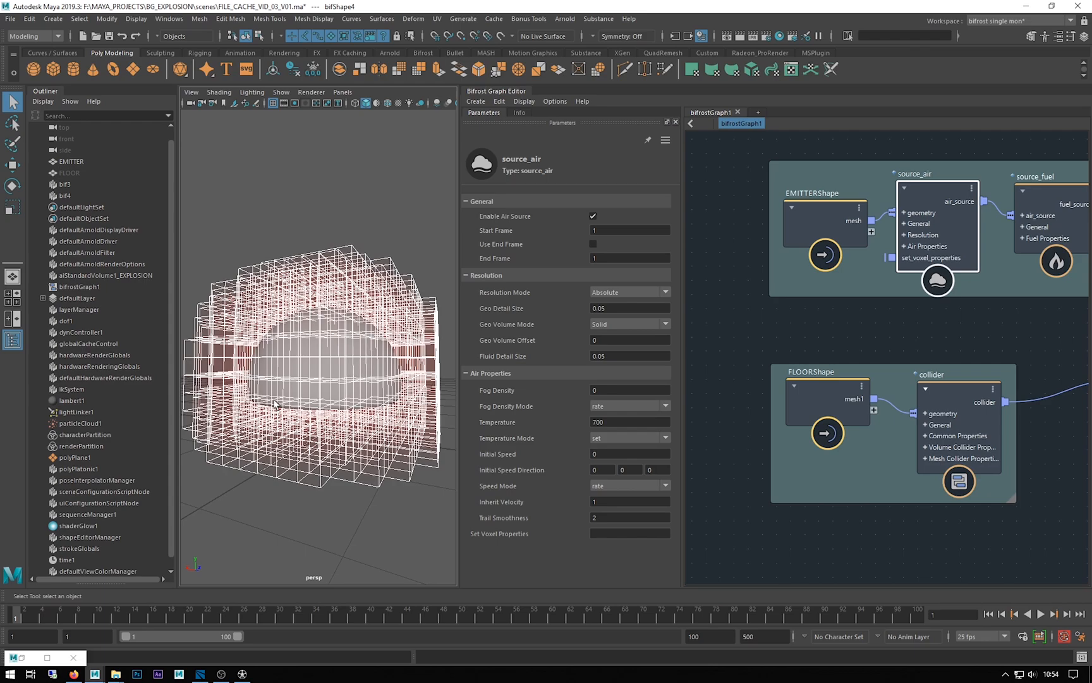
pyautogui.moveTo(549, 337)
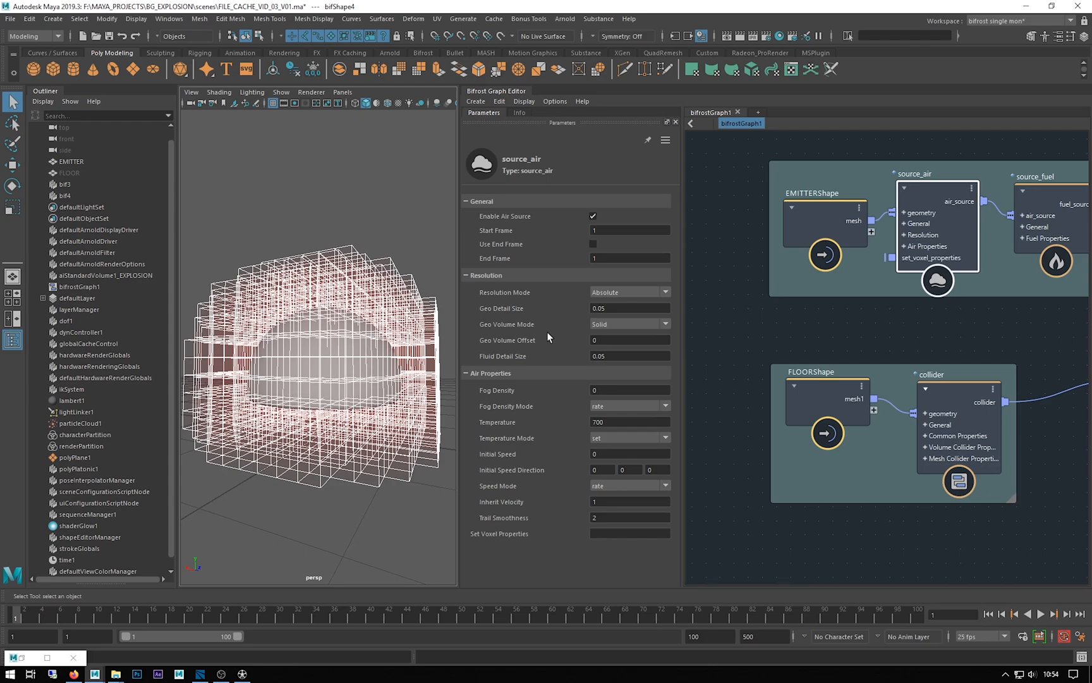
pyautogui.click(627, 308)
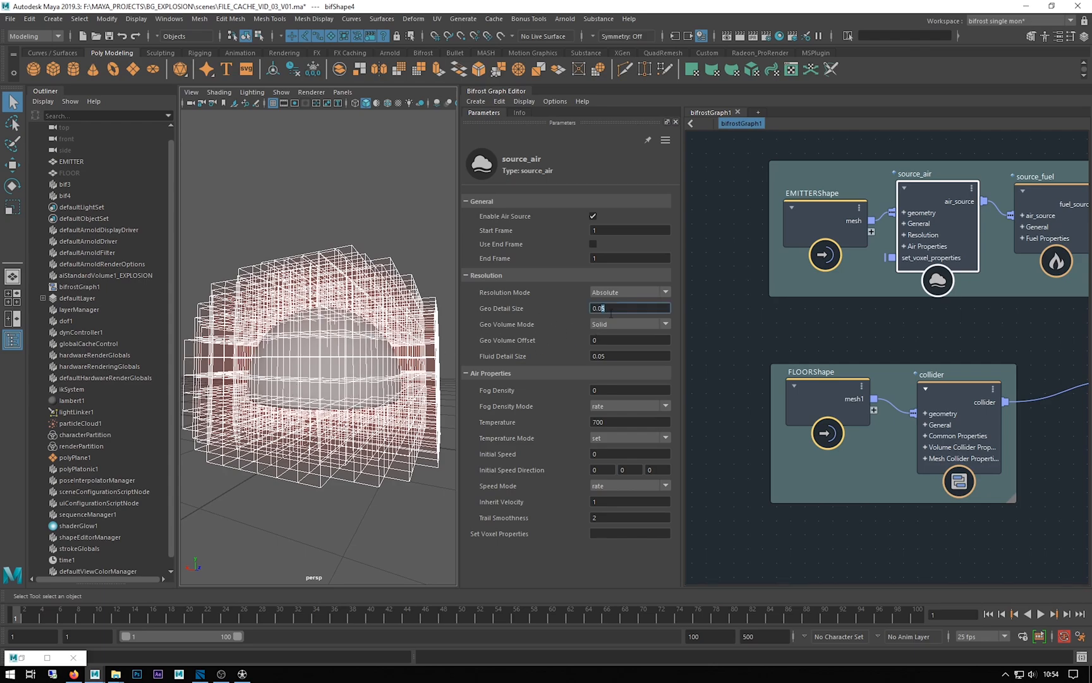
pyautogui.write('0.01')
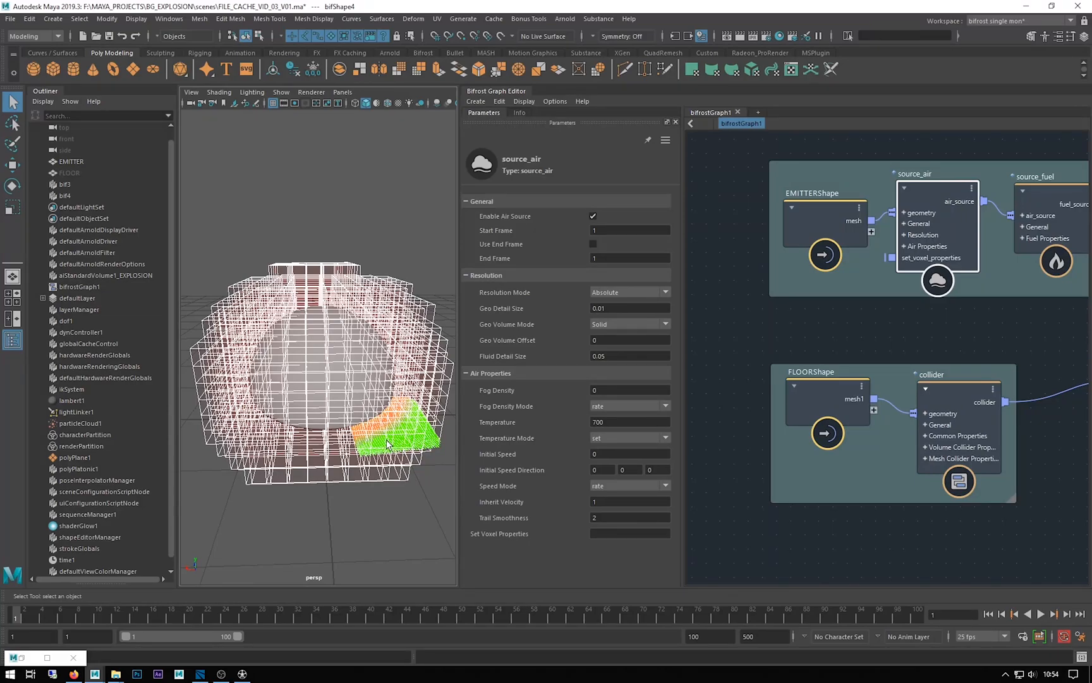
pyautogui.moveTo(1016, 318)
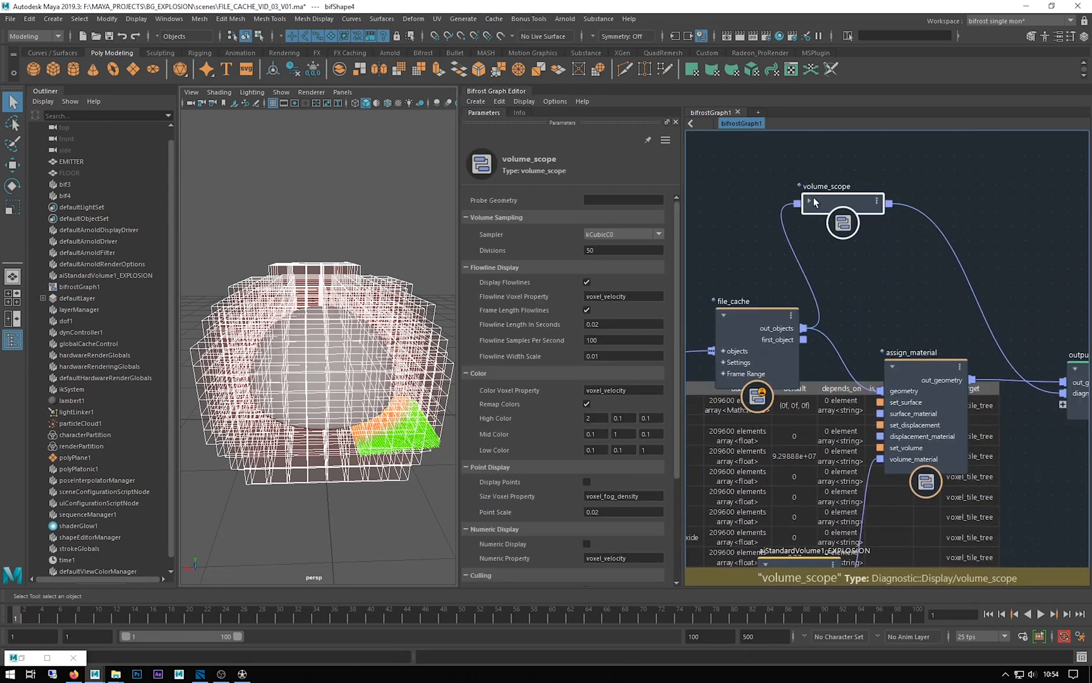
# Expand volume_scope to list its input ports, then return to source_air's parameters.
pyautogui.click(812, 200)
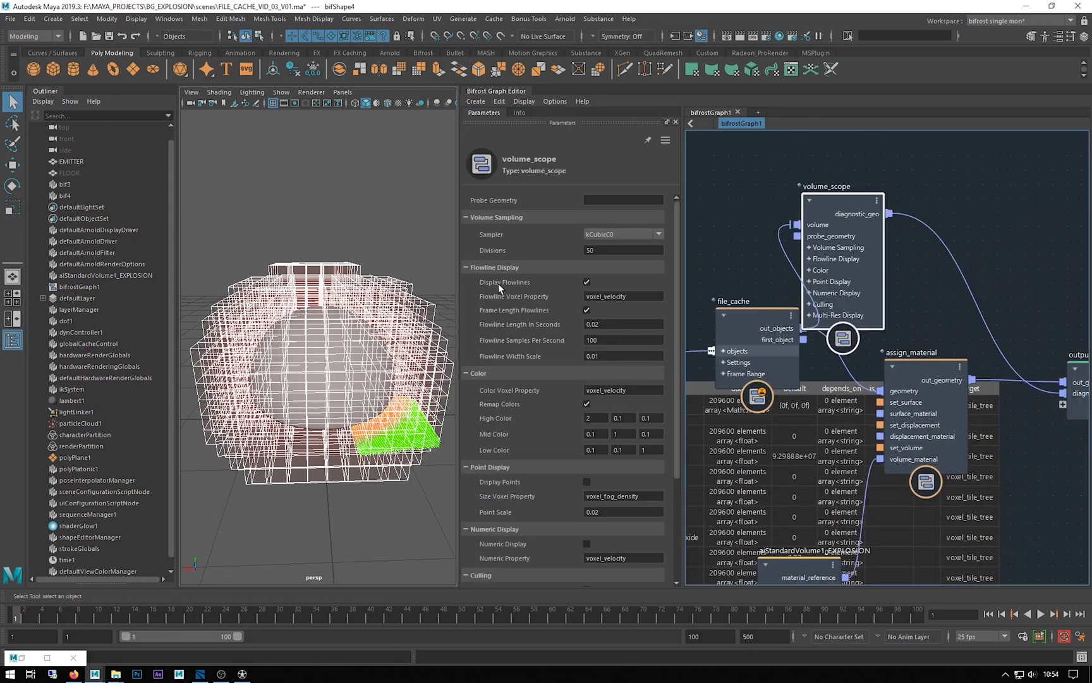
pyautogui.click(586, 282)
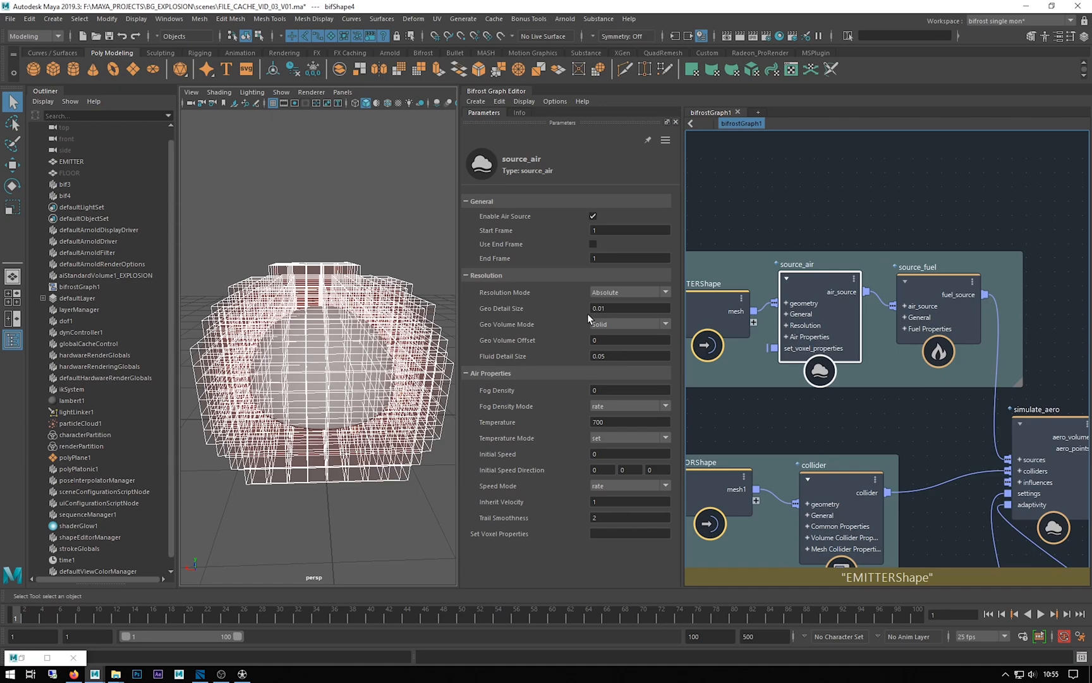
# Restore the source_air Geo Detail Size from 0.01 to 0.05.
pyautogui.click(629, 309)
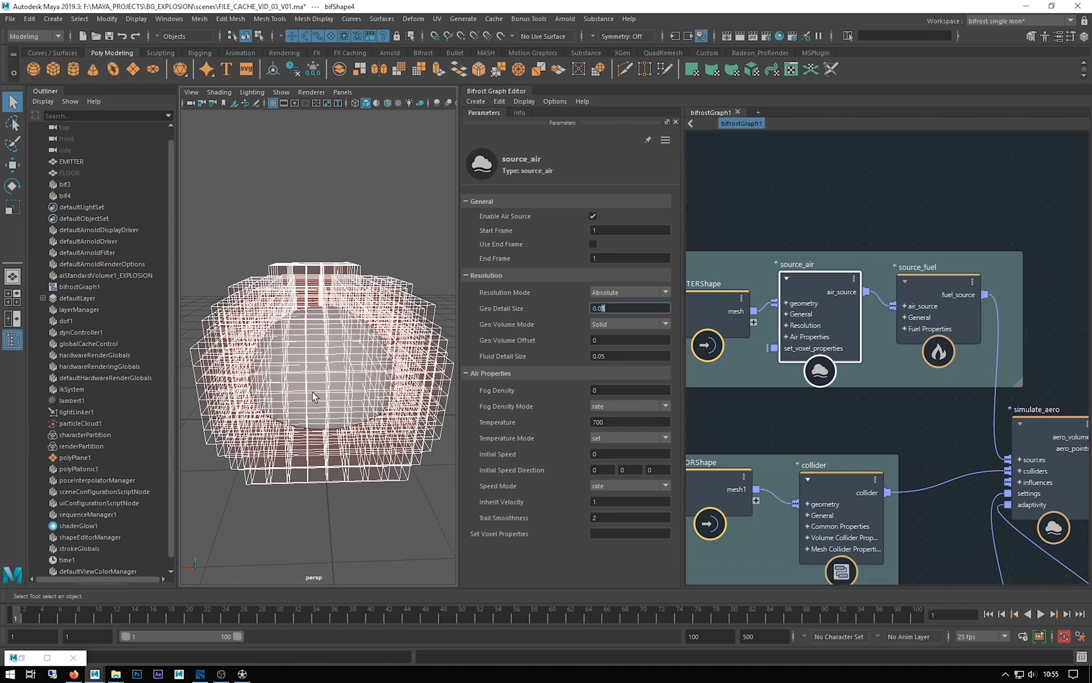
pyautogui.moveTo(341, 375)
pyautogui.write('5')
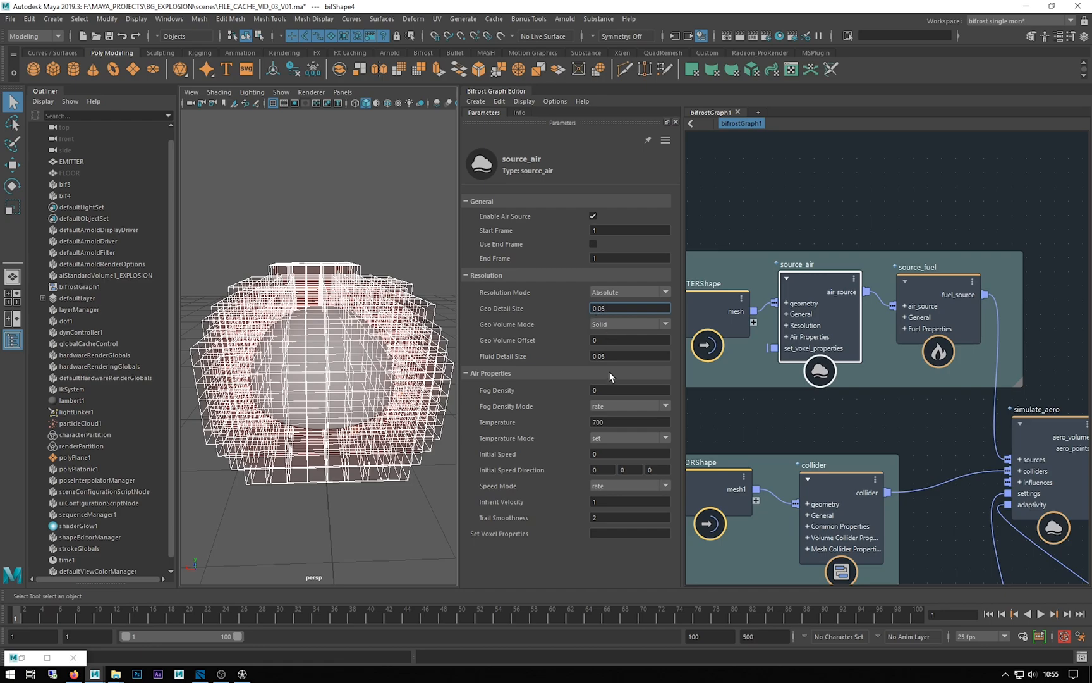
pyautogui.click(629, 309)
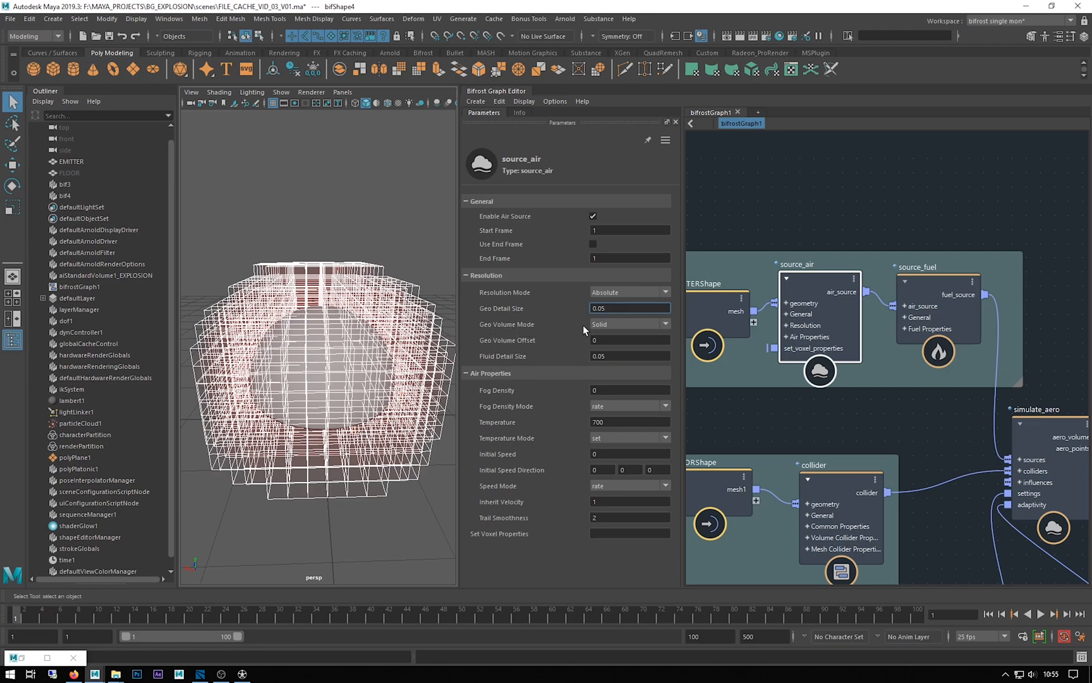
pyautogui.click(630, 323)
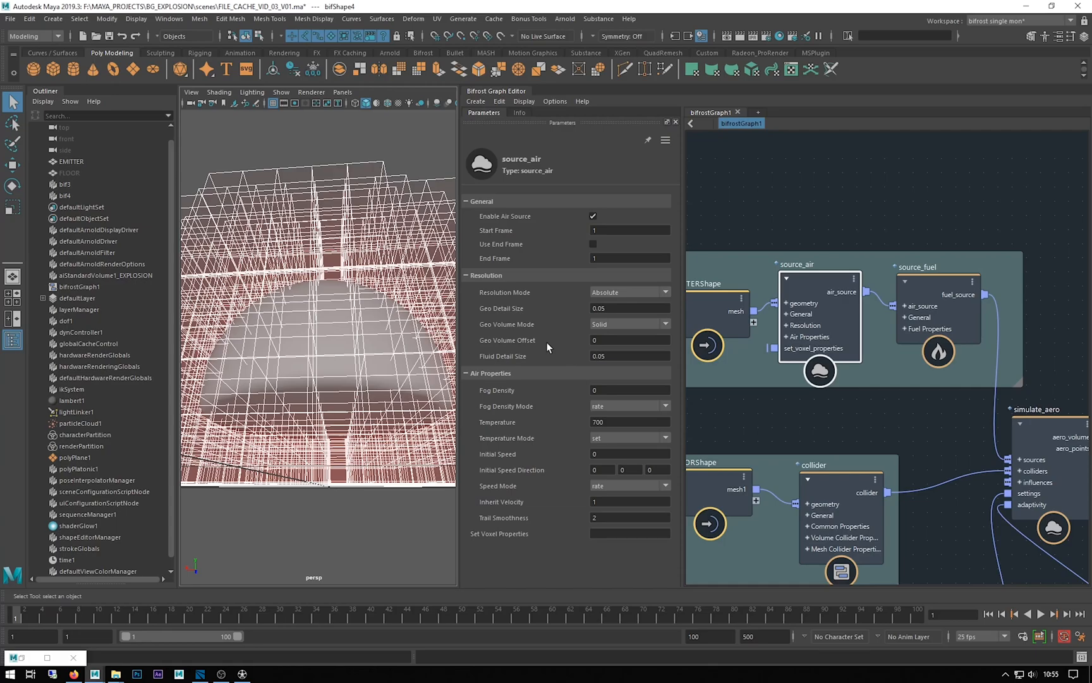
# Try Geo Volume Offset values 1 and -0.25 on source_air, ending back at 0.
pyautogui.click(629, 340)
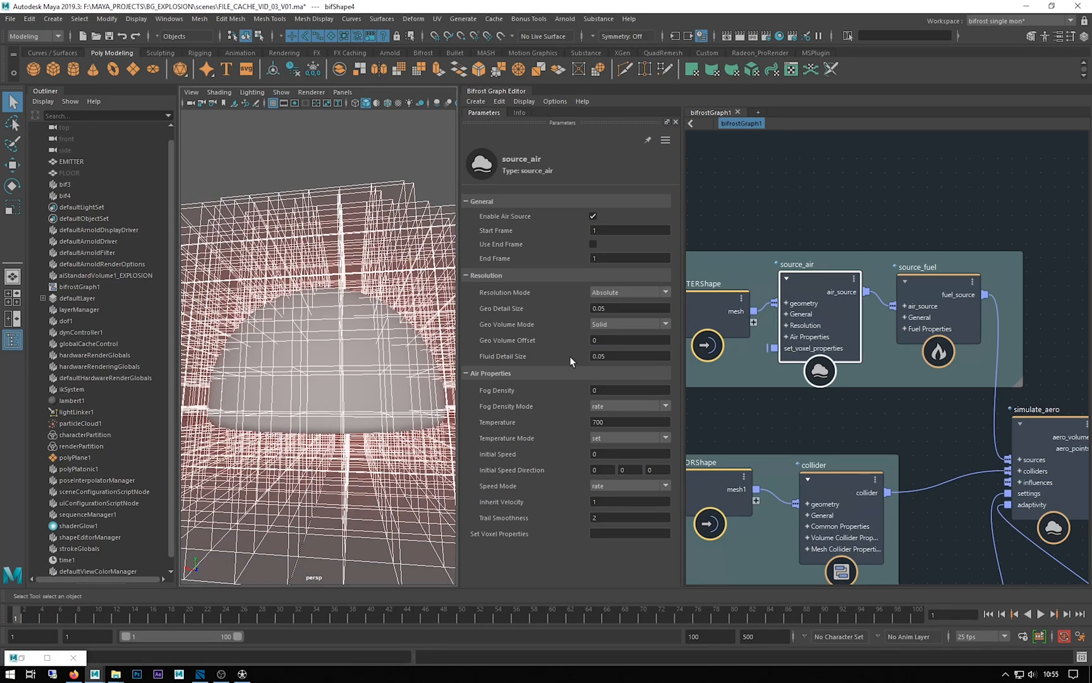
pyautogui.click(630, 340)
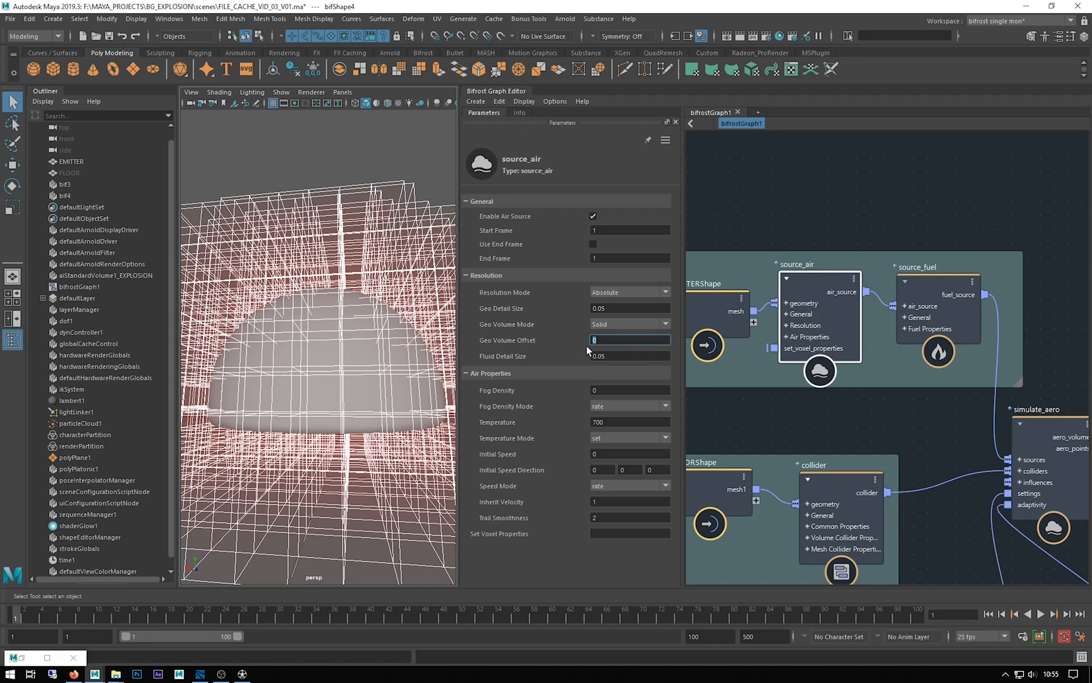
pyautogui.moveTo(407, 310)
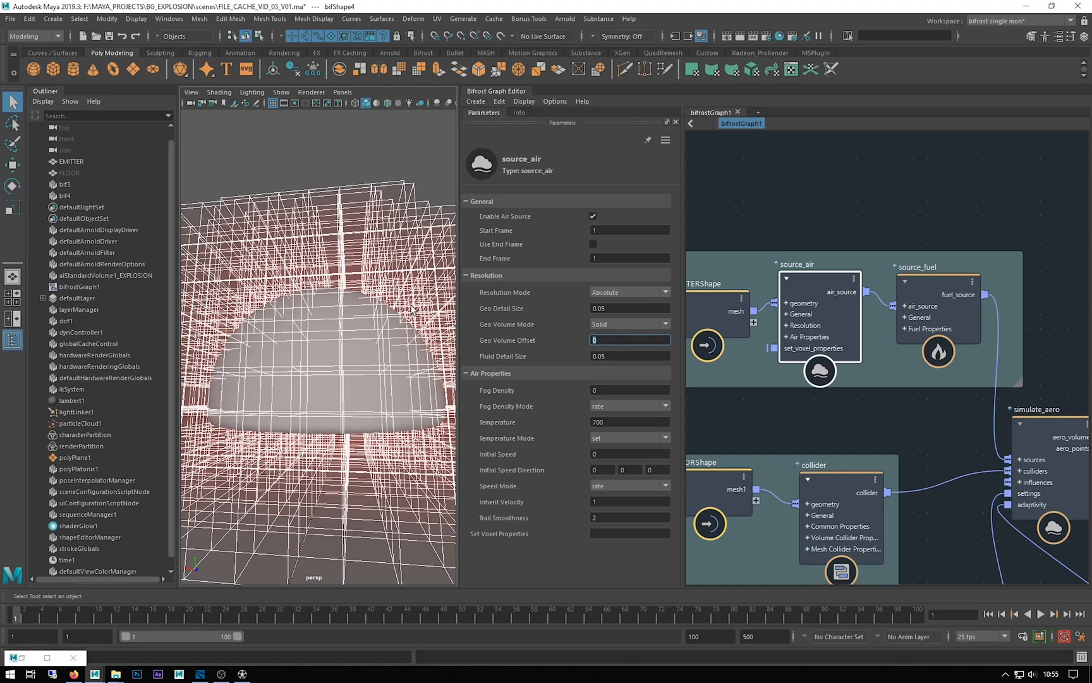
pyautogui.moveTo(553, 344)
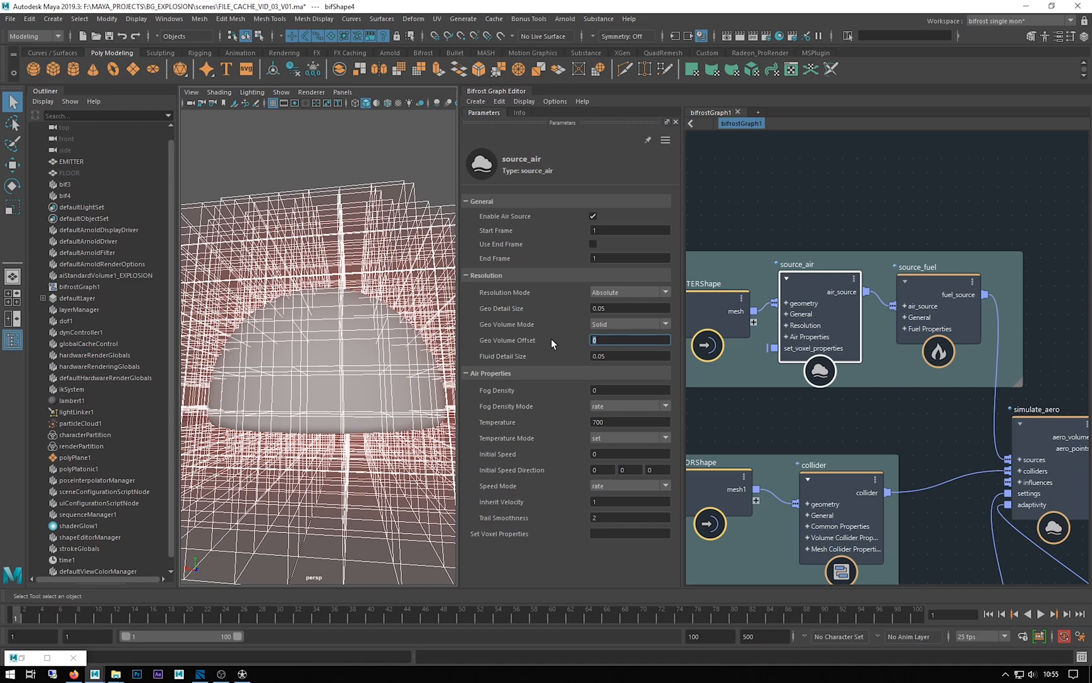
pyautogui.write('1')
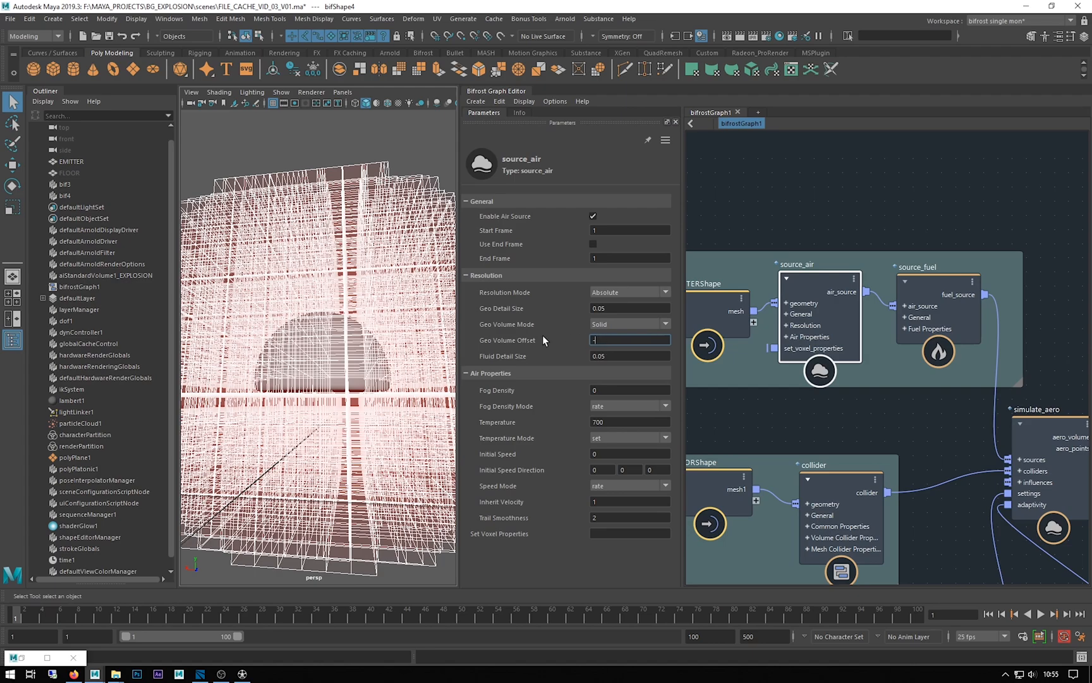
pyautogui.write('-.25')
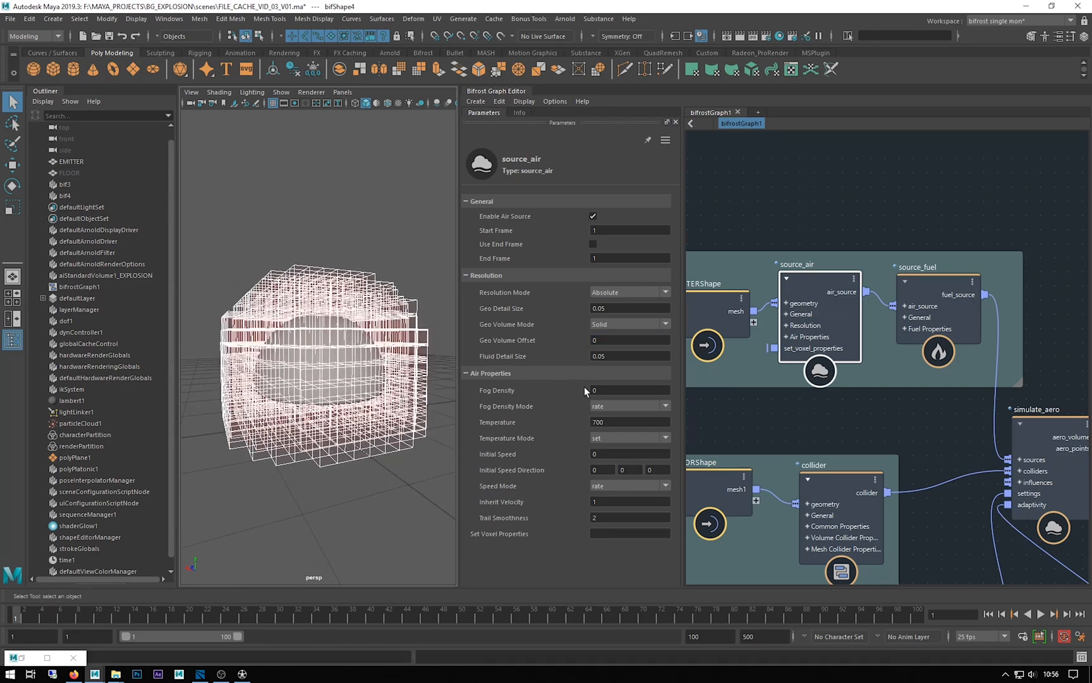
# Test Fluid Detail Size 0.01 on source_air, revert to 0.05 and play the simulation forward.
pyautogui.click(630, 356)
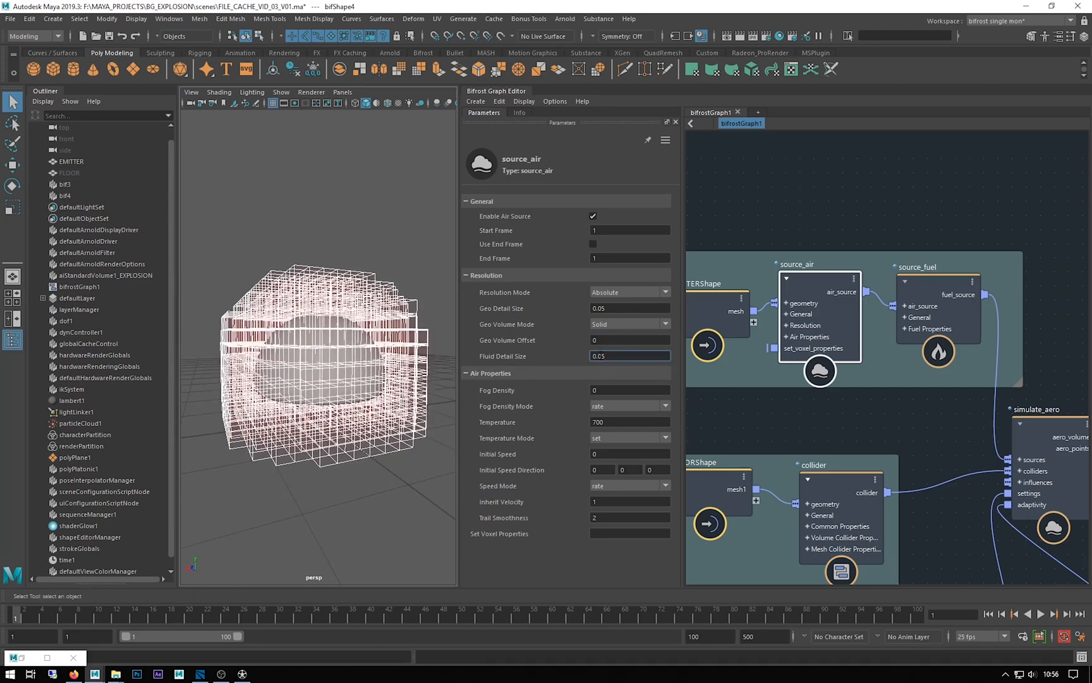
pyautogui.click(630, 357)
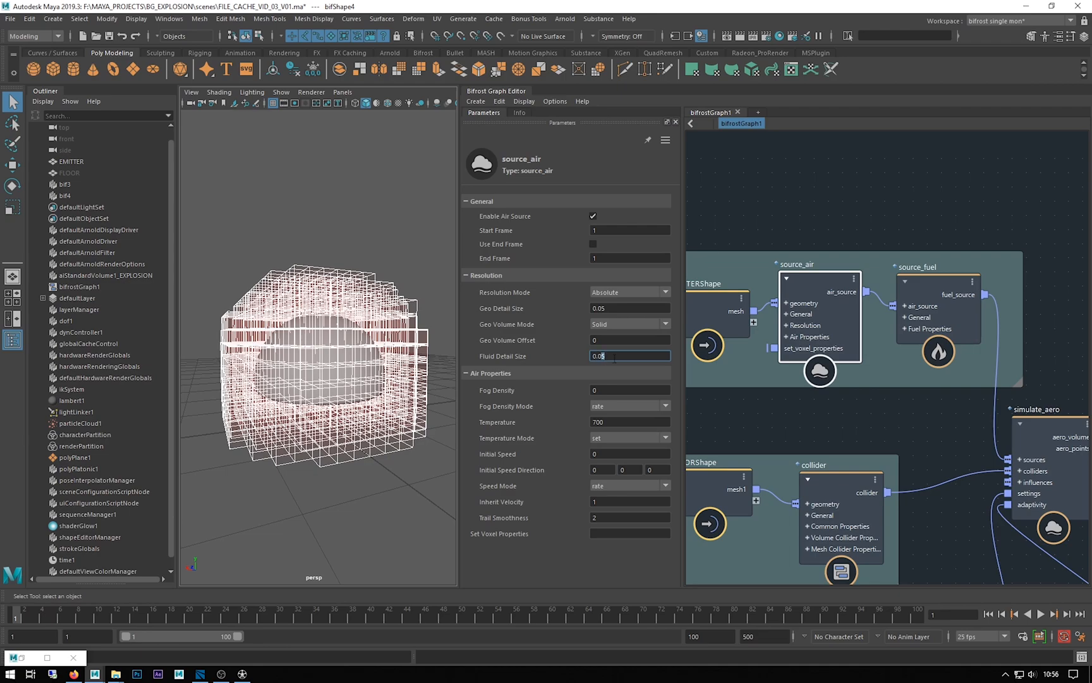
pyautogui.write('0.01')
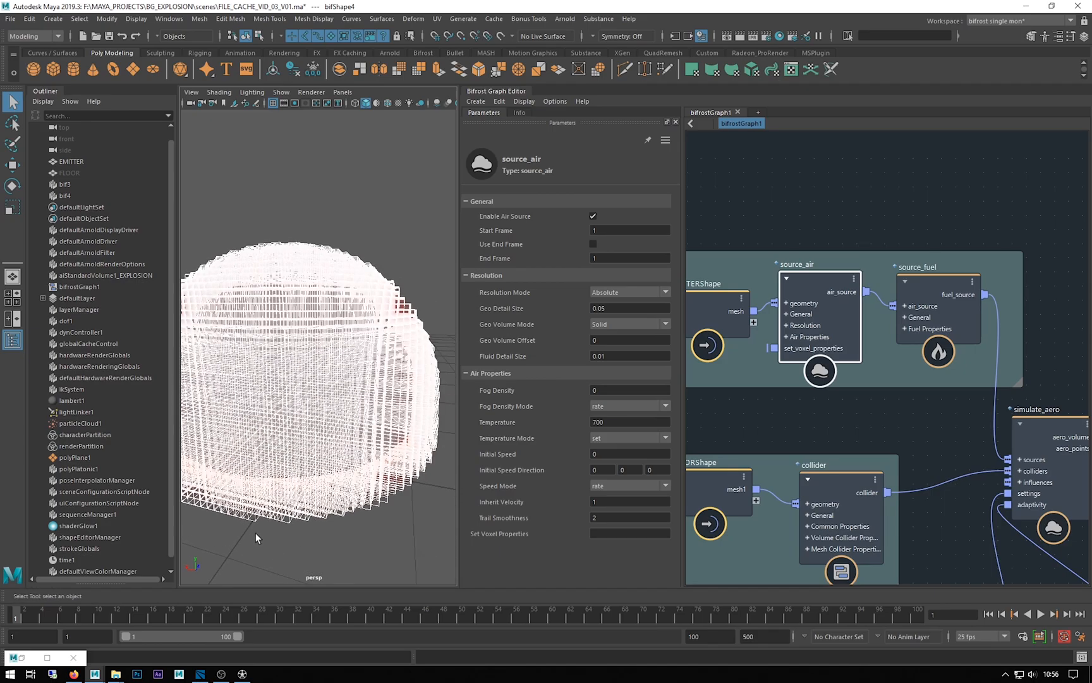
pyautogui.moveTo(262, 541)
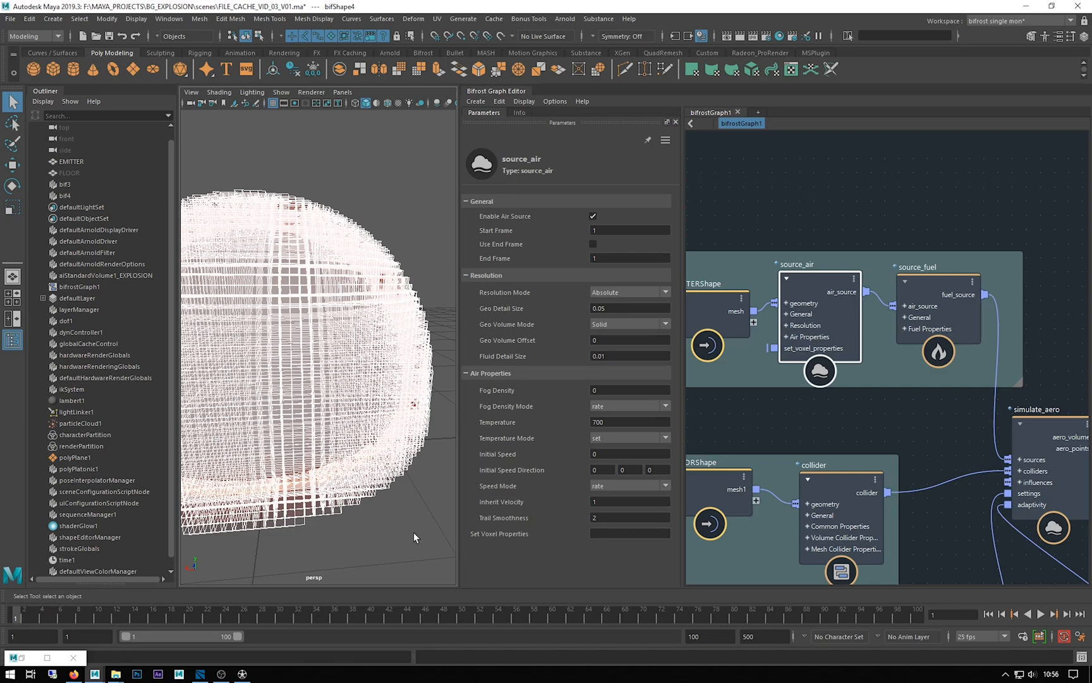
pyautogui.moveTo(333, 474)
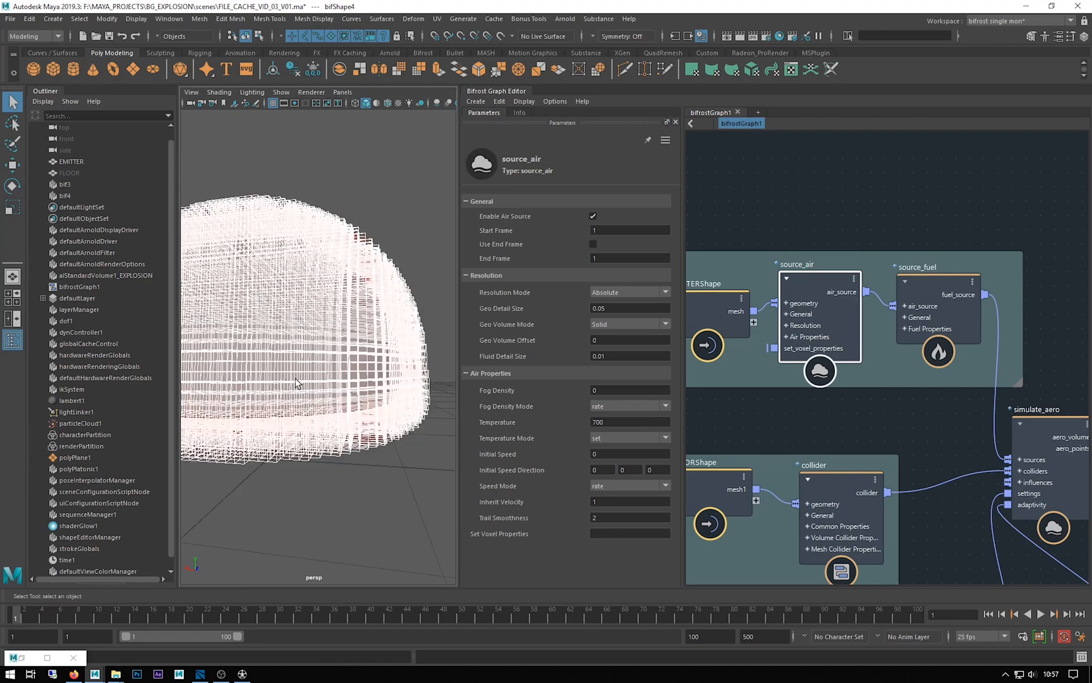
pyautogui.moveTo(336, 490)
pyautogui.write('0.05')
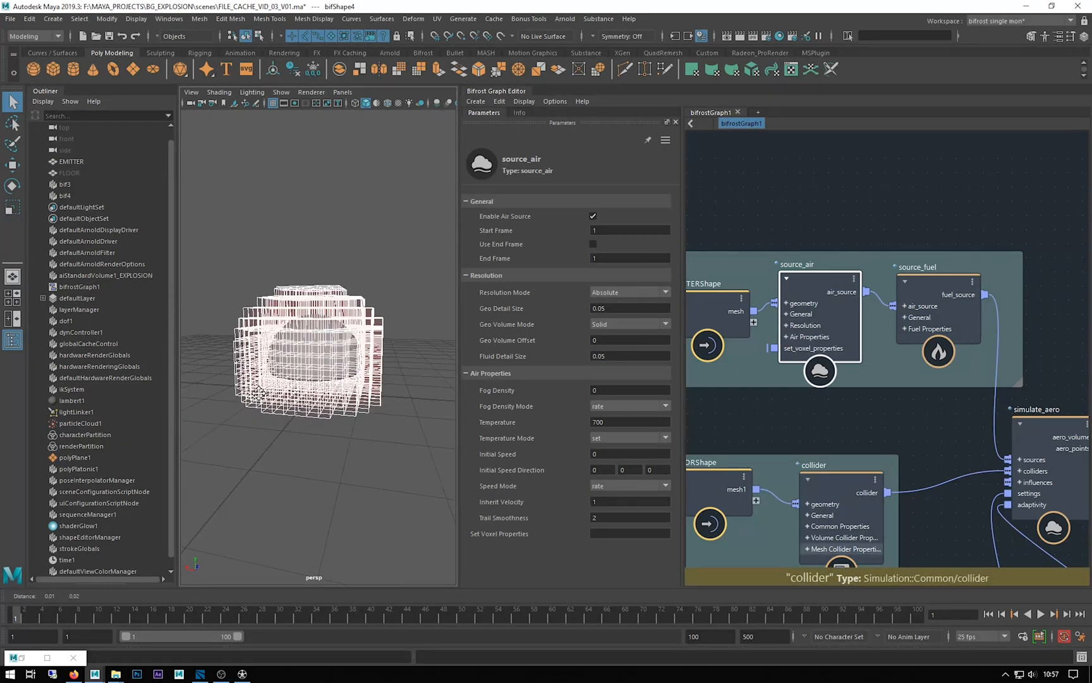
pyautogui.click(1046, 616)
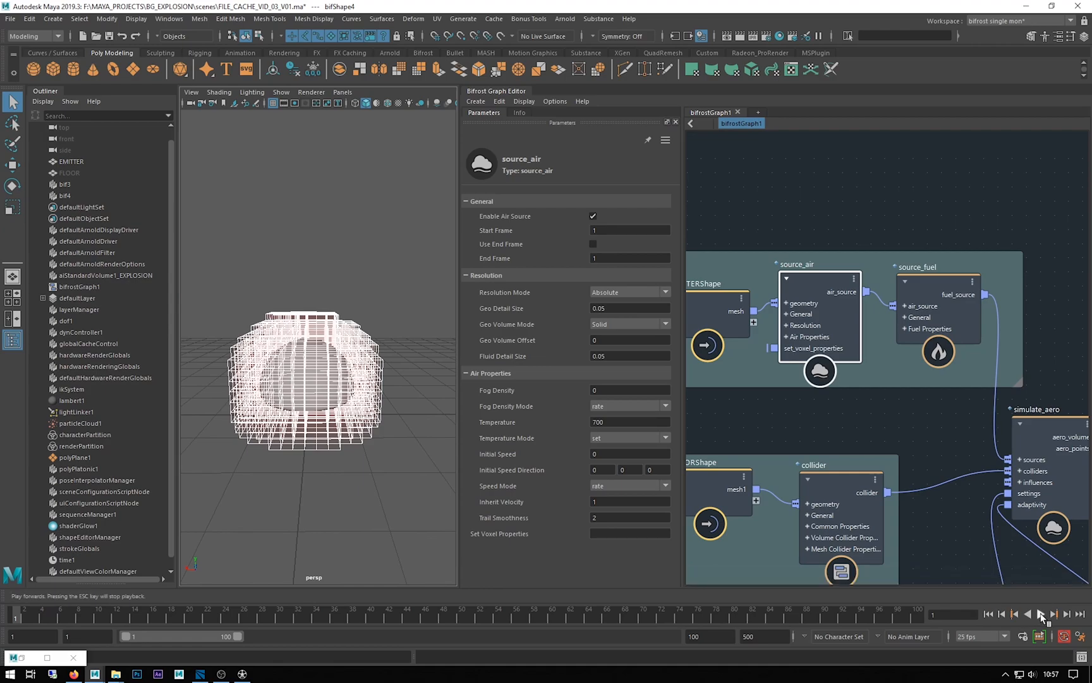
pyautogui.click(1046, 615)
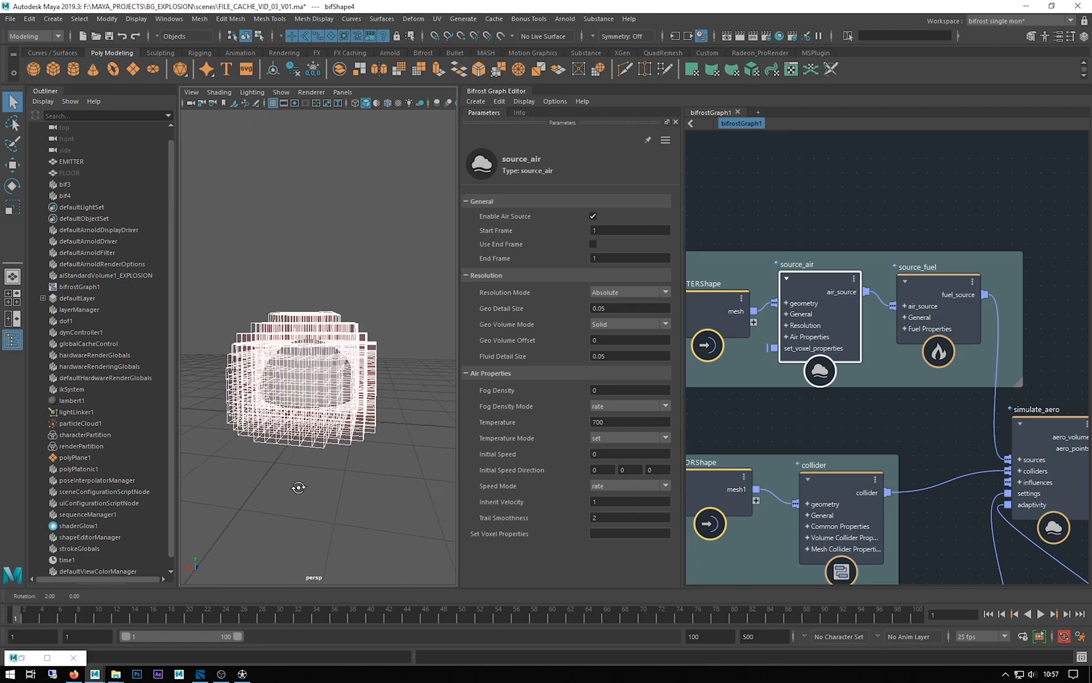
# Show the collider's Resolution Mode choices, then play the explosion against the floor.
pyautogui.click(66, 173)
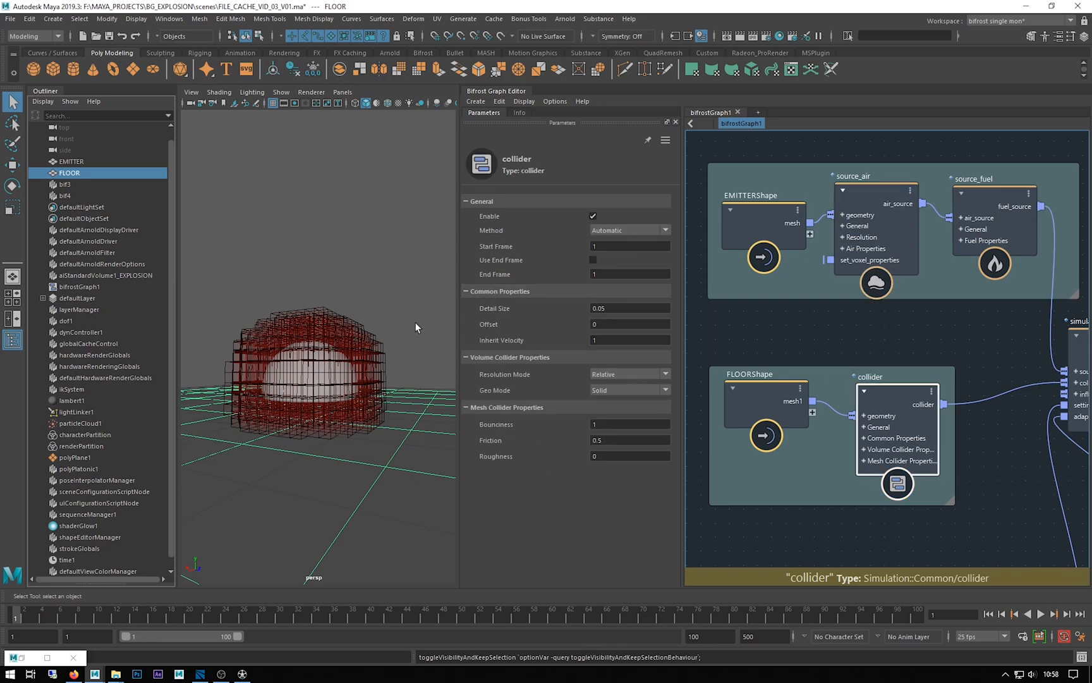
pyautogui.moveTo(426, 381)
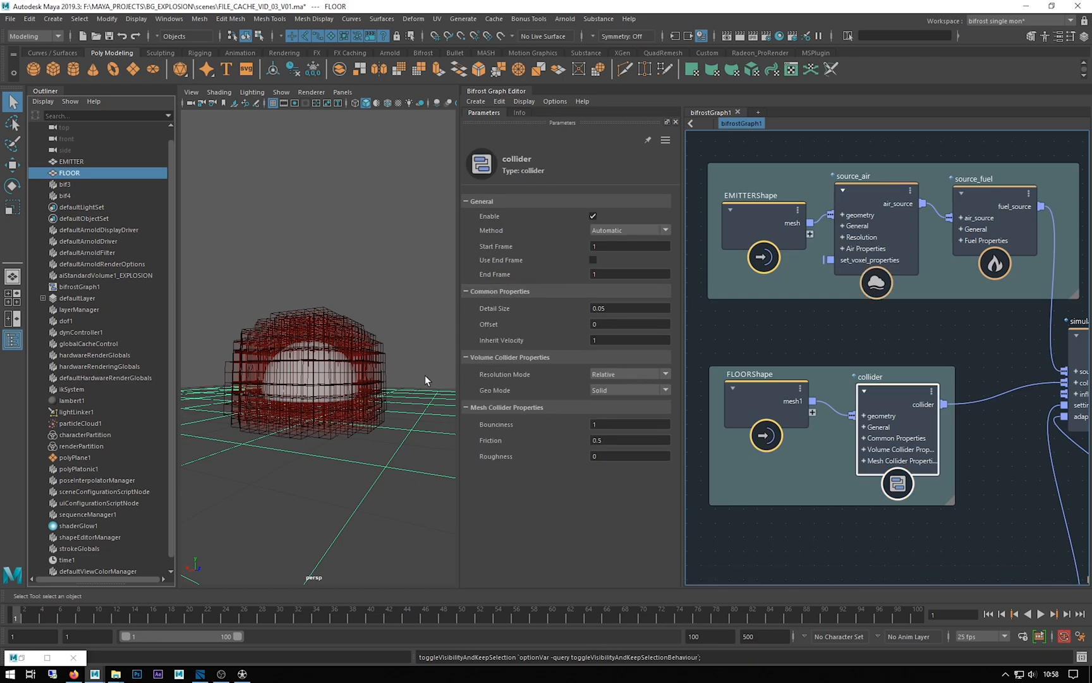
pyautogui.moveTo(627, 397)
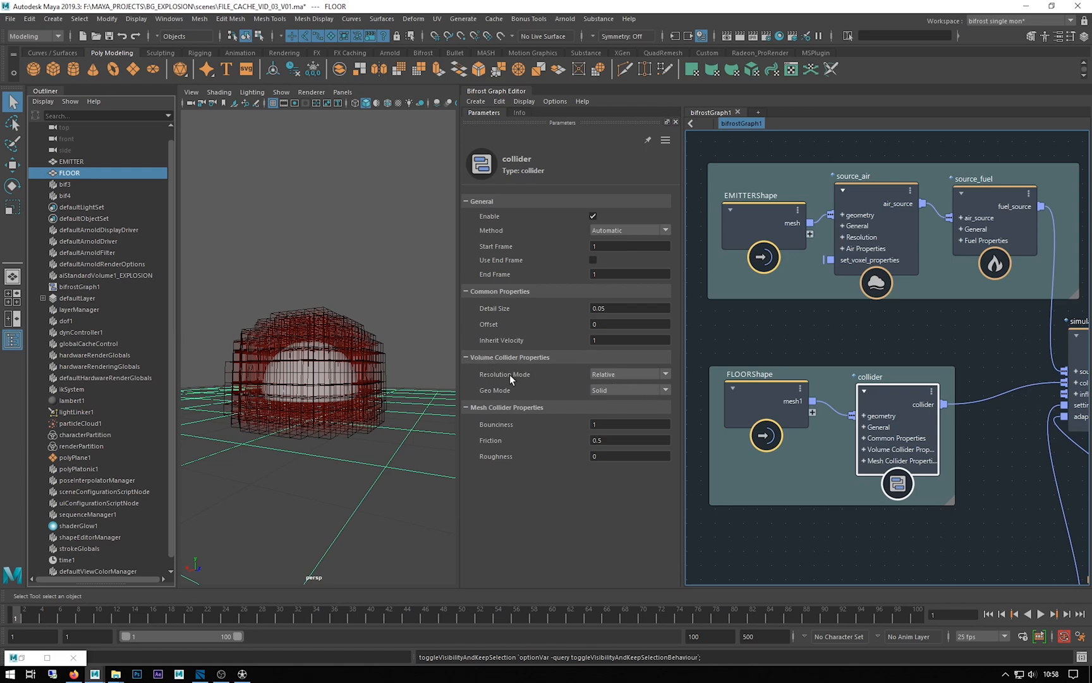
pyautogui.moveTo(608, 371)
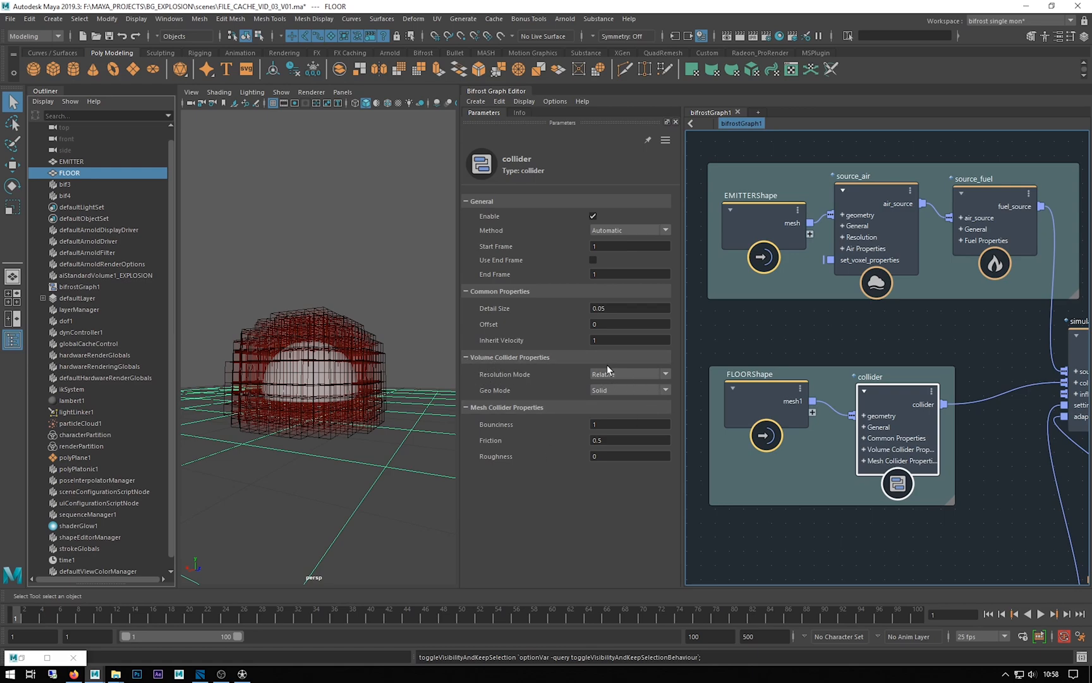
pyautogui.moveTo(593, 382)
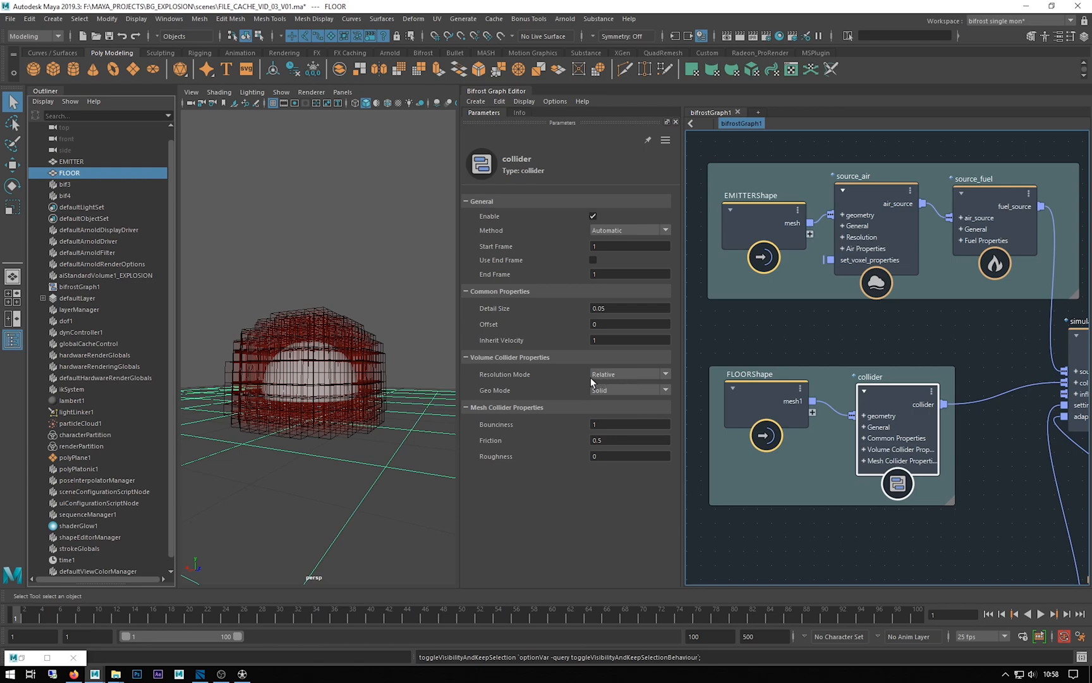
pyautogui.click(628, 374)
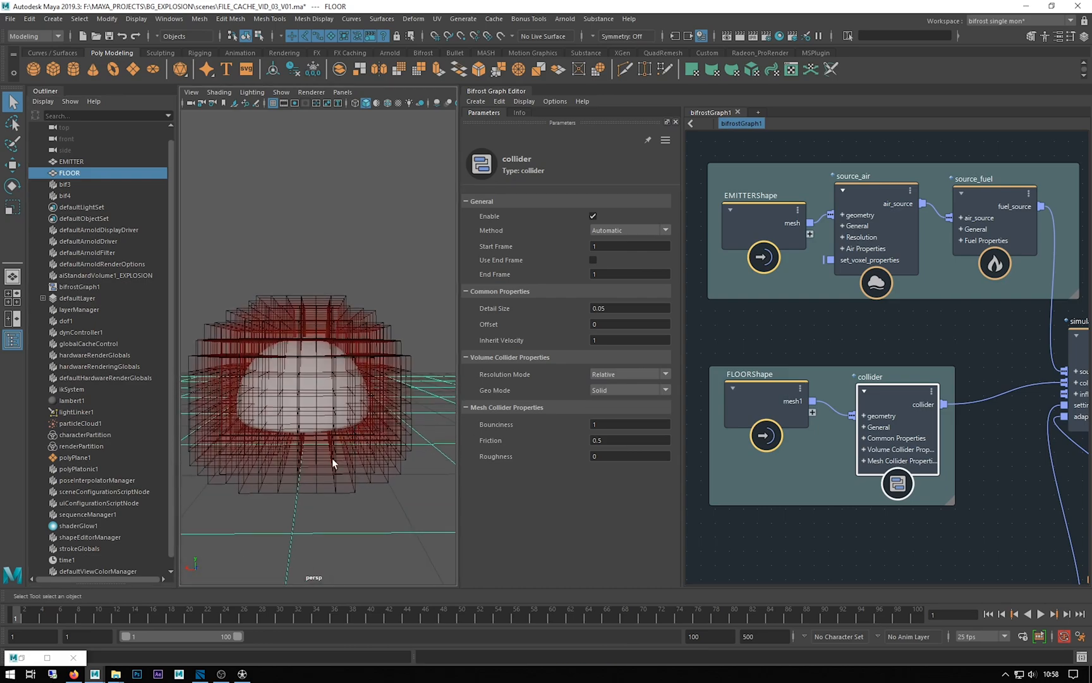
pyautogui.click(1044, 614)
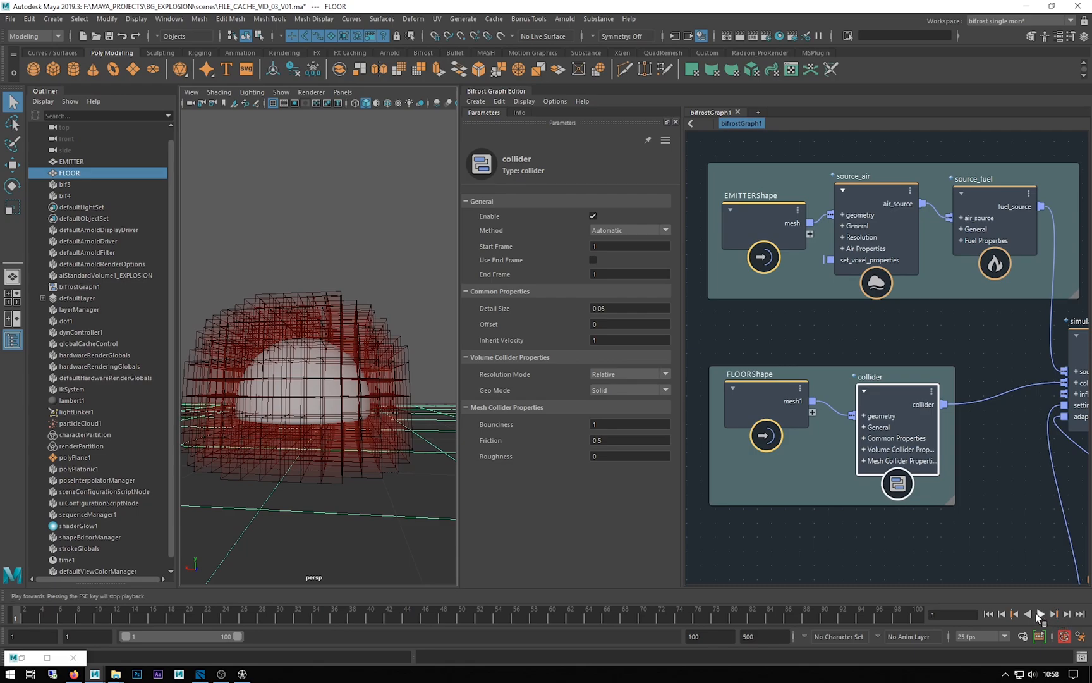
pyautogui.click(1043, 614)
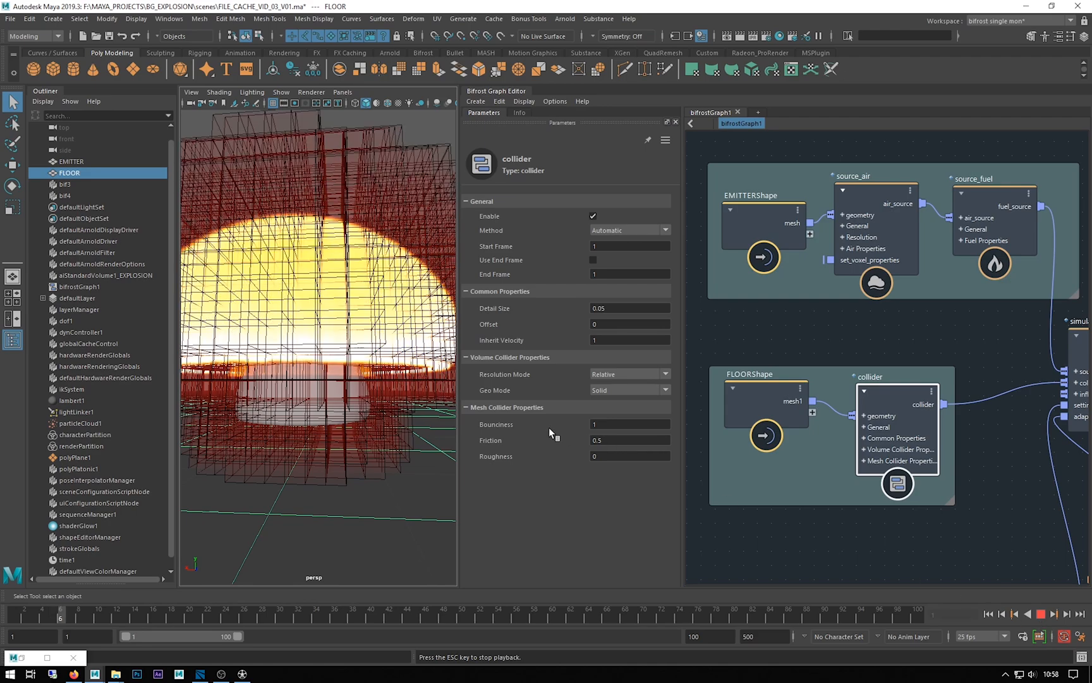
# Stop playback, rewind, step one frame and orbit to view the explosion above and below the floor.
pyautogui.click(1004, 614)
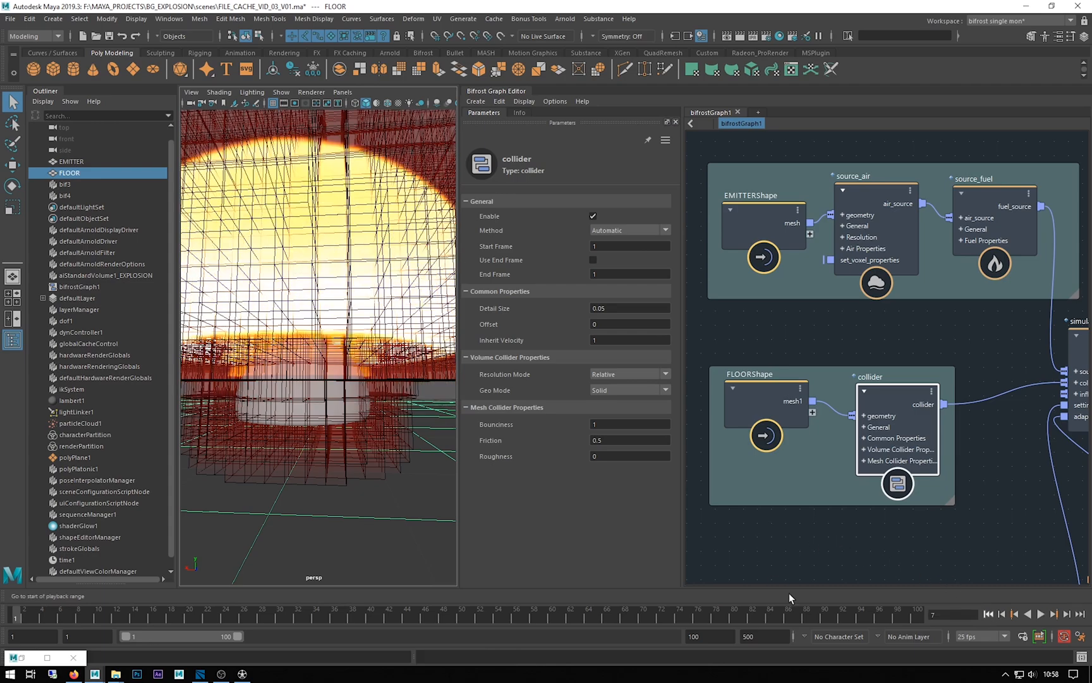
pyautogui.click(1070, 613)
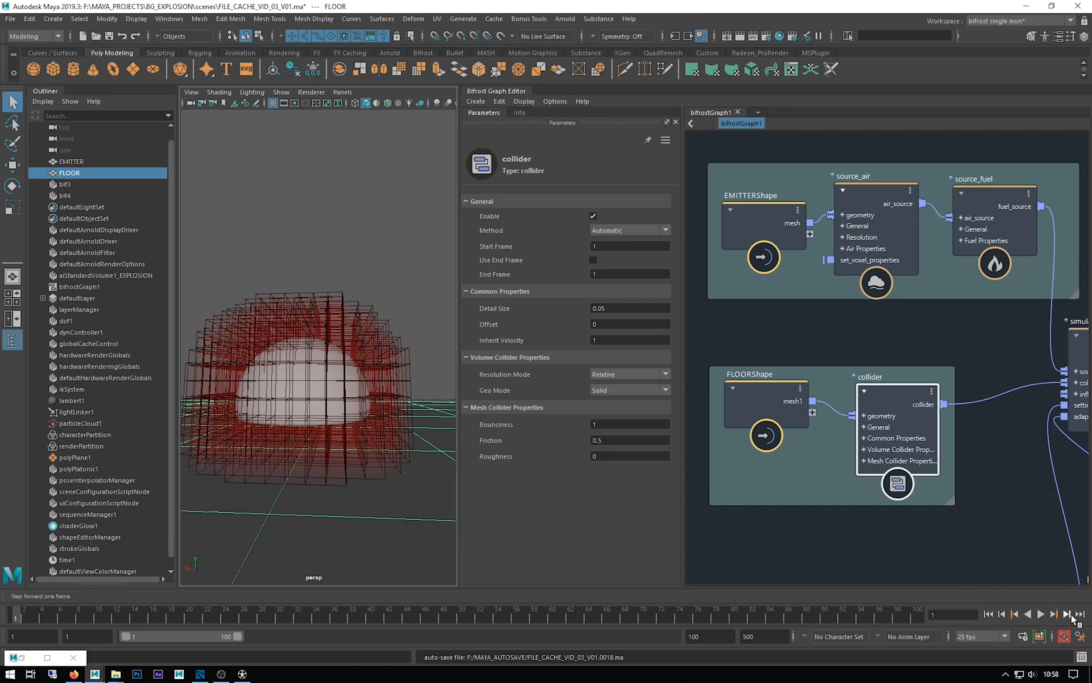
pyautogui.click(1070, 615)
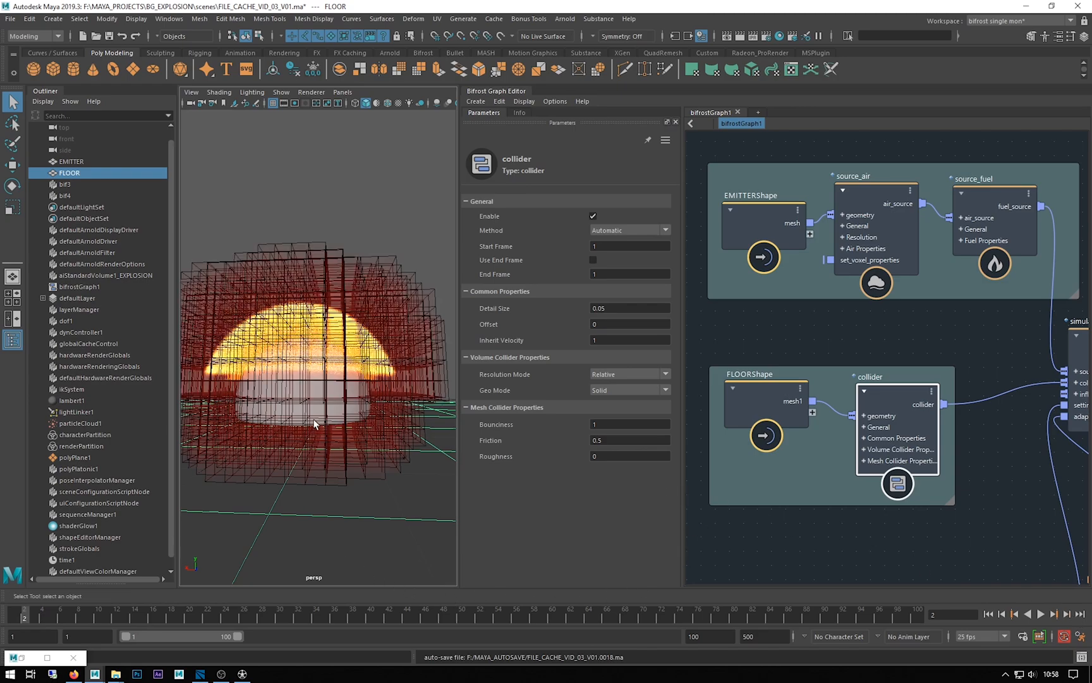
pyautogui.moveTo(314, 425); pyautogui.dragTo(292, 415)
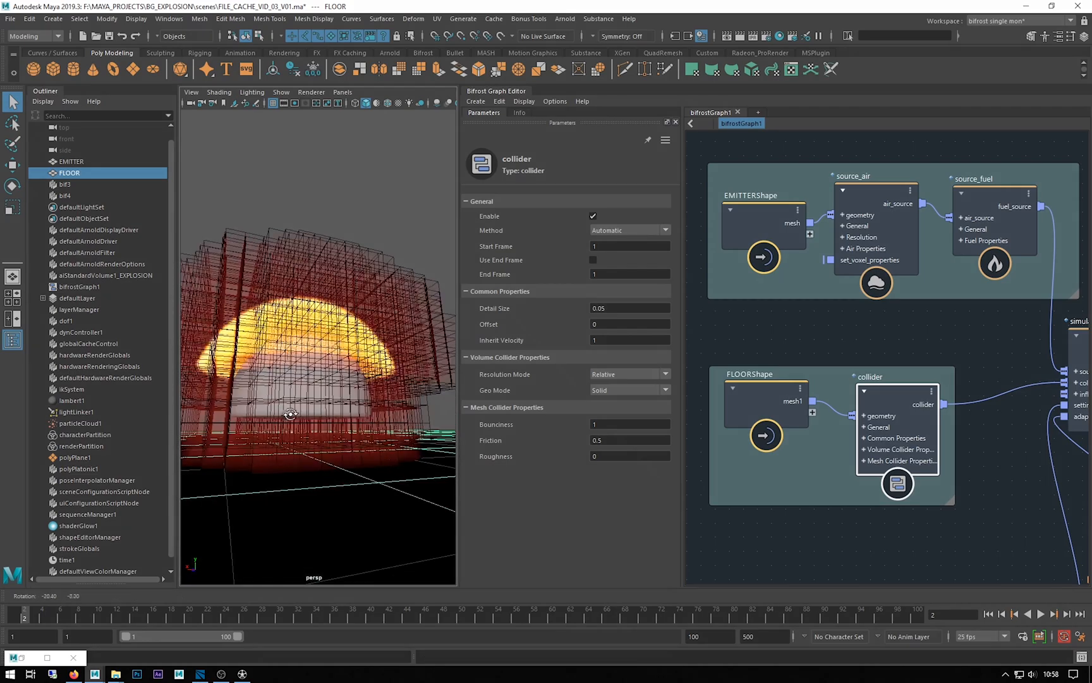
pyautogui.moveTo(291, 415); pyautogui.dragTo(221, 426)
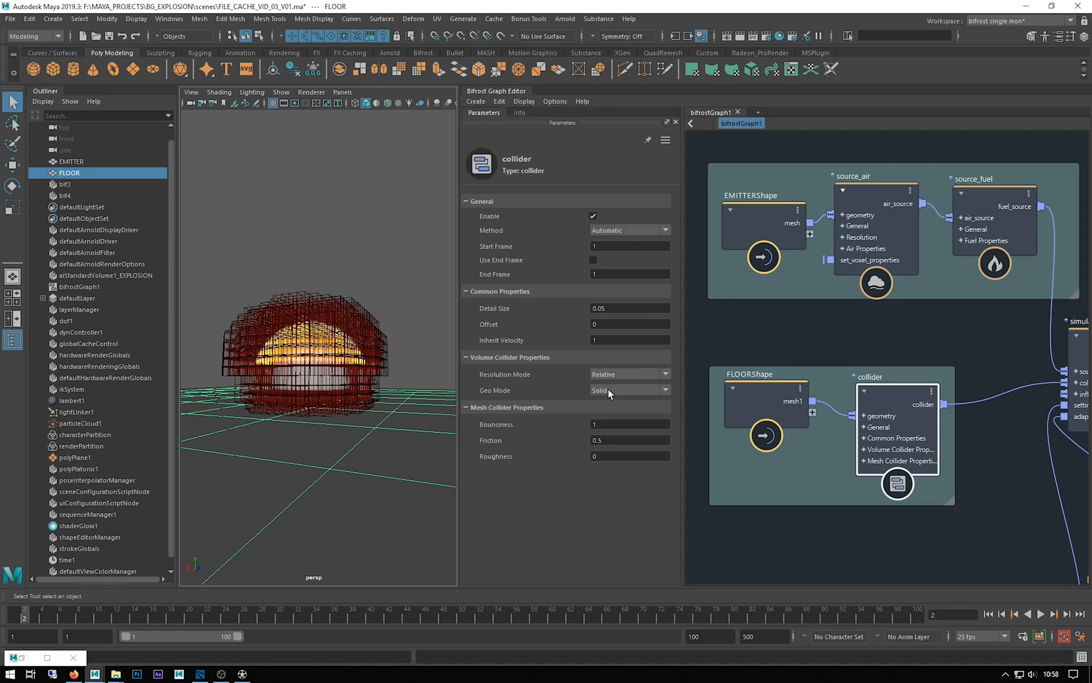
pyautogui.moveTo(313, 348); pyautogui.dragTo(299, 427)
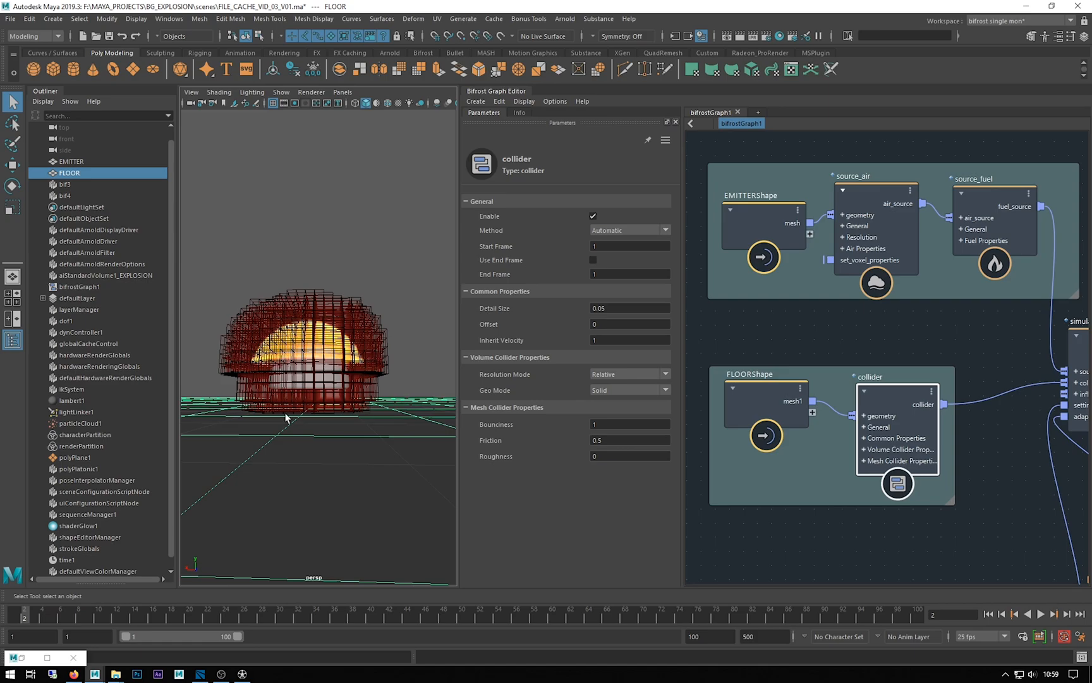
pyautogui.moveTo(286, 419); pyautogui.dragTo(296, 440)
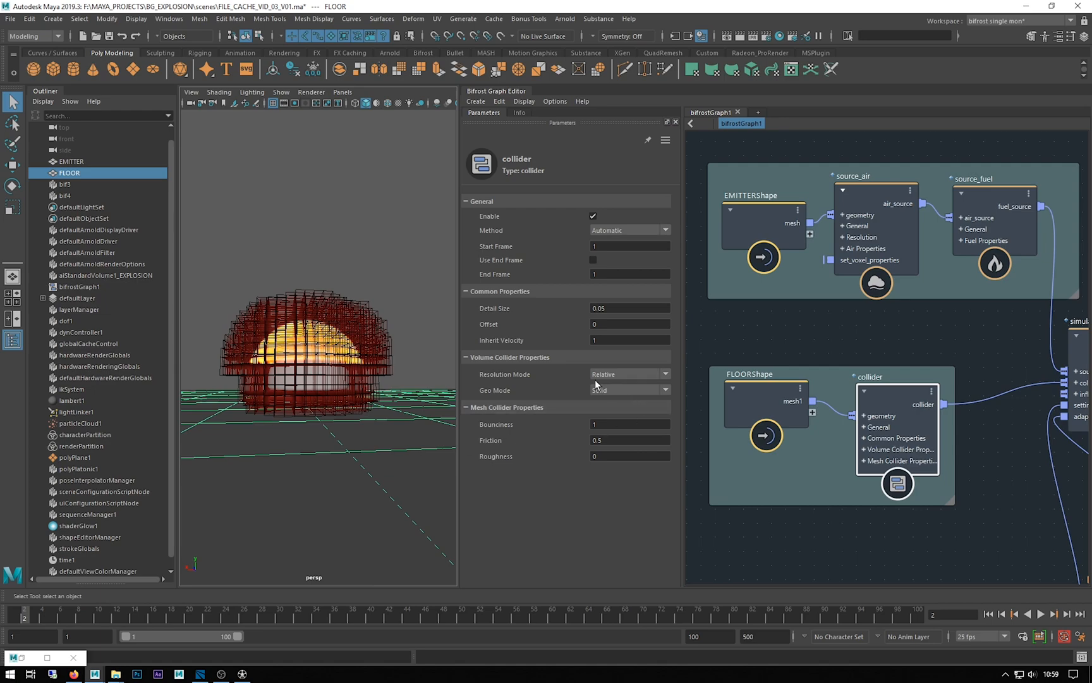
pyautogui.moveTo(625, 382)
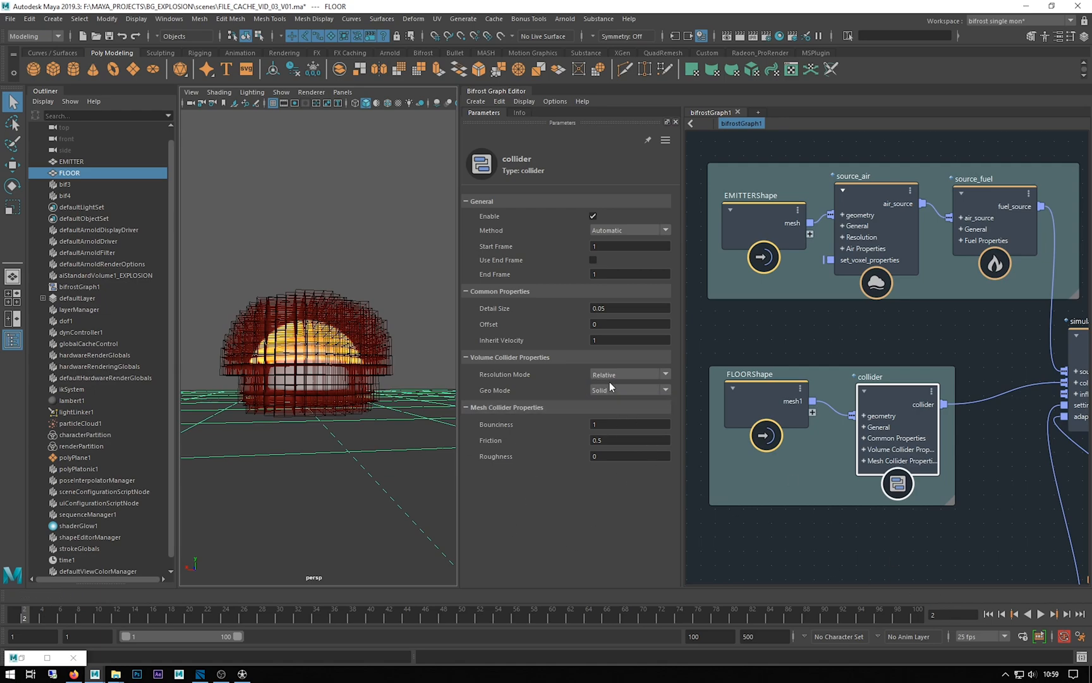
# Set the floor collider to Absolute resolution and Shell geo mode, rewind and step one frame.
pyautogui.click(630, 374)
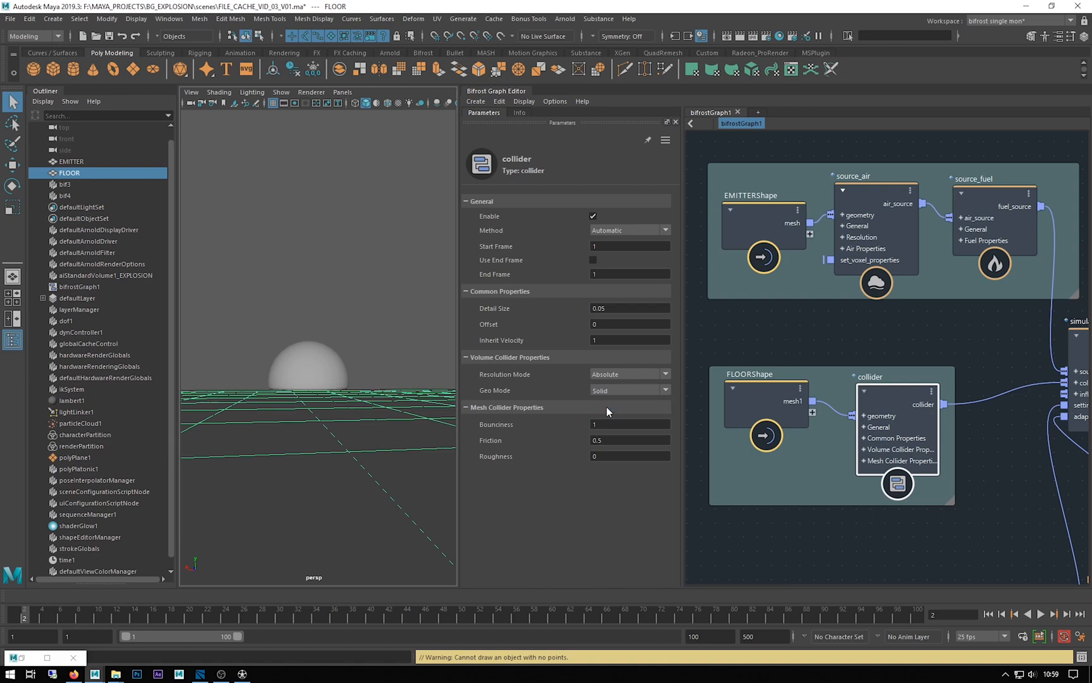
pyautogui.click(665, 390)
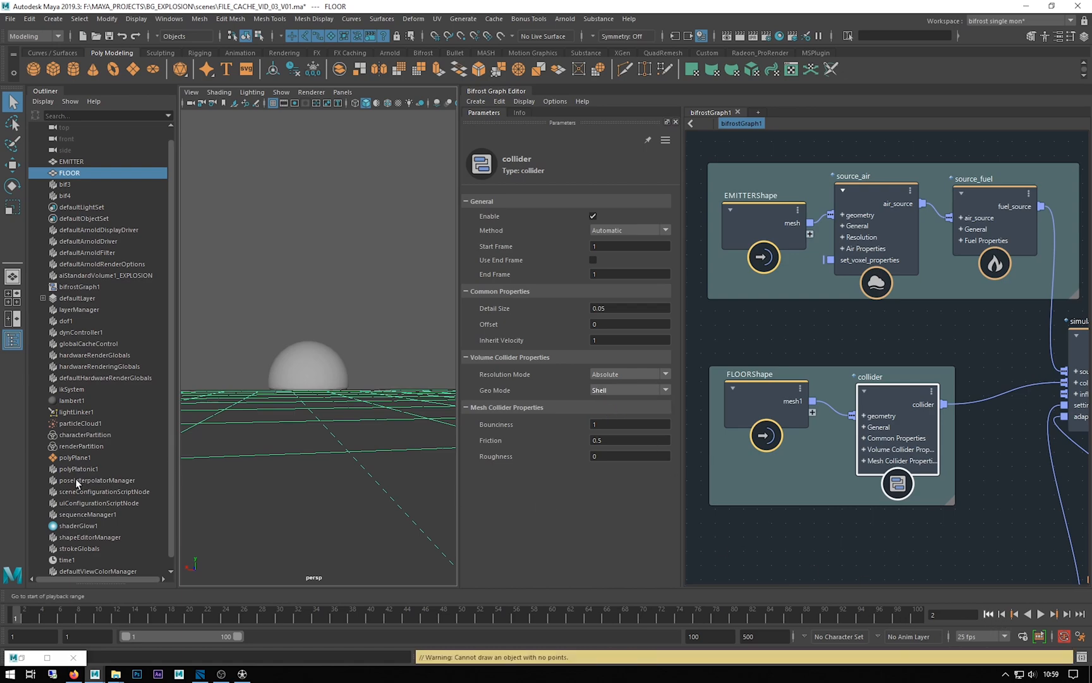
pyautogui.click(1067, 610)
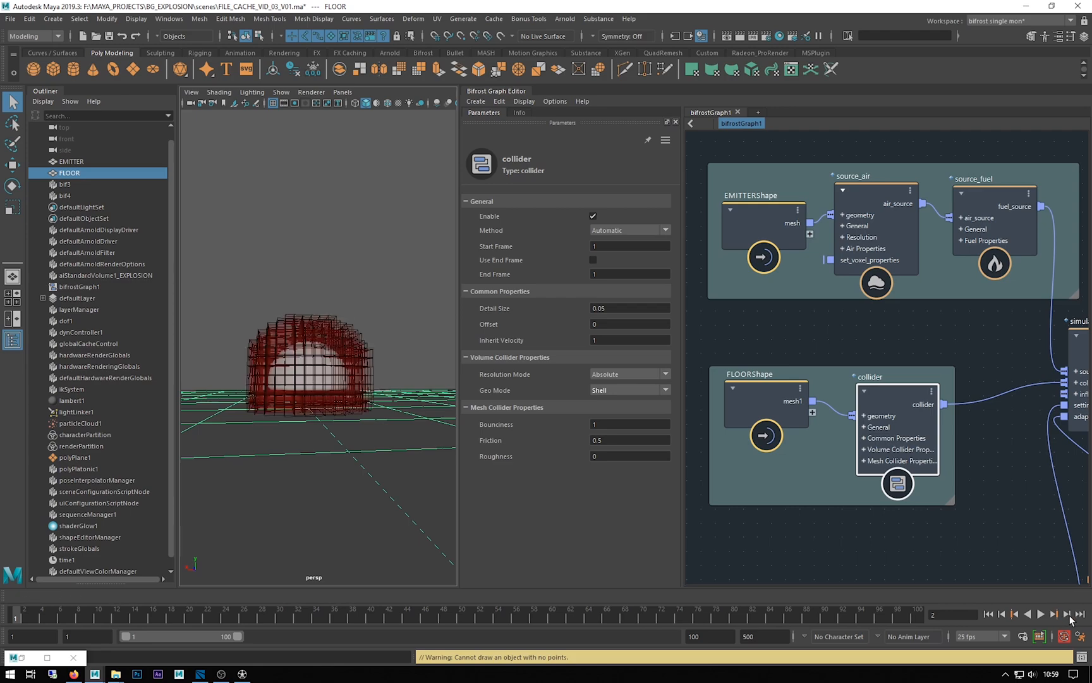
pyautogui.click(1068, 614)
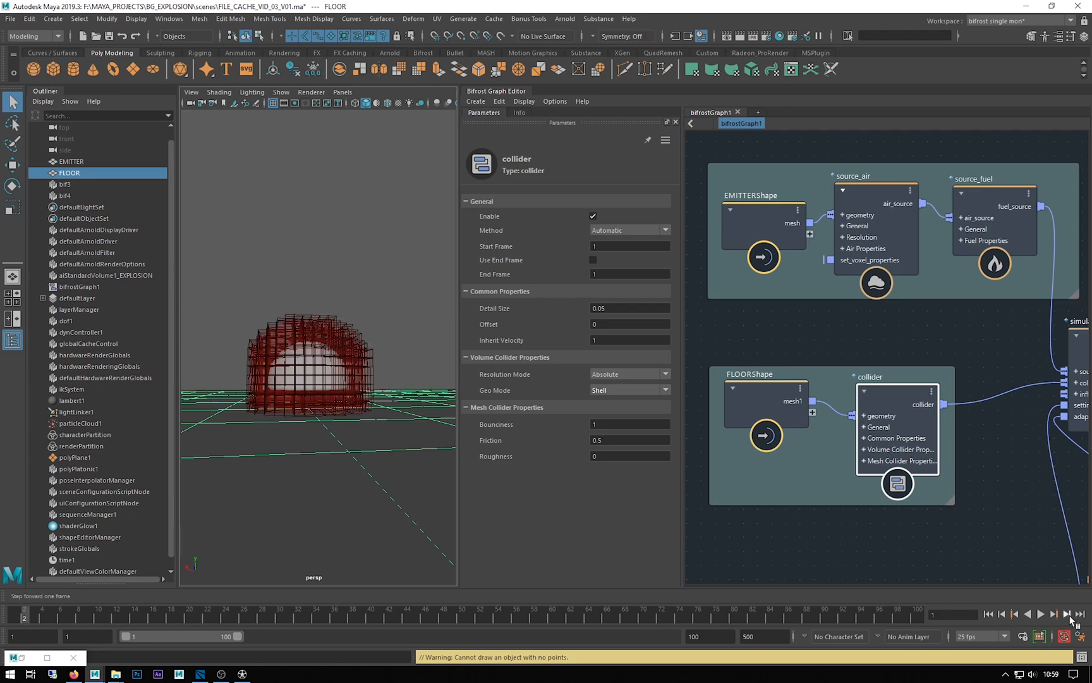
pyautogui.click(1068, 614)
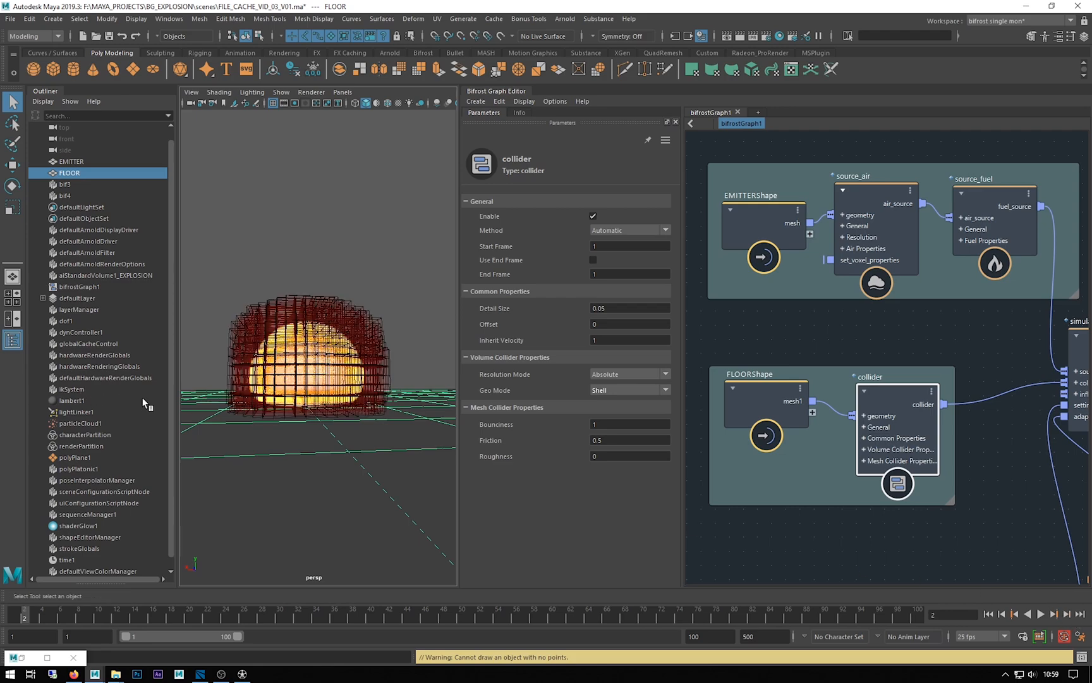
pyautogui.moveTo(314, 349); pyautogui.dragTo(236, 429)
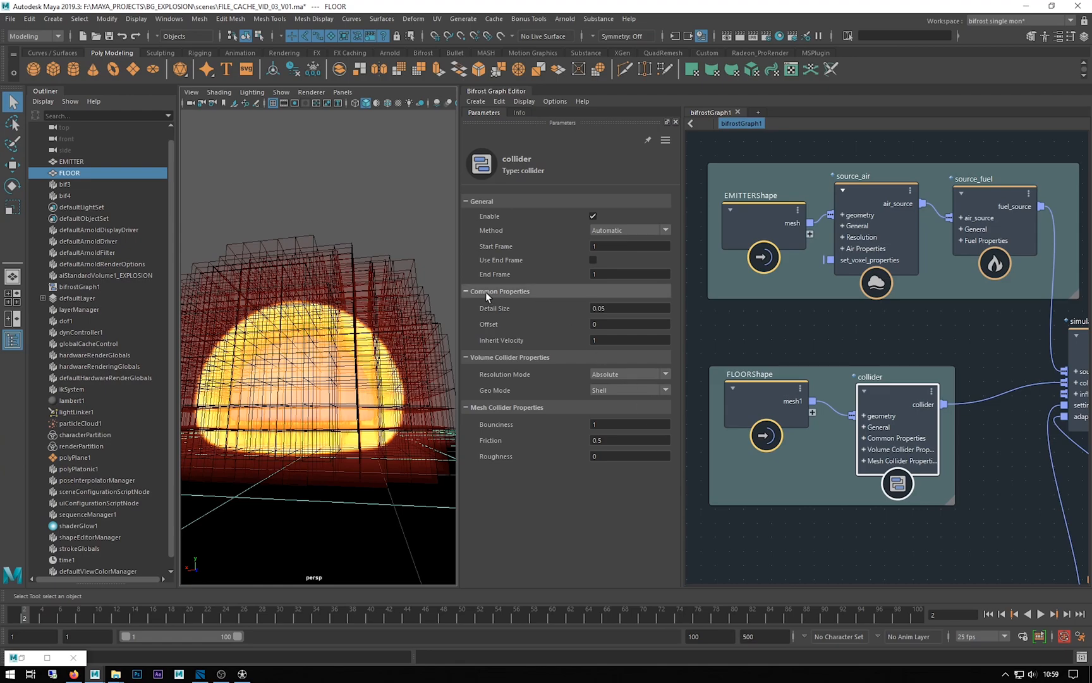
pyautogui.moveTo(601, 319)
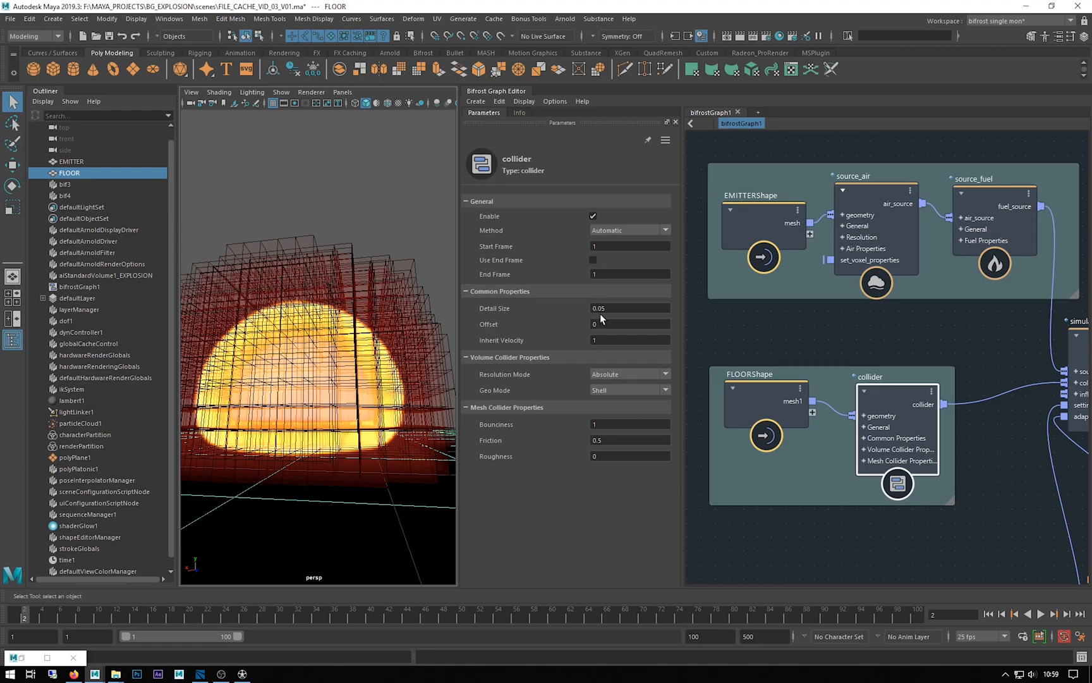
# Reduce the floor collider Detail Size from 0.05 to 0.01.
pyautogui.click(629, 308)
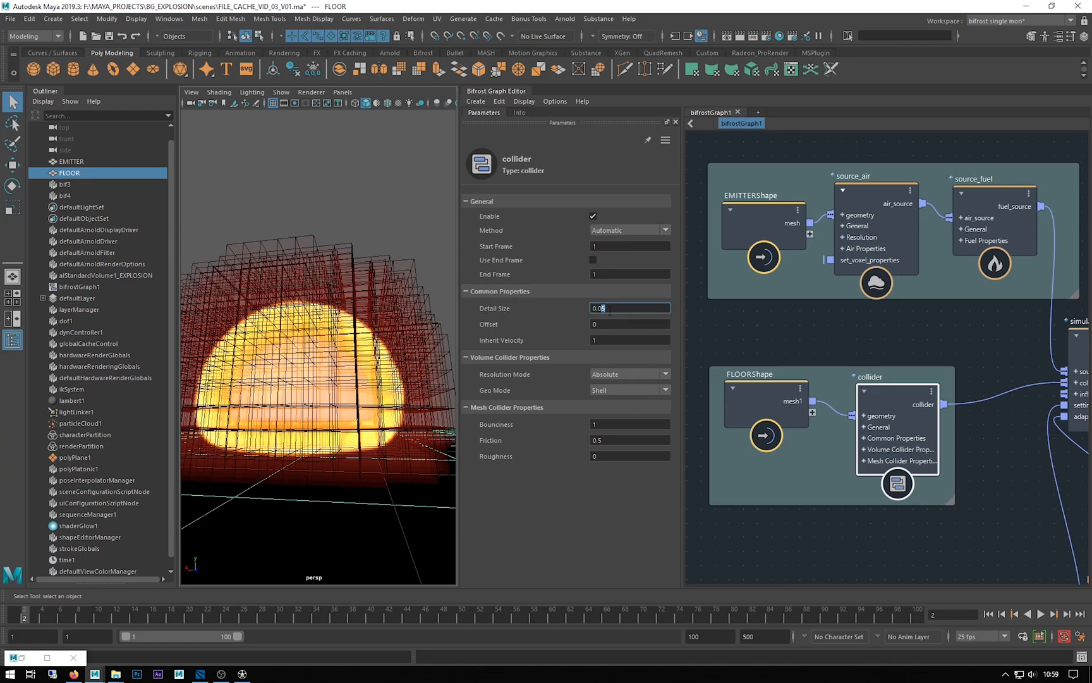
pyautogui.write('0.01')
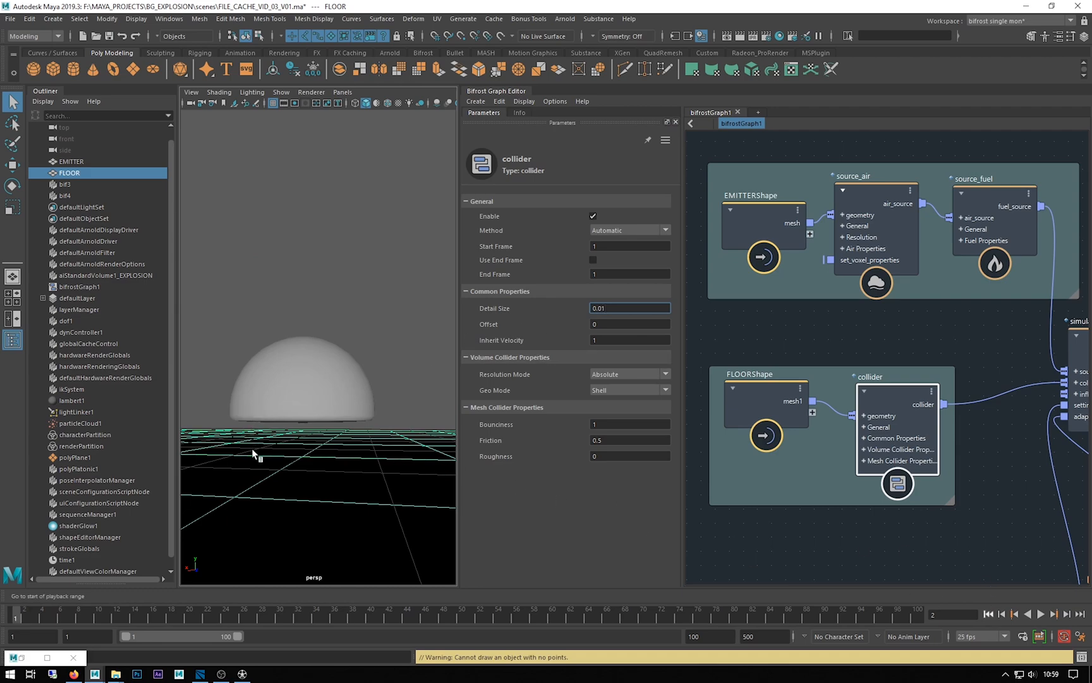
pyautogui.moveTo(958, 582)
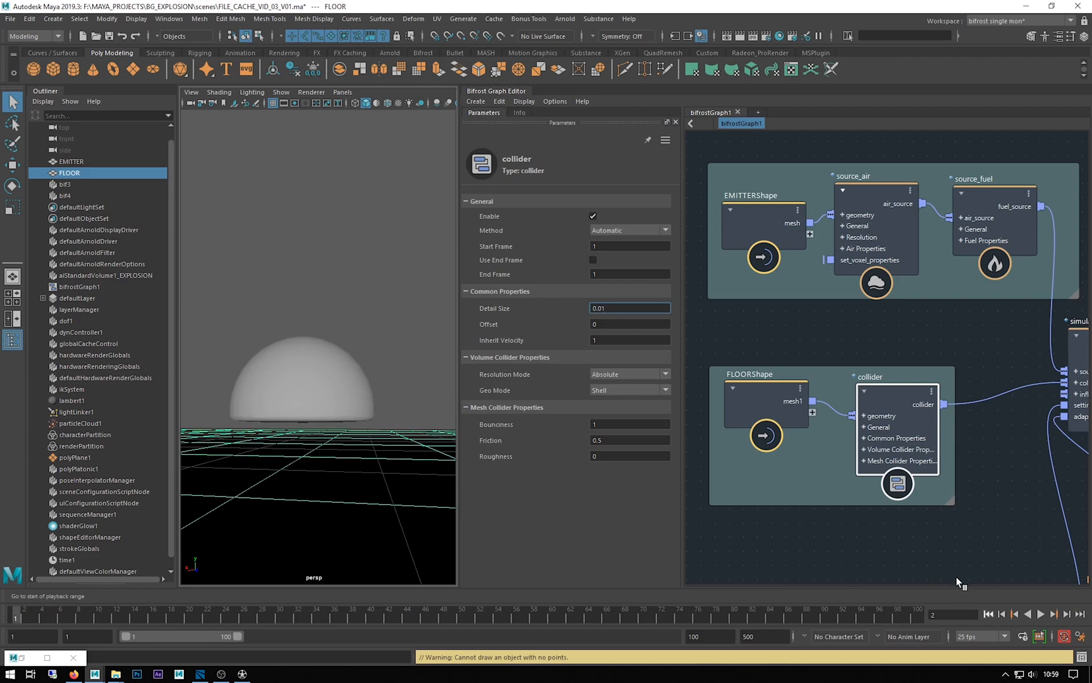
pyautogui.moveTo(379, 388)
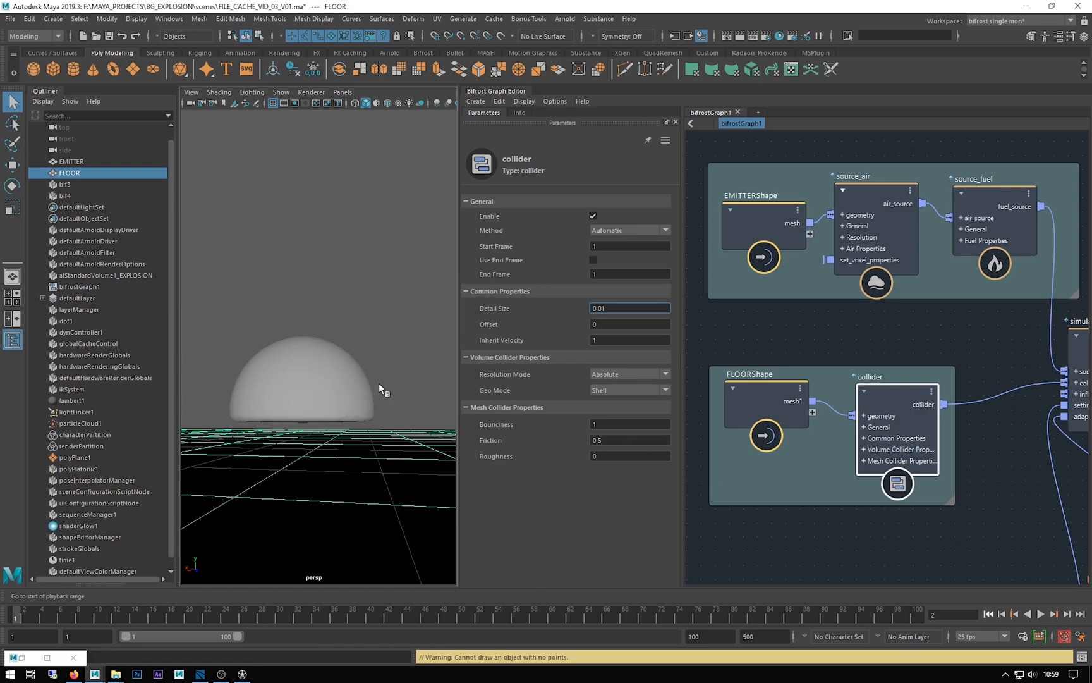
pyautogui.moveTo(610, 328)
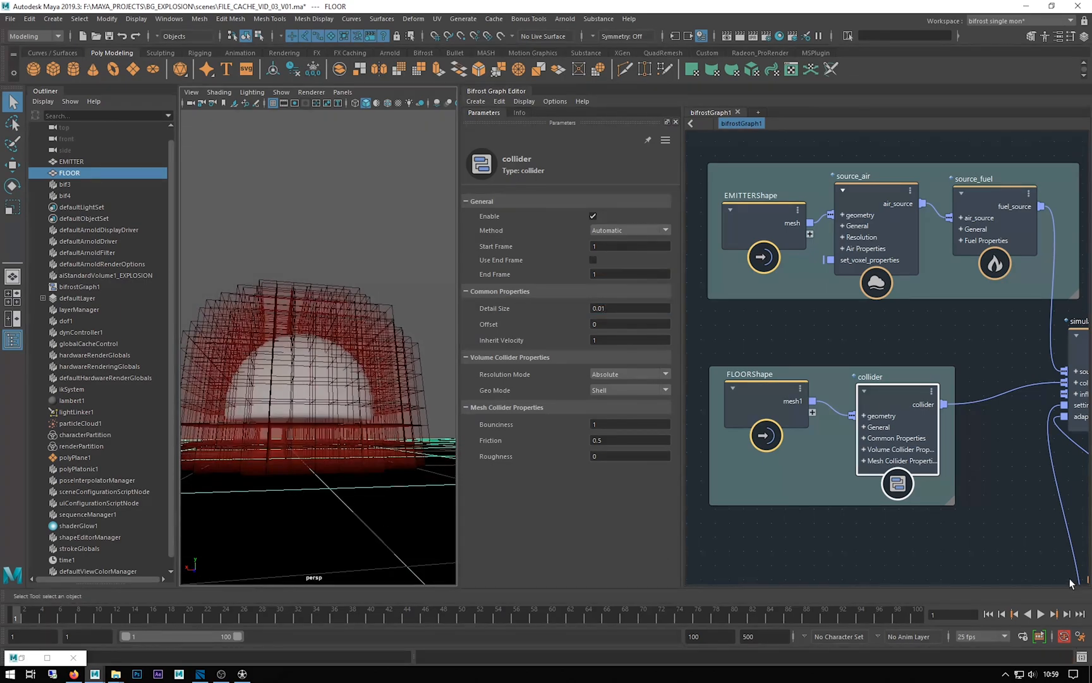
# Step the simulation one frame and orbit to face the explosion with the finer collider.
pyautogui.click(1062, 615)
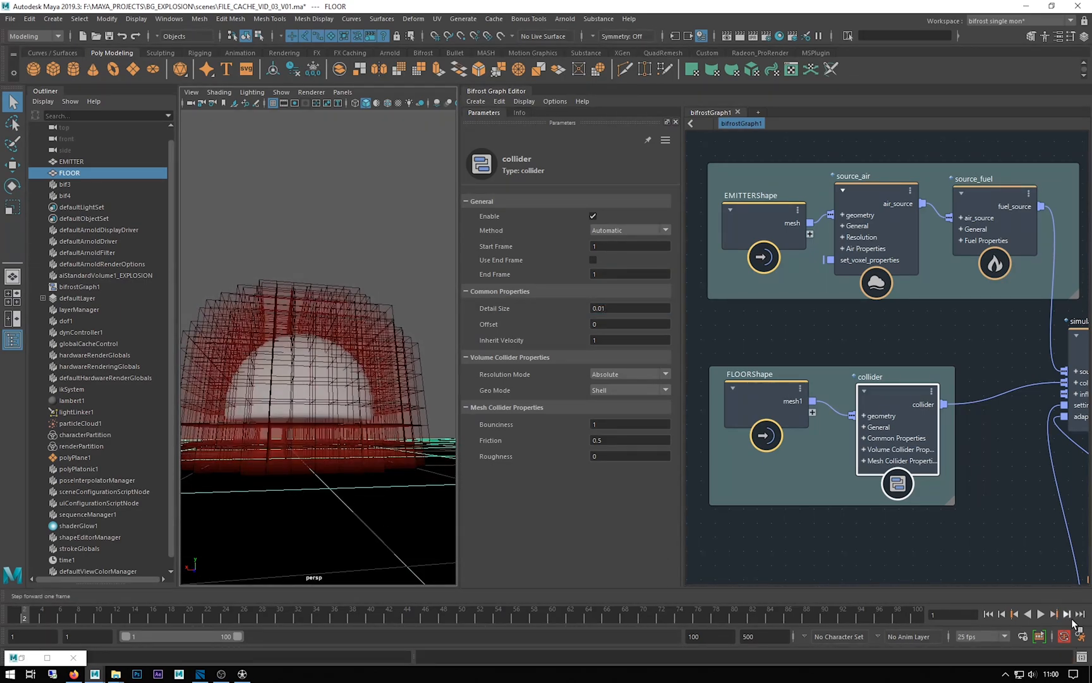
pyautogui.click(1056, 615)
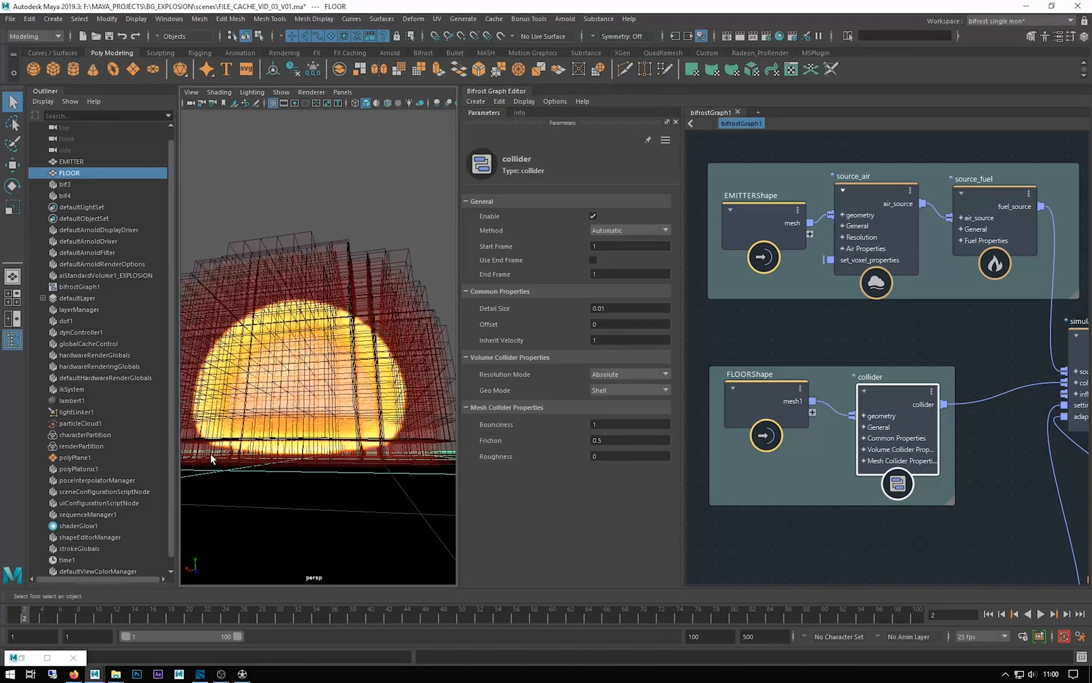
pyautogui.moveTo(212, 460); pyautogui.dragTo(292, 399)
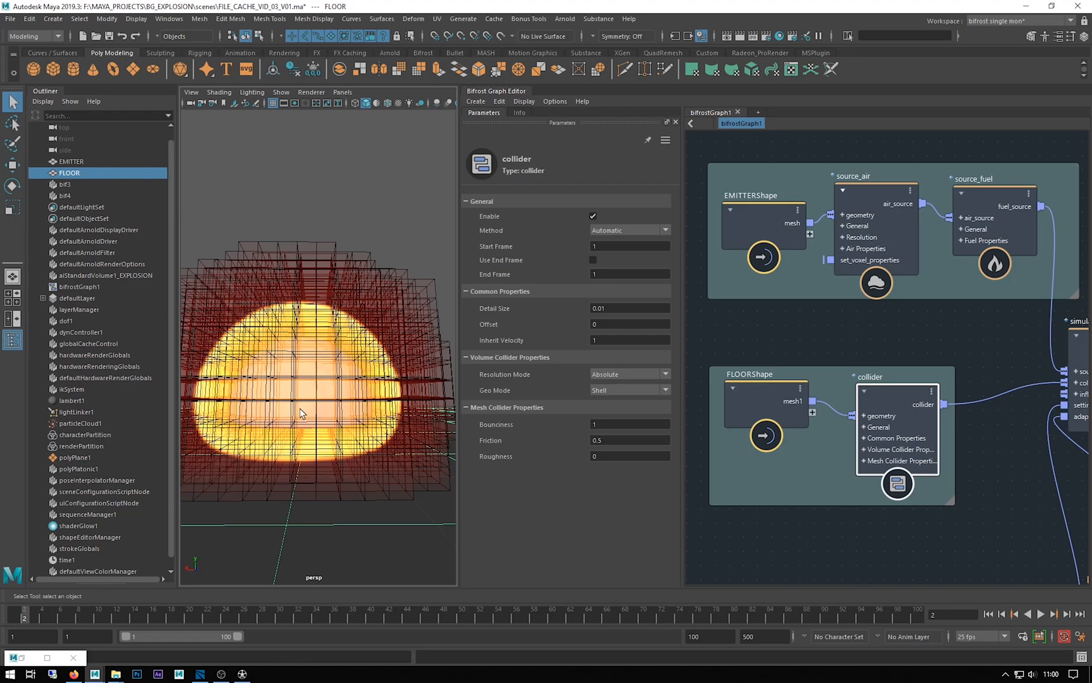
pyautogui.moveTo(318, 278)
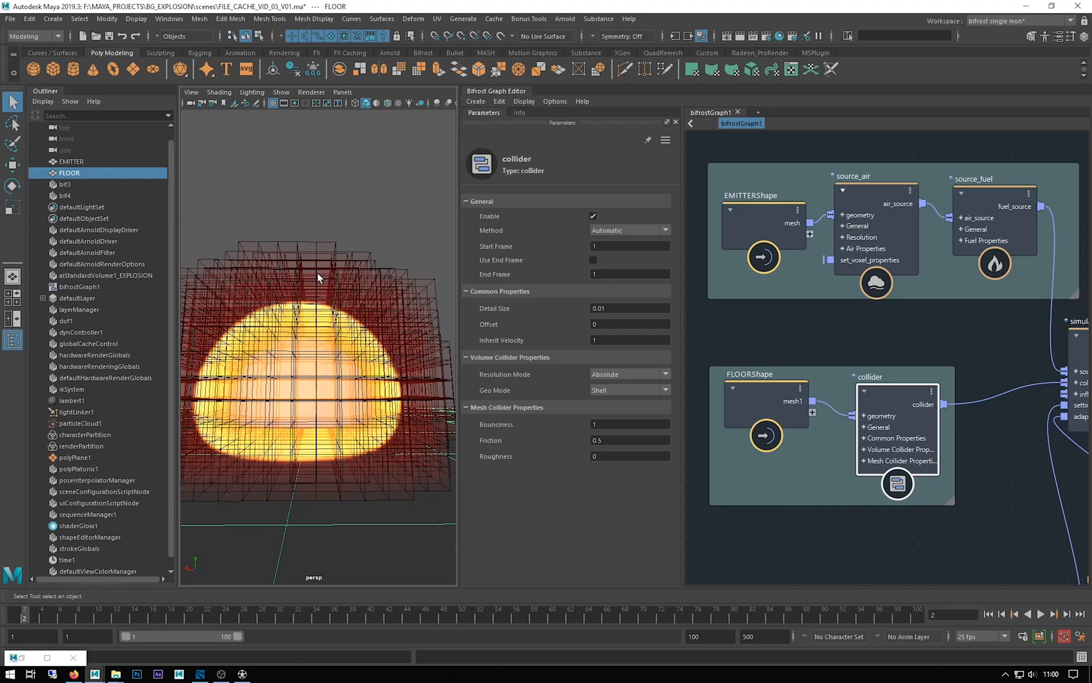